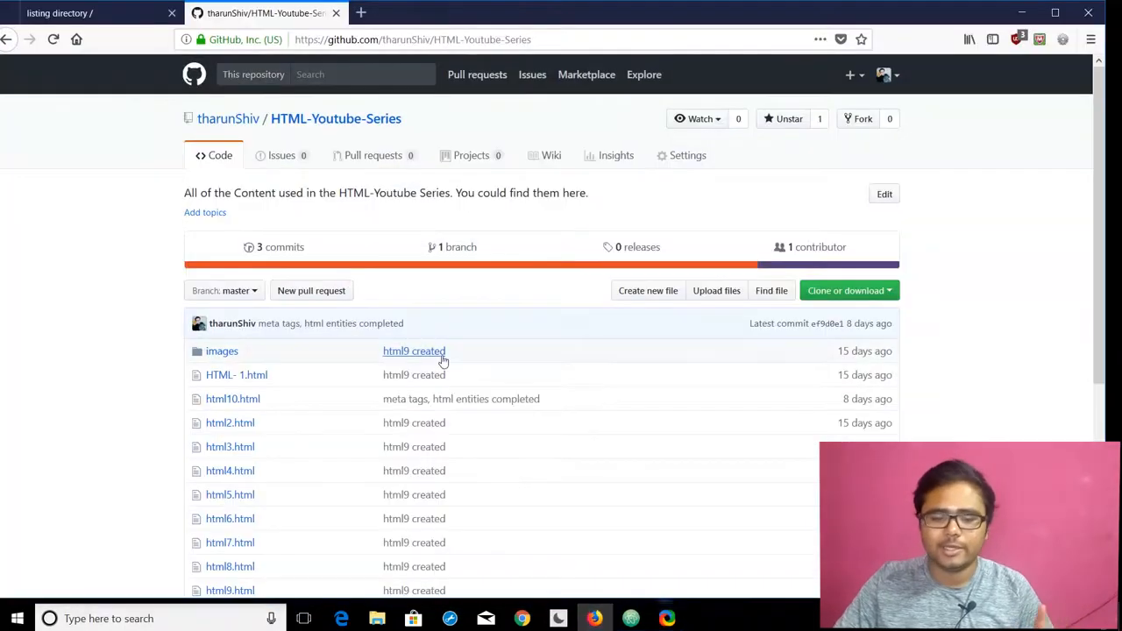
mouse_move(522, 231)
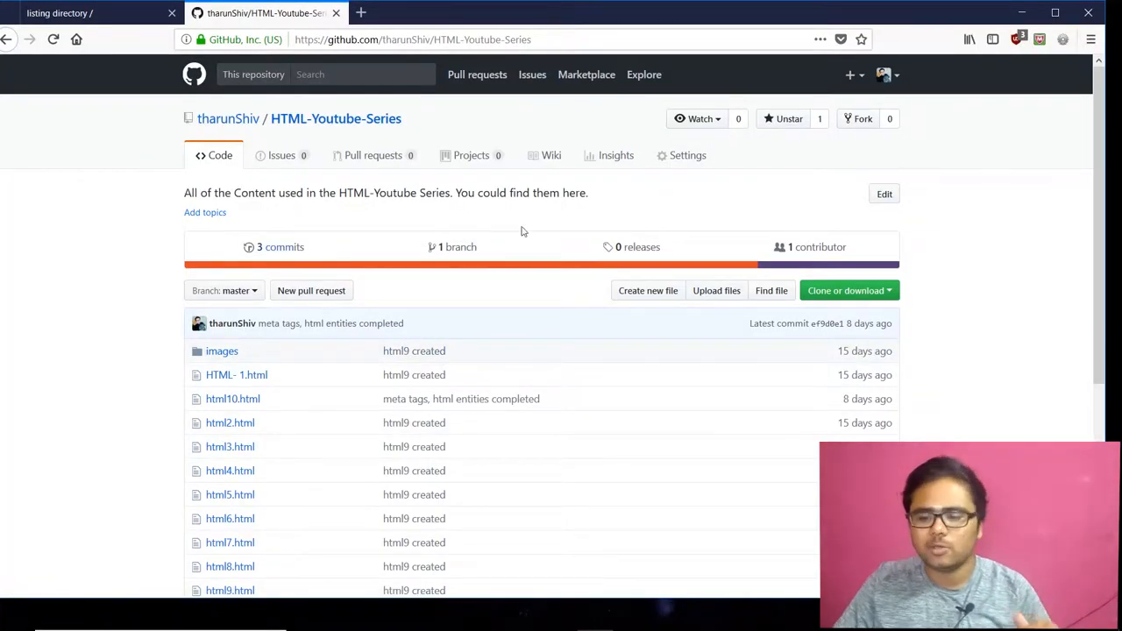
Step: Show the Clone or download options for the HTML-Youtube-Series repository
click(845, 291)
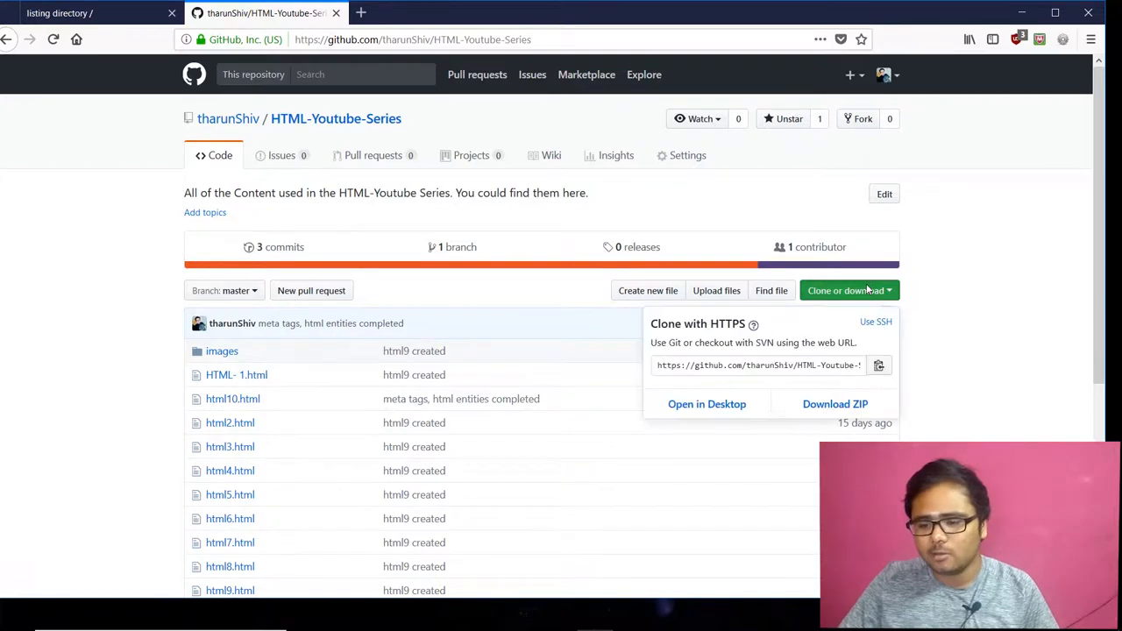
mouse_move(964, 323)
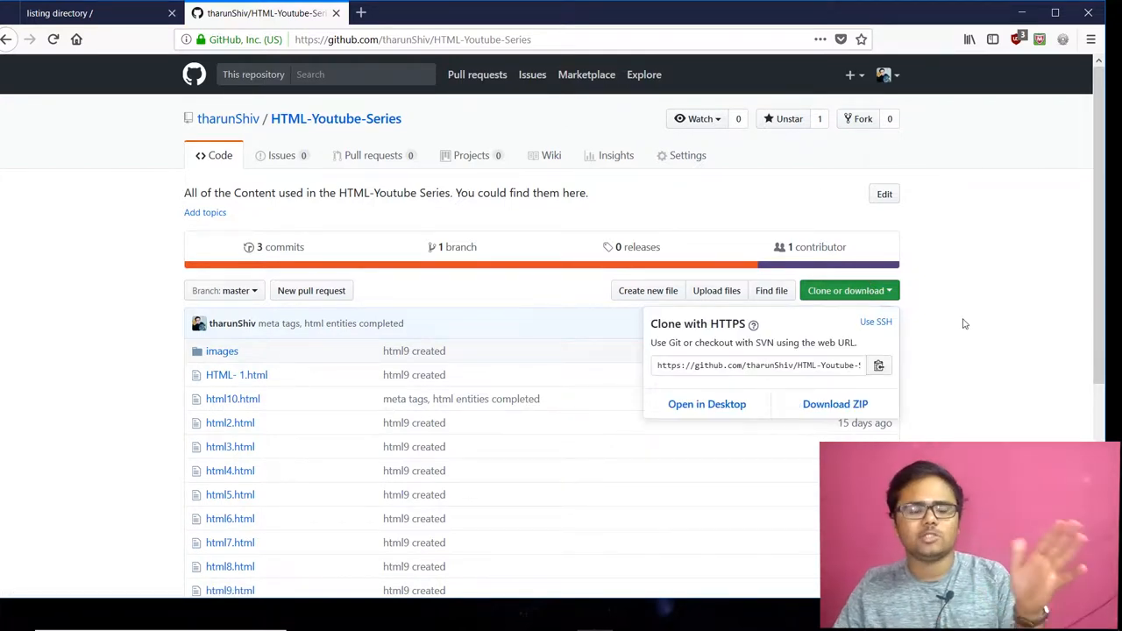
mouse_move(431, 17)
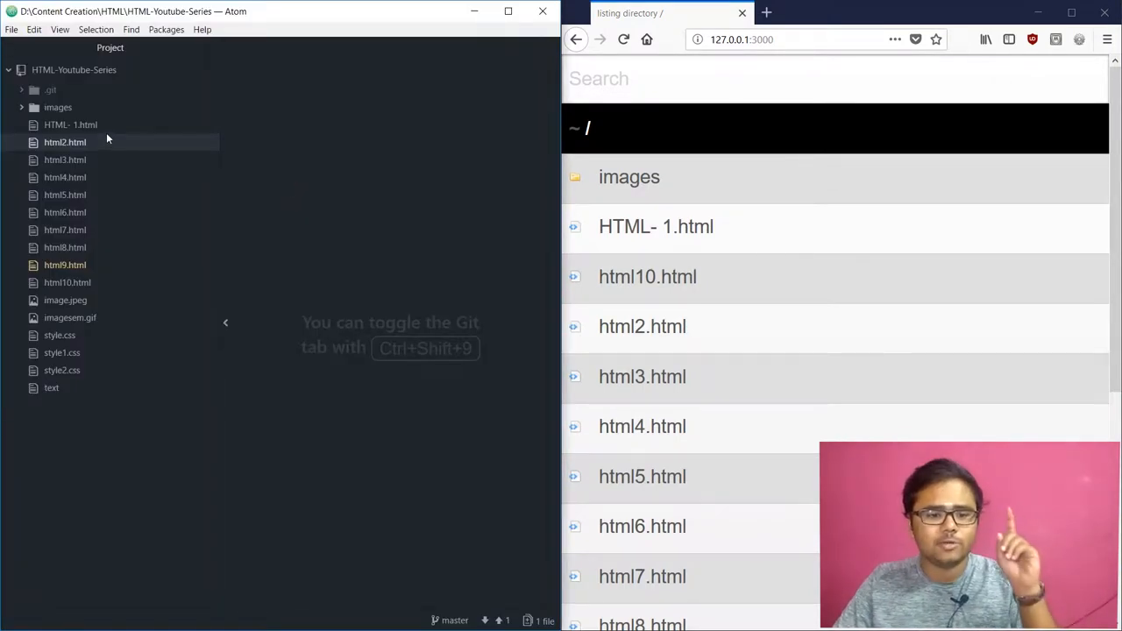
Step: Bring up HTML- 1.html in the editor beside its browser preview and hide the project file list
click(70, 124)
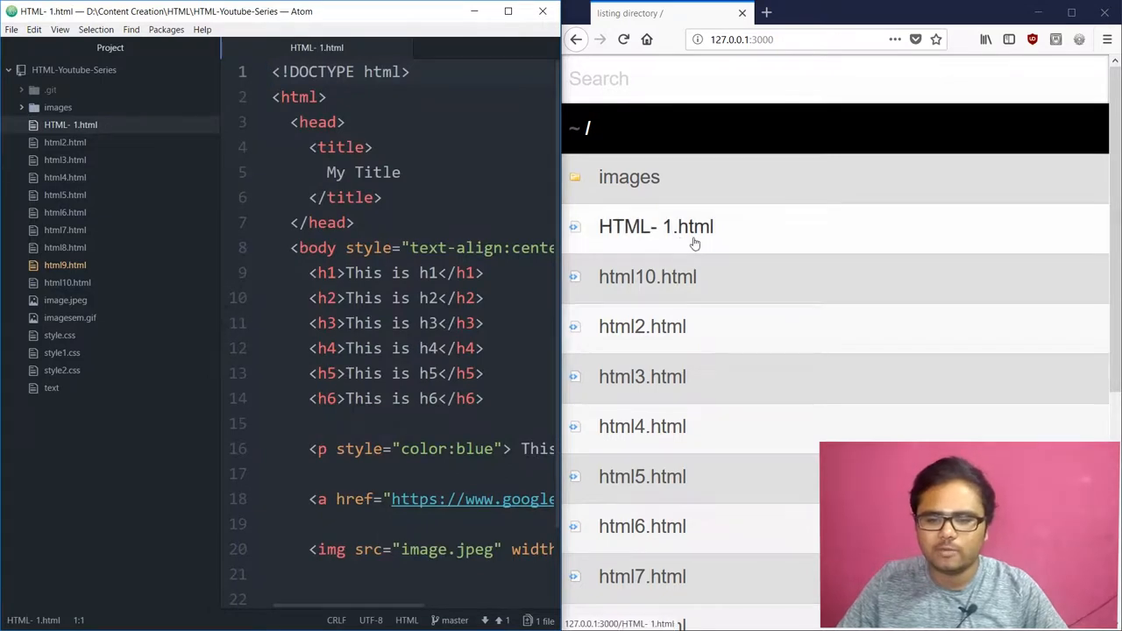
click(655, 226)
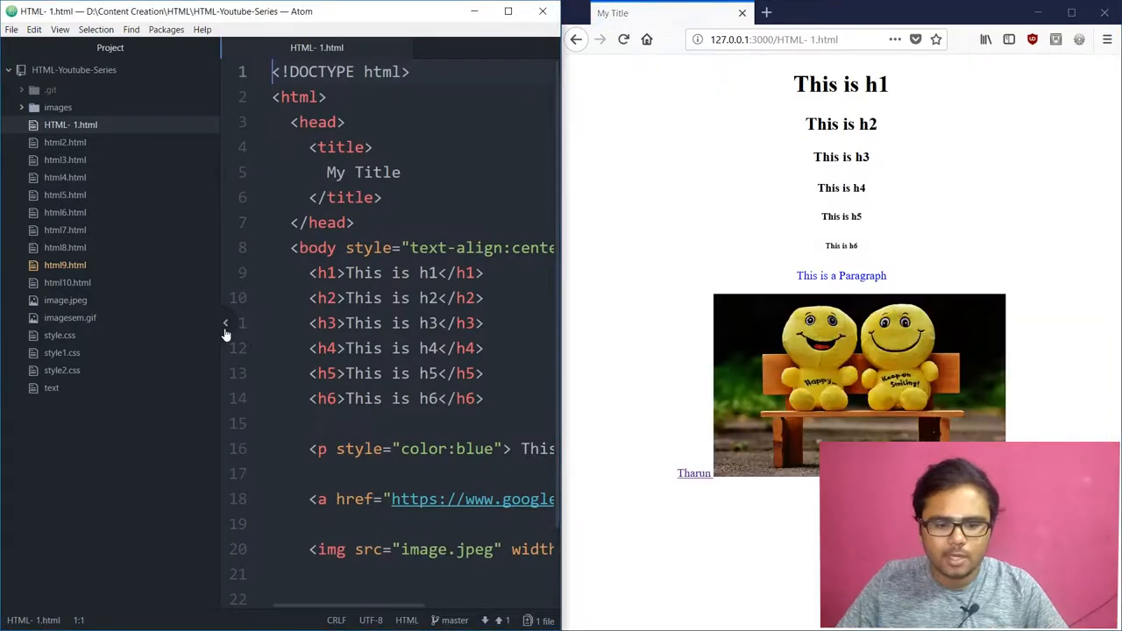
click(224, 322)
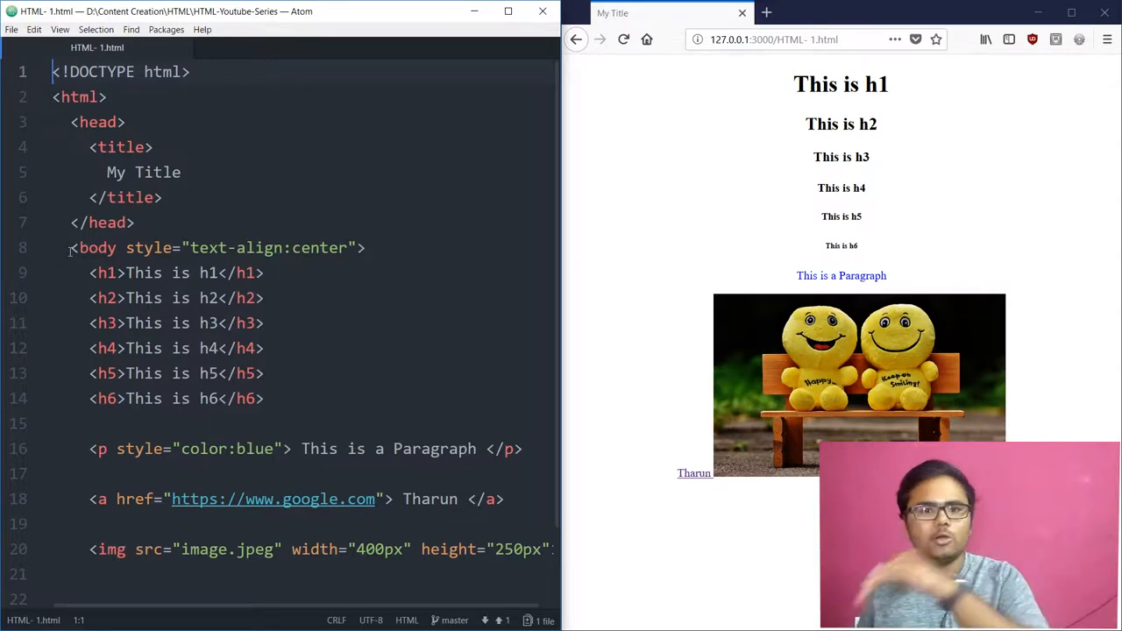
scroll(down, 3)
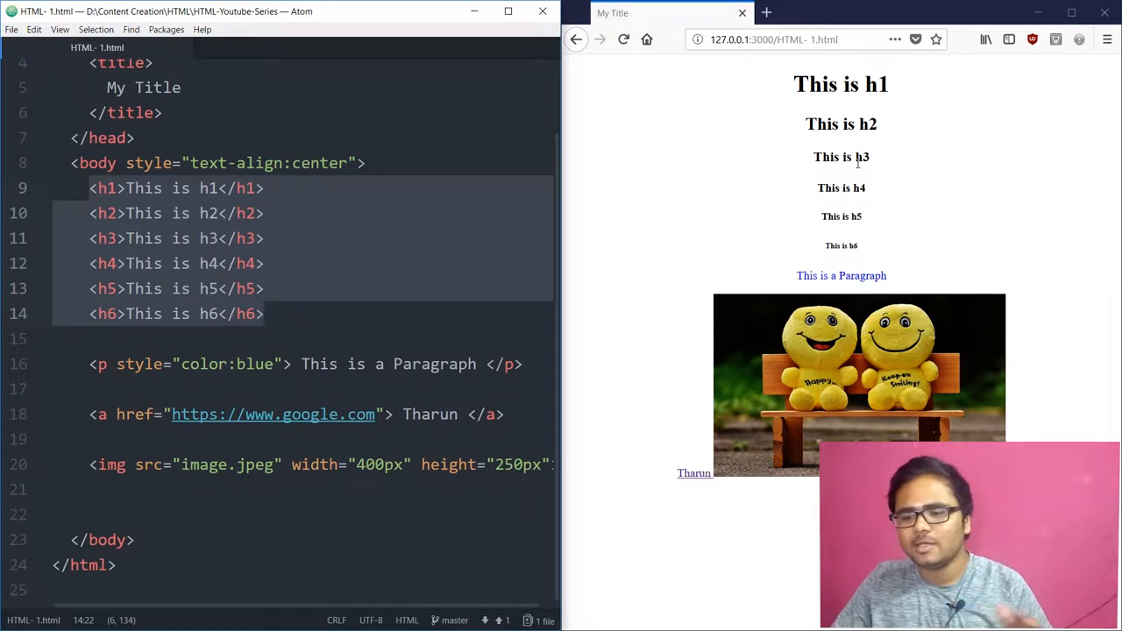
mouse_move(857, 256)
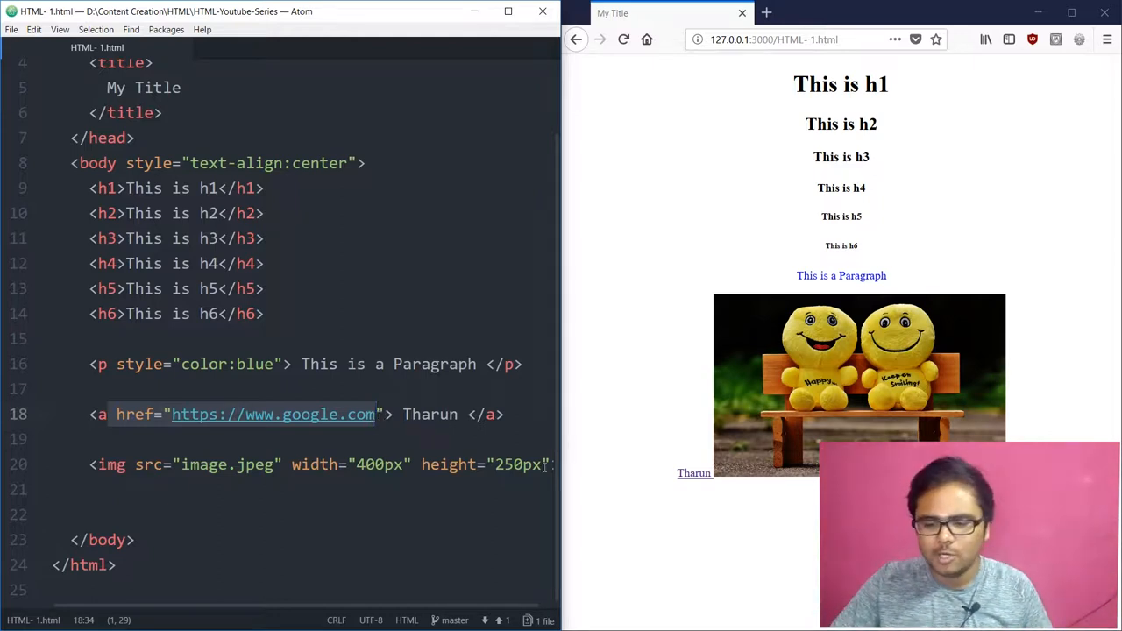
mouse_move(694, 473)
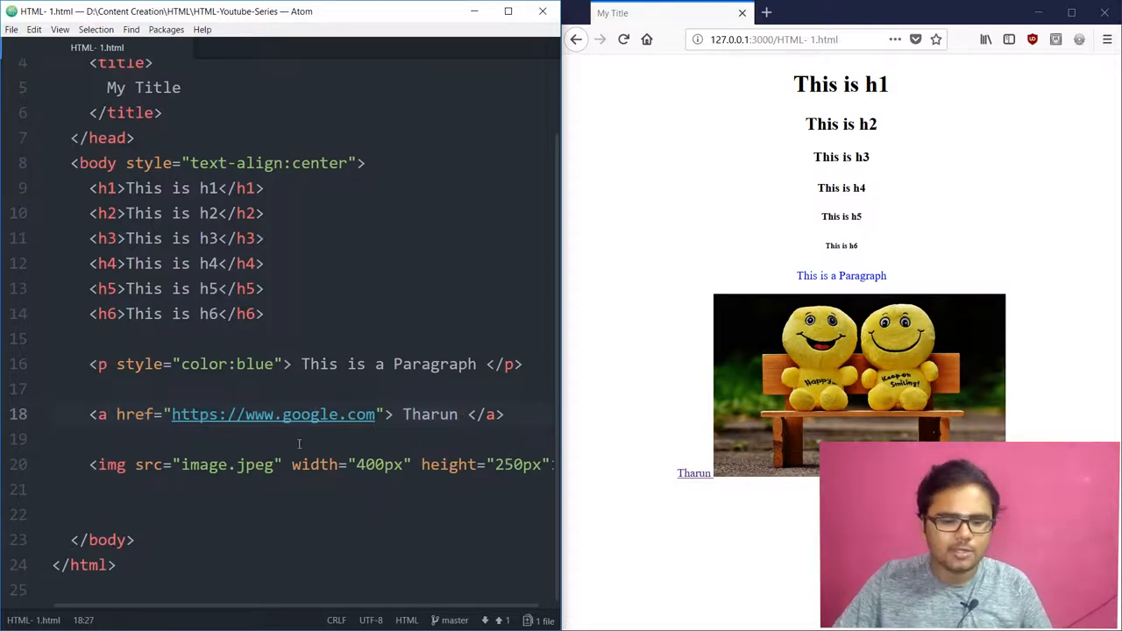
click(217, 464)
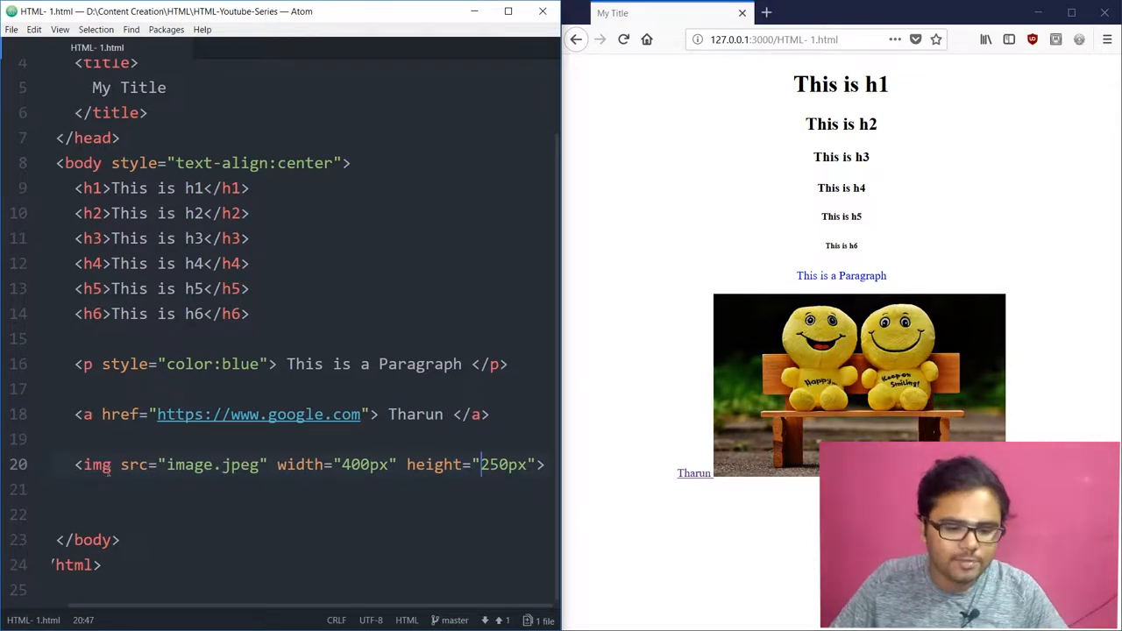
click(95, 464)
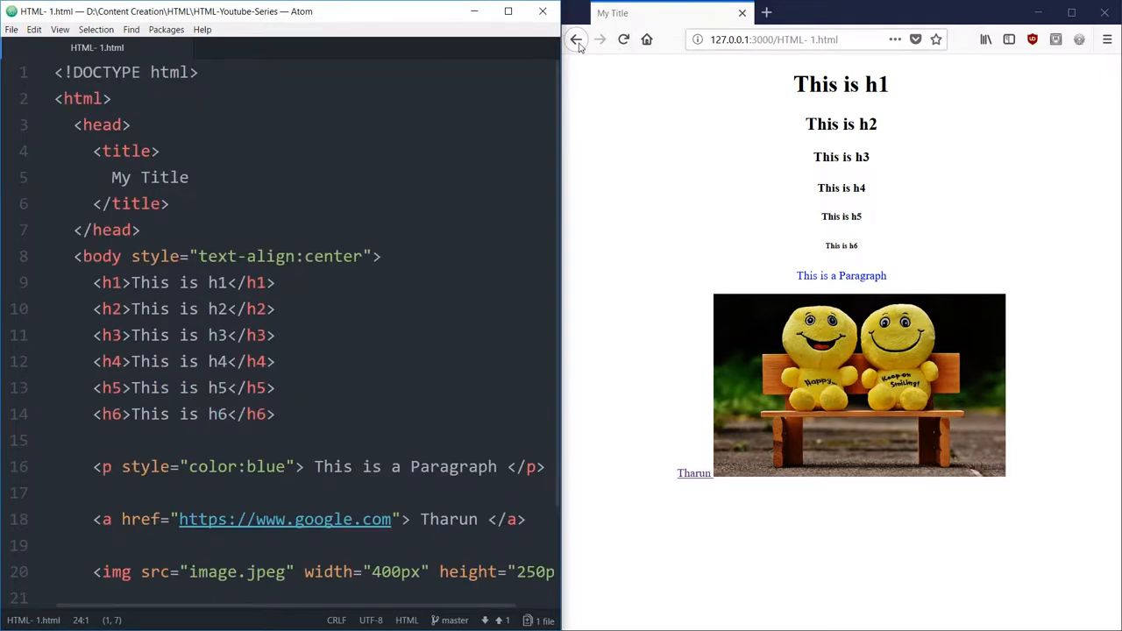
Step: Return to the file listing, bring up html2.html and style.css, then go back to the html2.html code
click(575, 38)
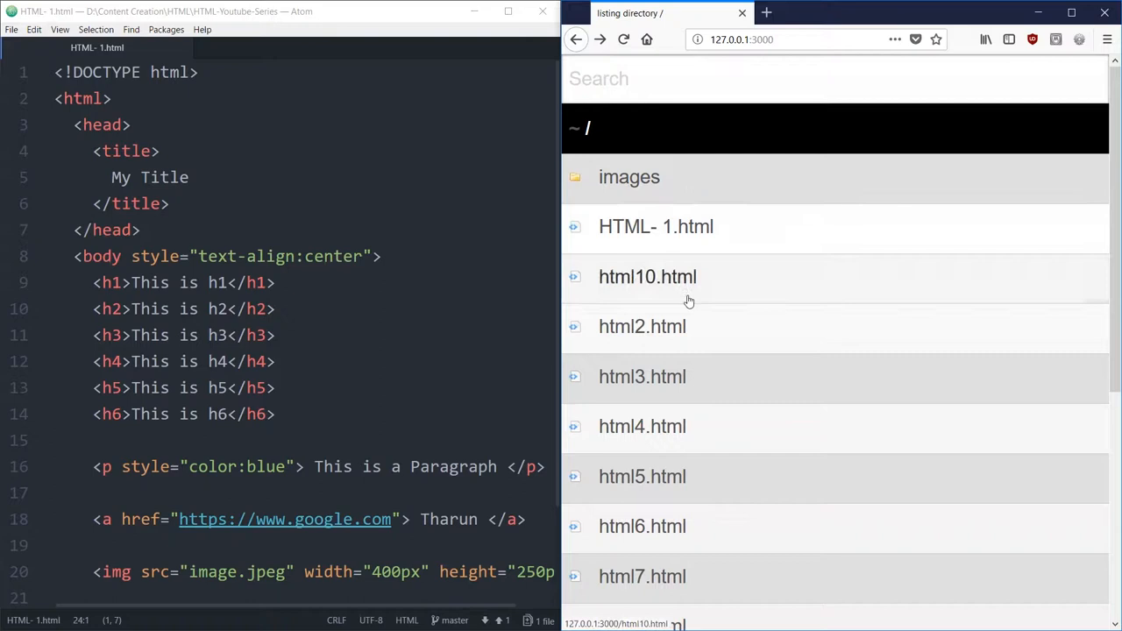
scroll(down, 3)
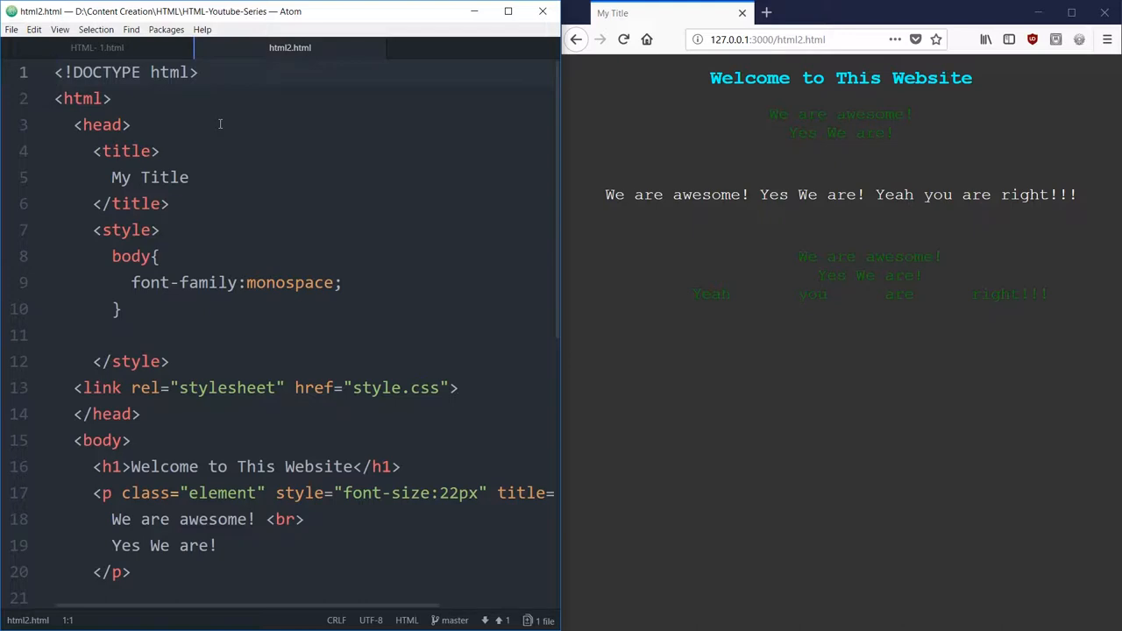
click(54, 72)
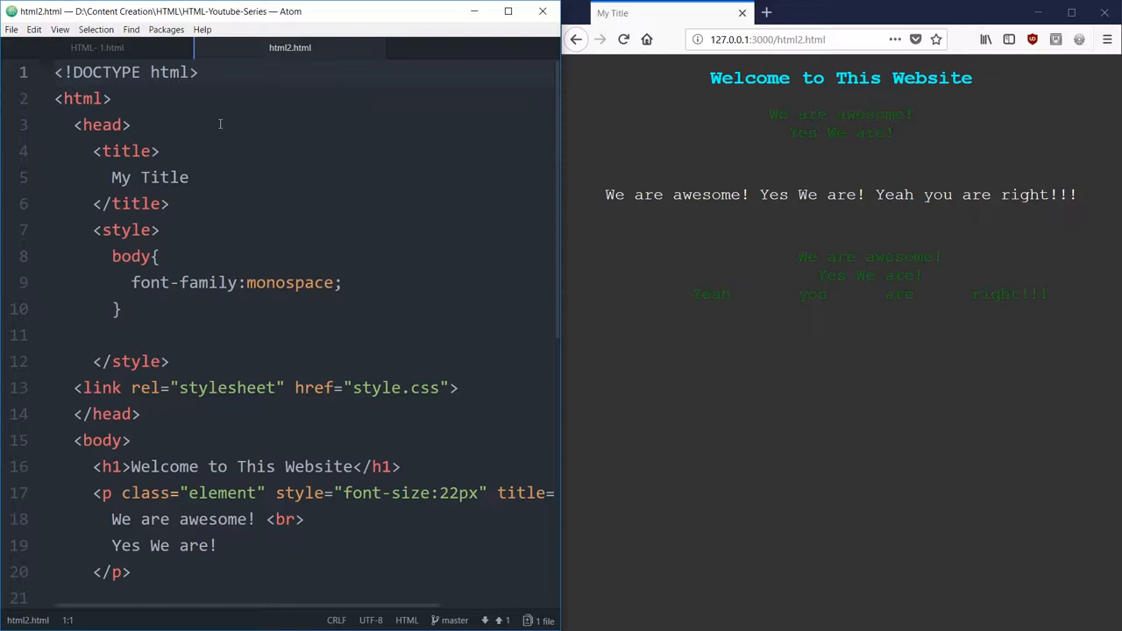
click(55, 72)
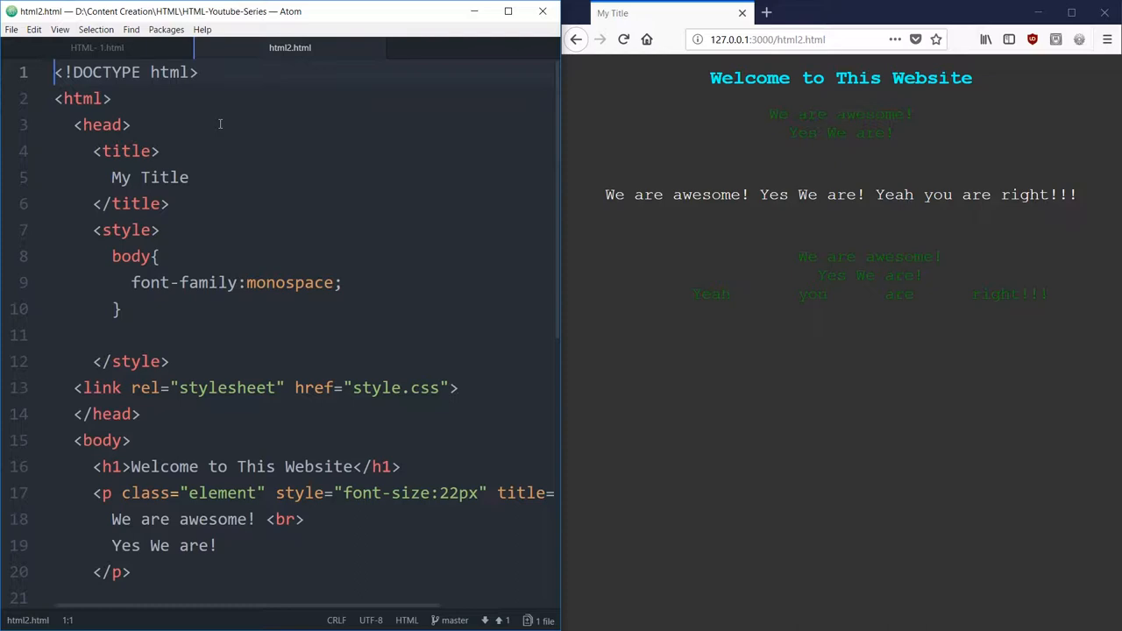
scroll(down, 3)
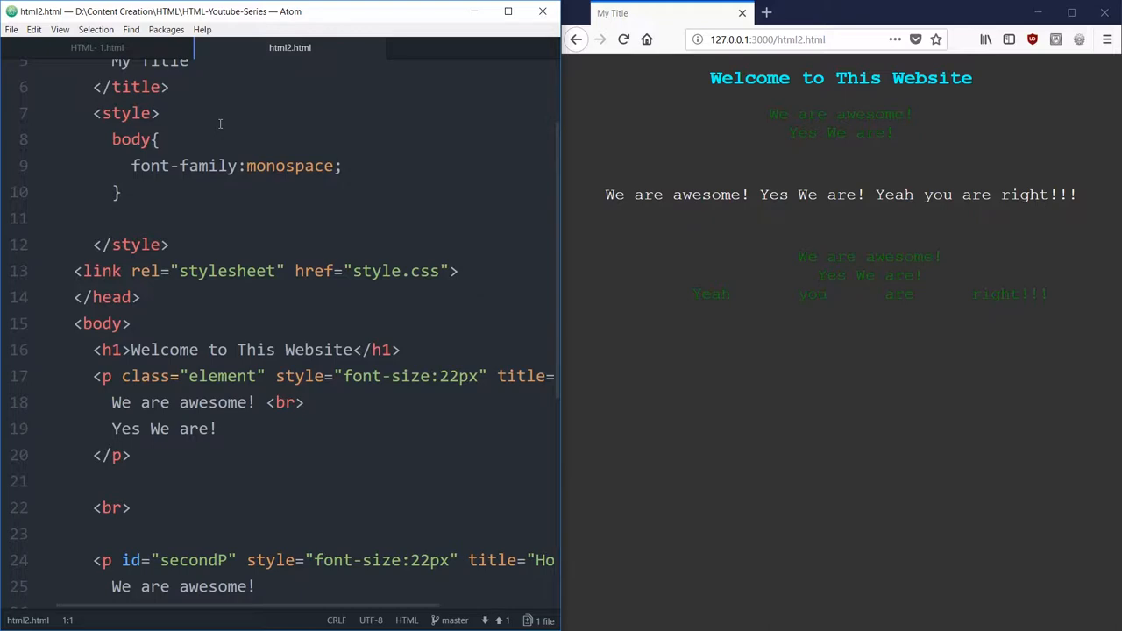
scroll(down, 3)
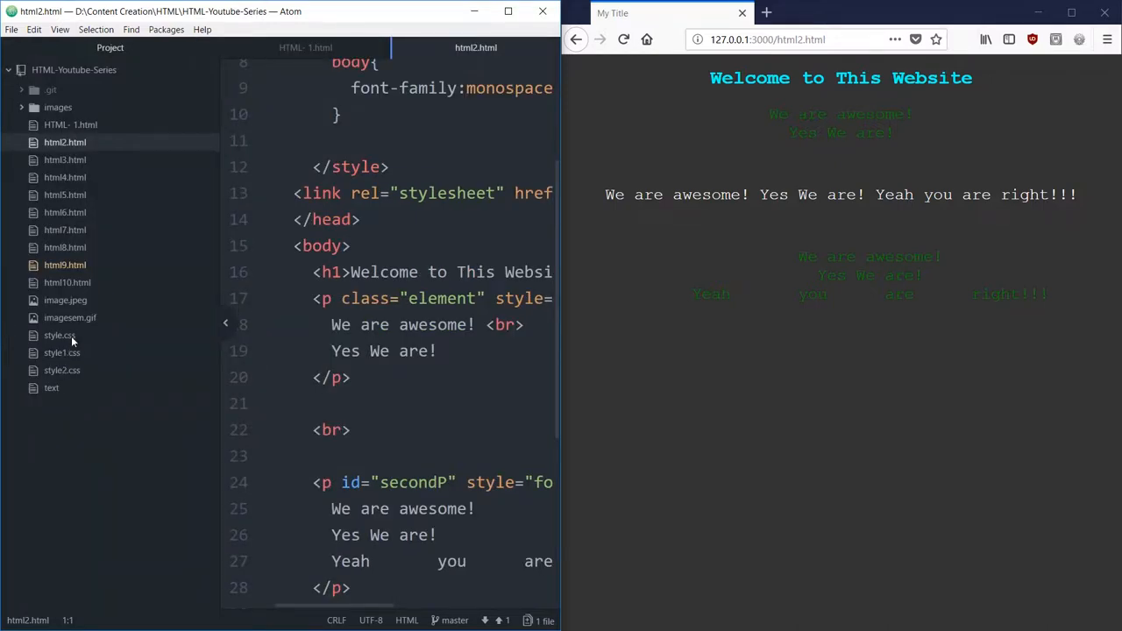
mouse_move(87, 341)
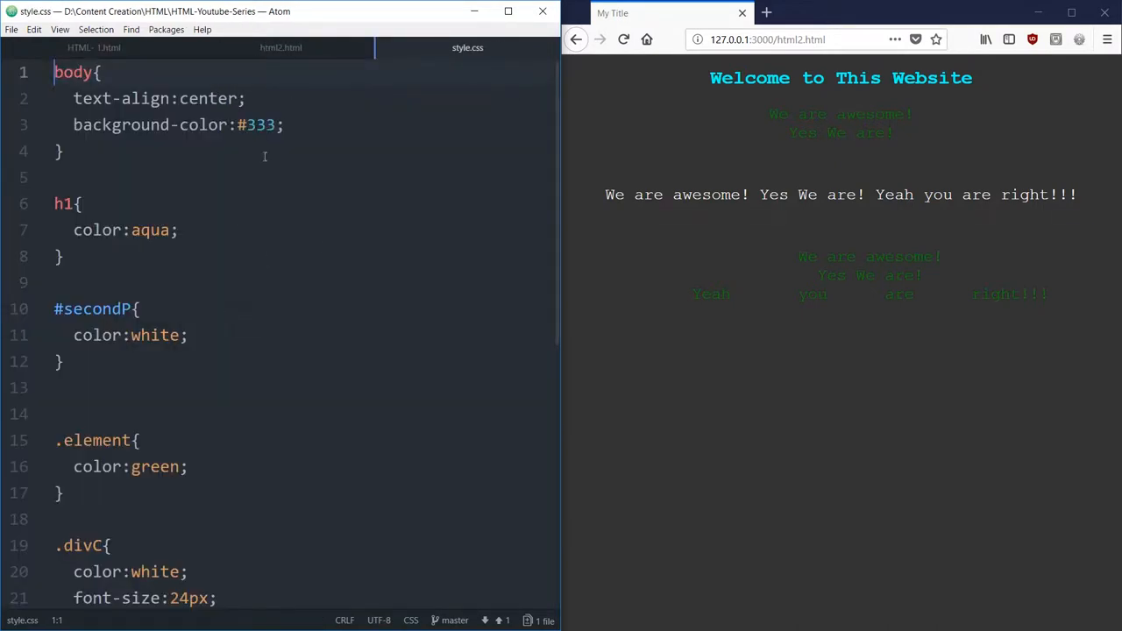
click(280, 47)
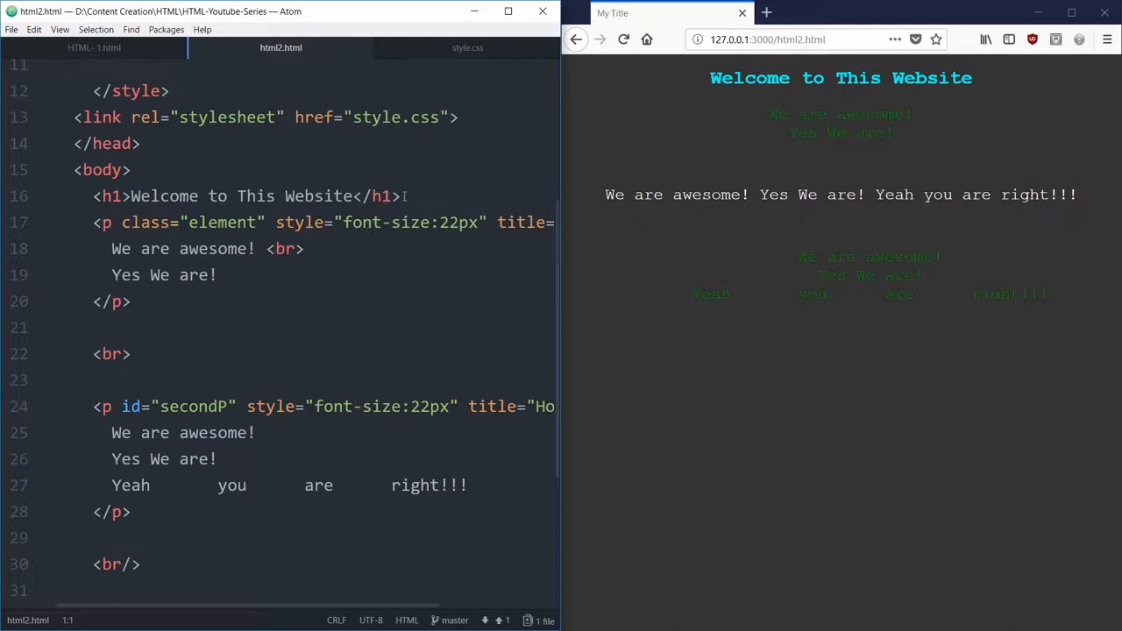
click(131, 196)
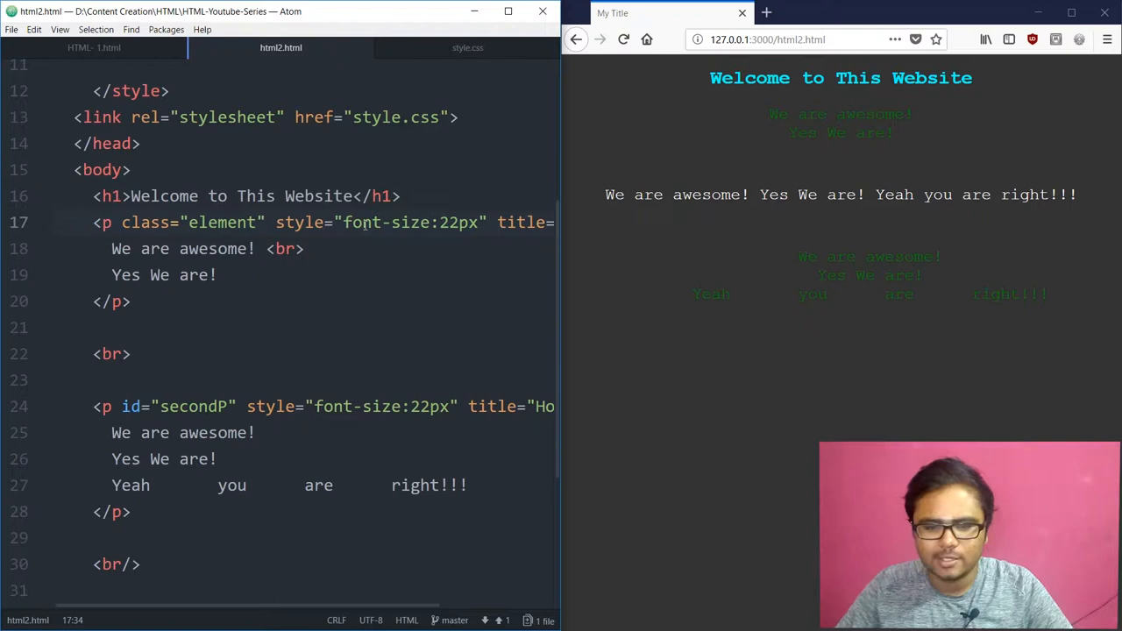
scroll(right, 3)
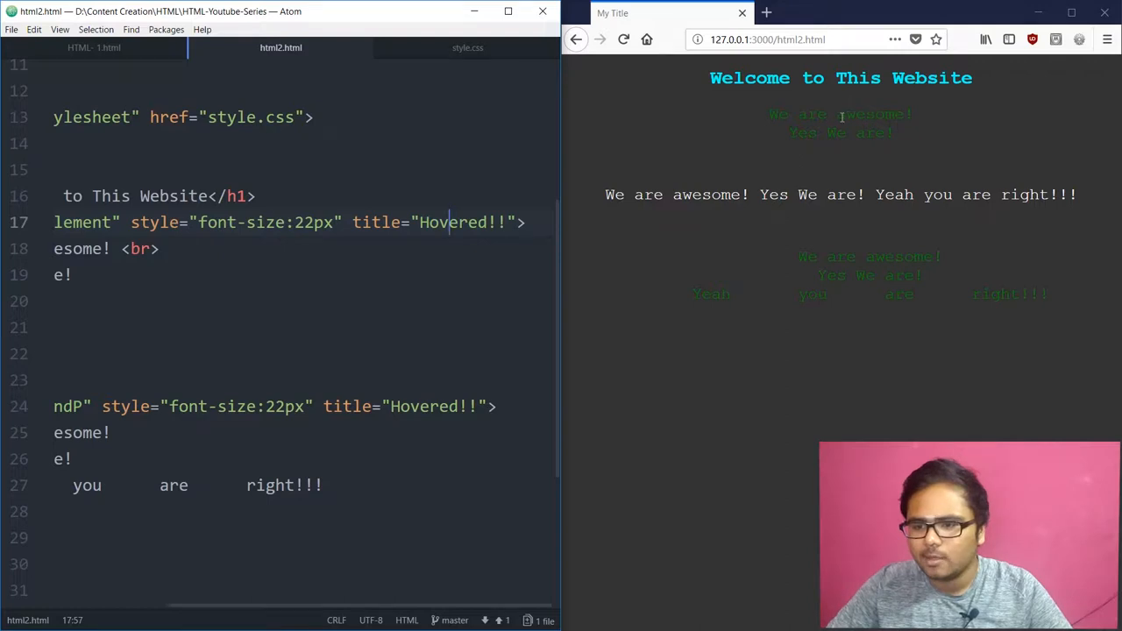
mouse_move(845, 134)
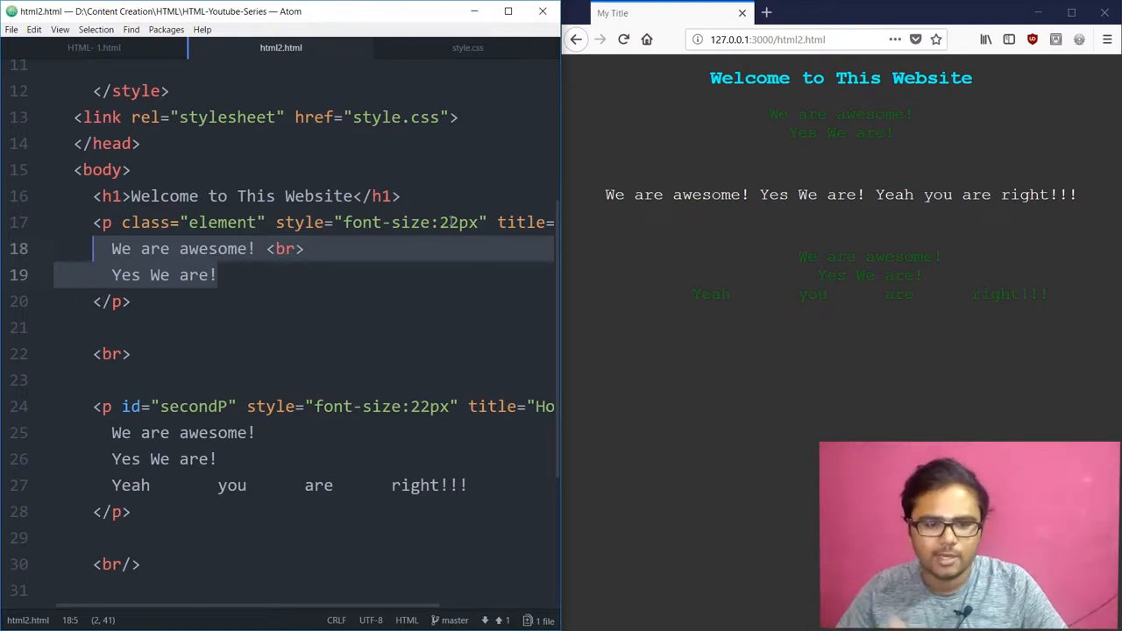
click(266, 249)
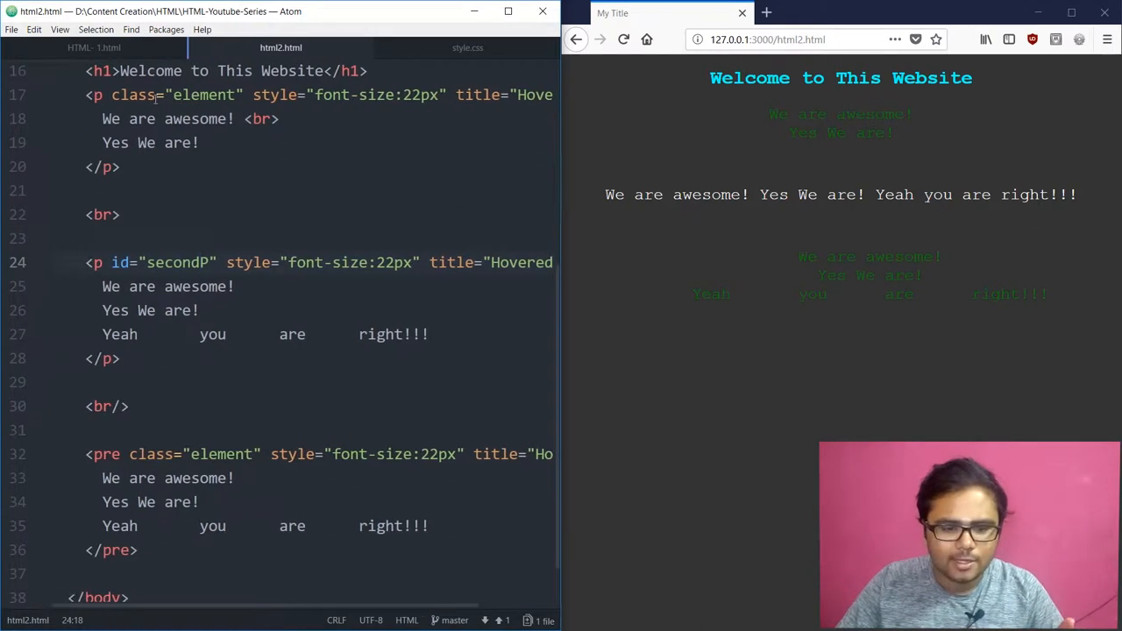
click(182, 333)
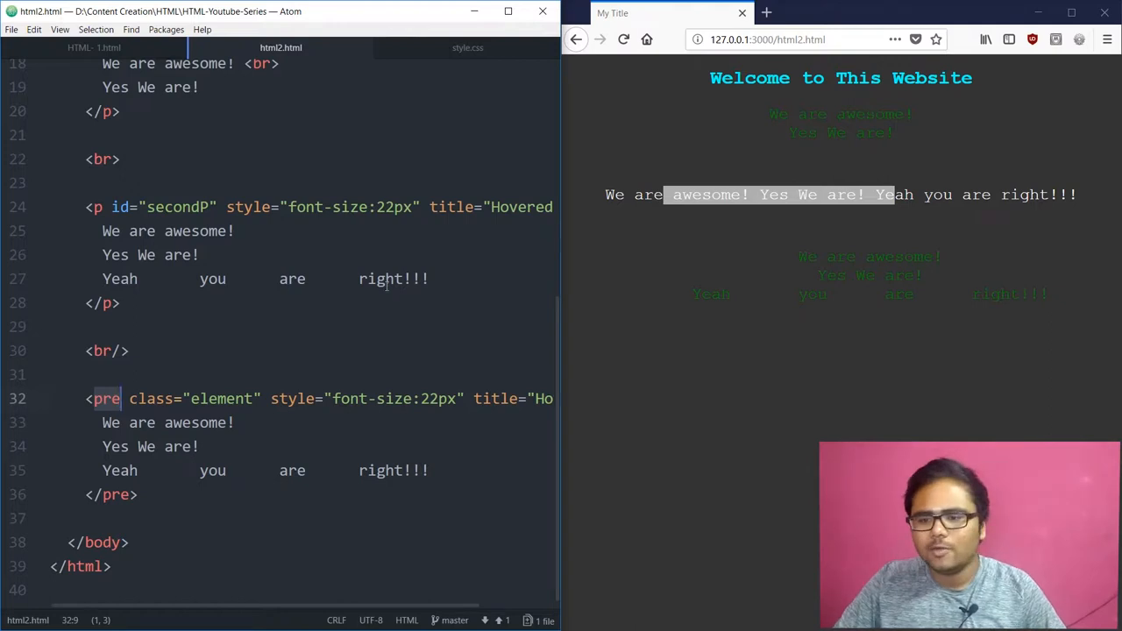
Step: Preview html3.html in the browser from the file listing and bring up its source in the editor
click(575, 38)
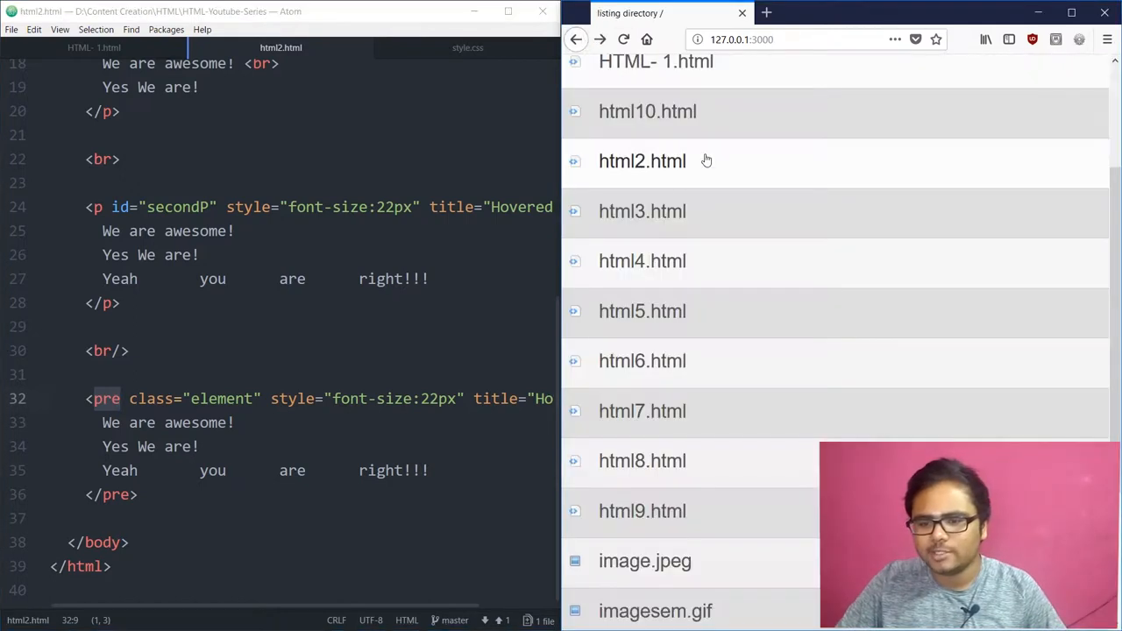
click(641, 210)
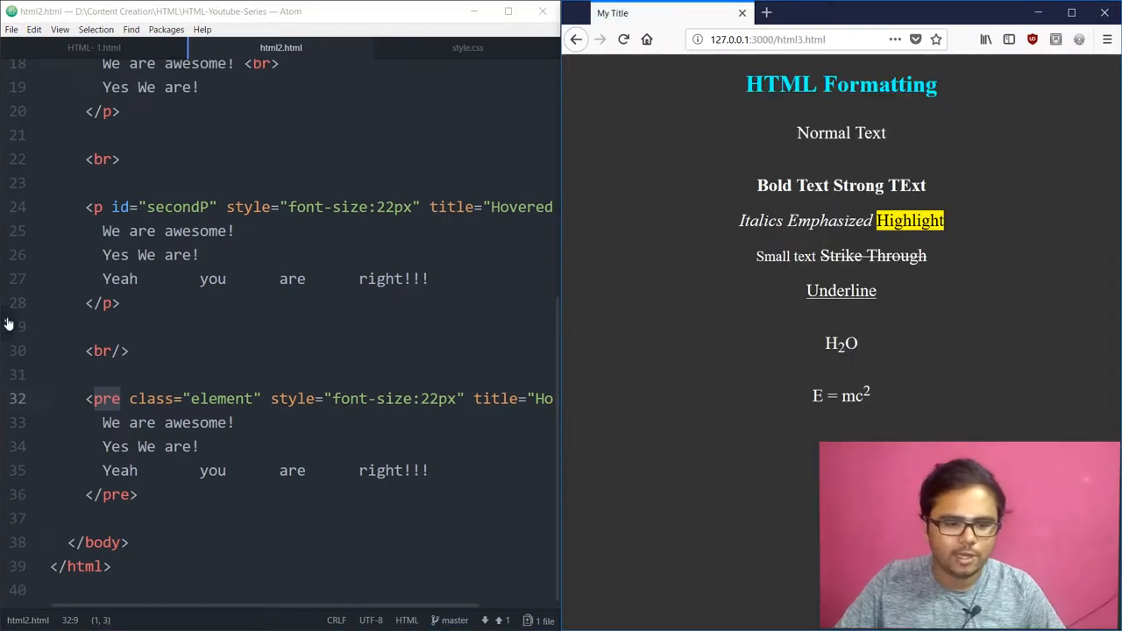
click(433, 47)
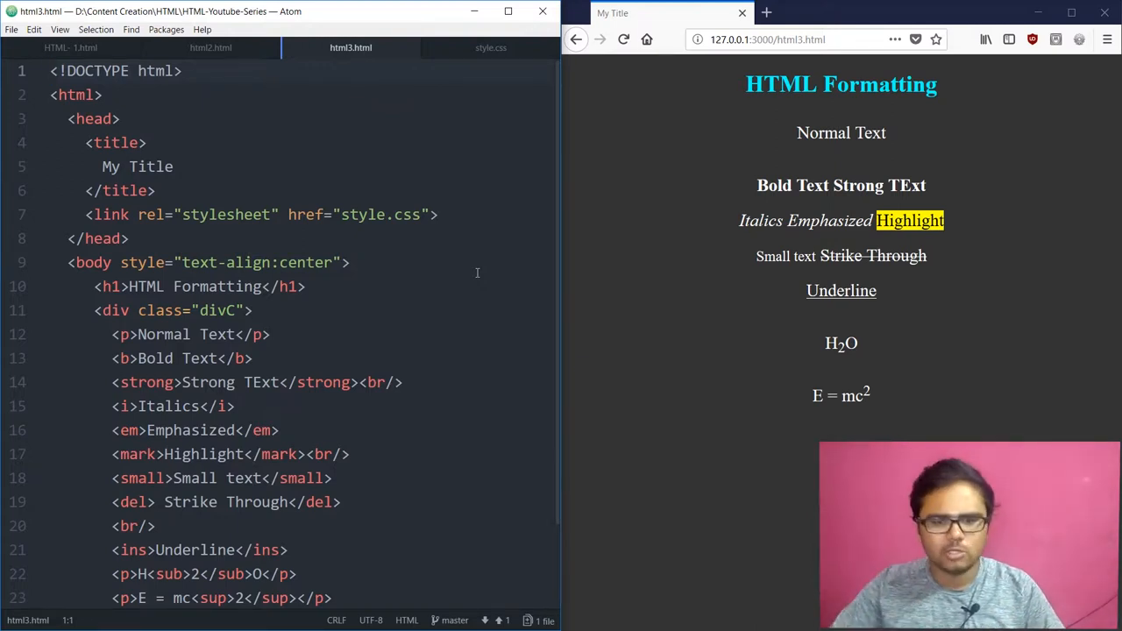
click(491, 48)
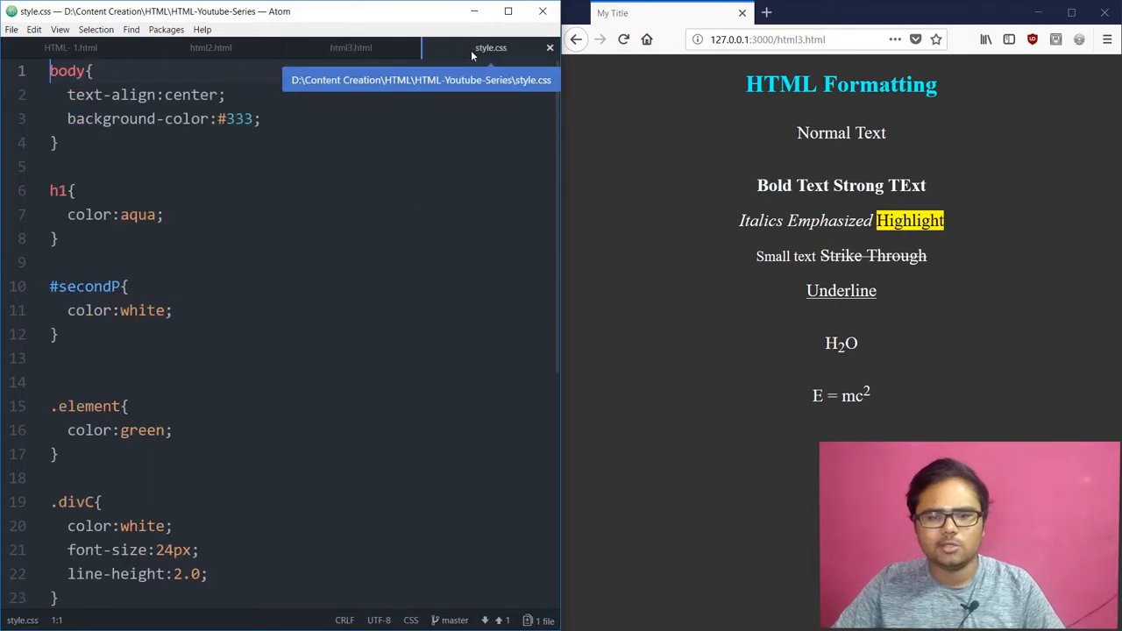
mouse_move(310, 181)
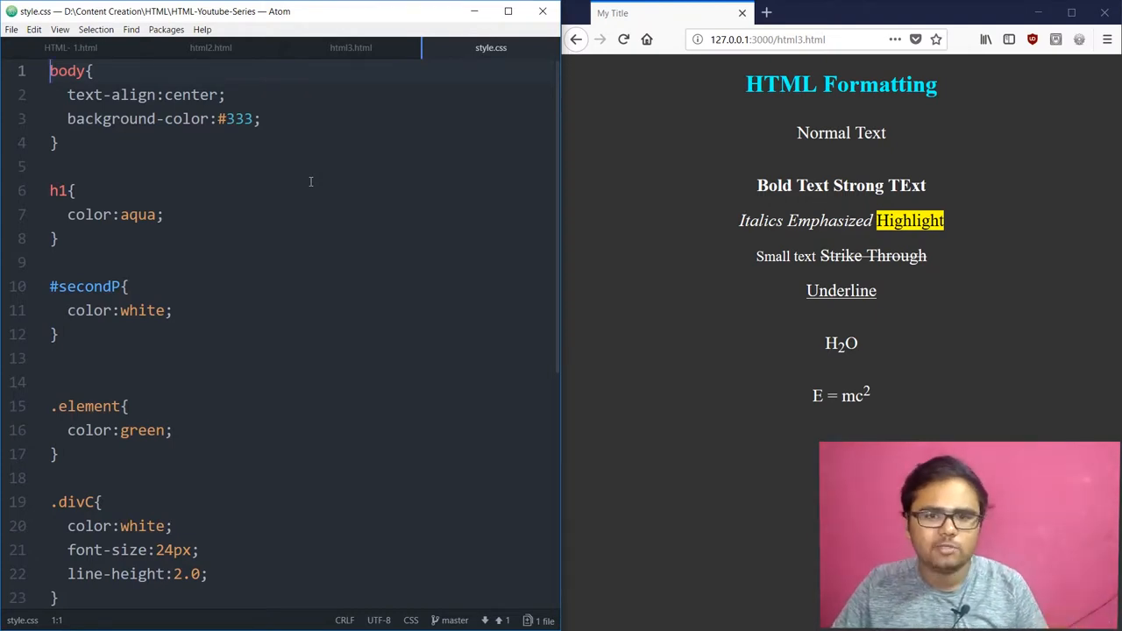
scroll(down, 3)
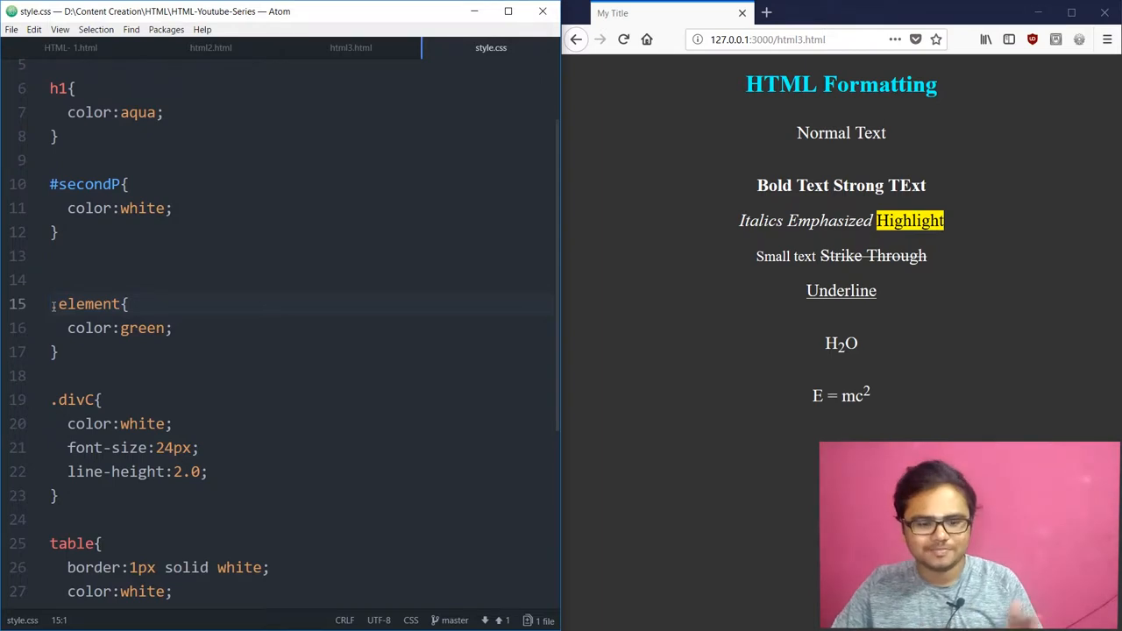
scroll(down, 3)
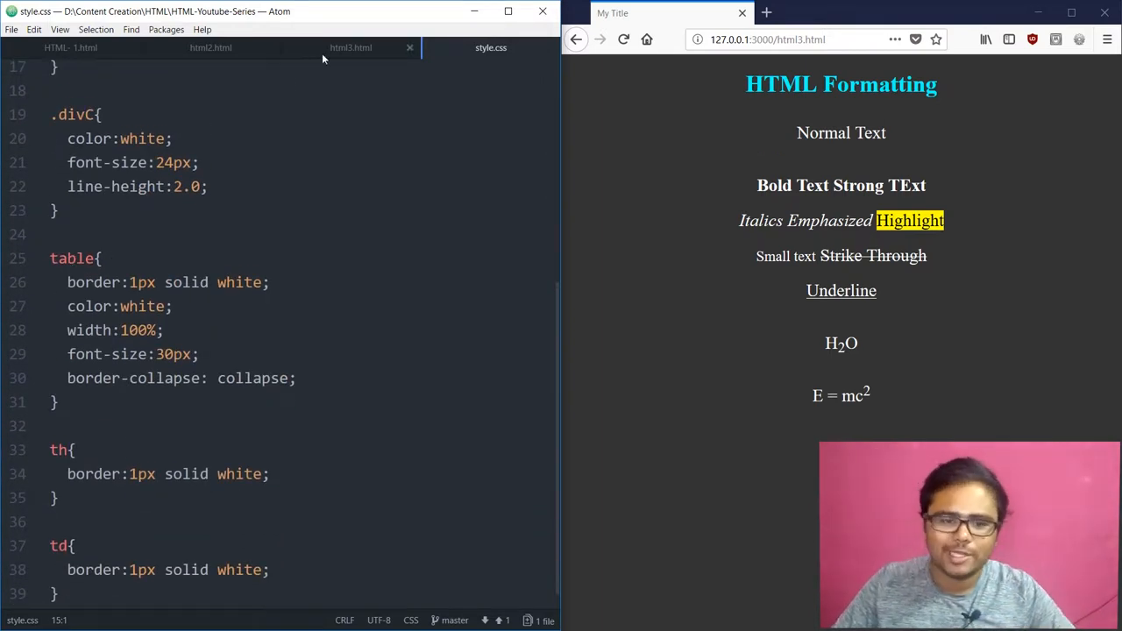
mouse_move(350, 47)
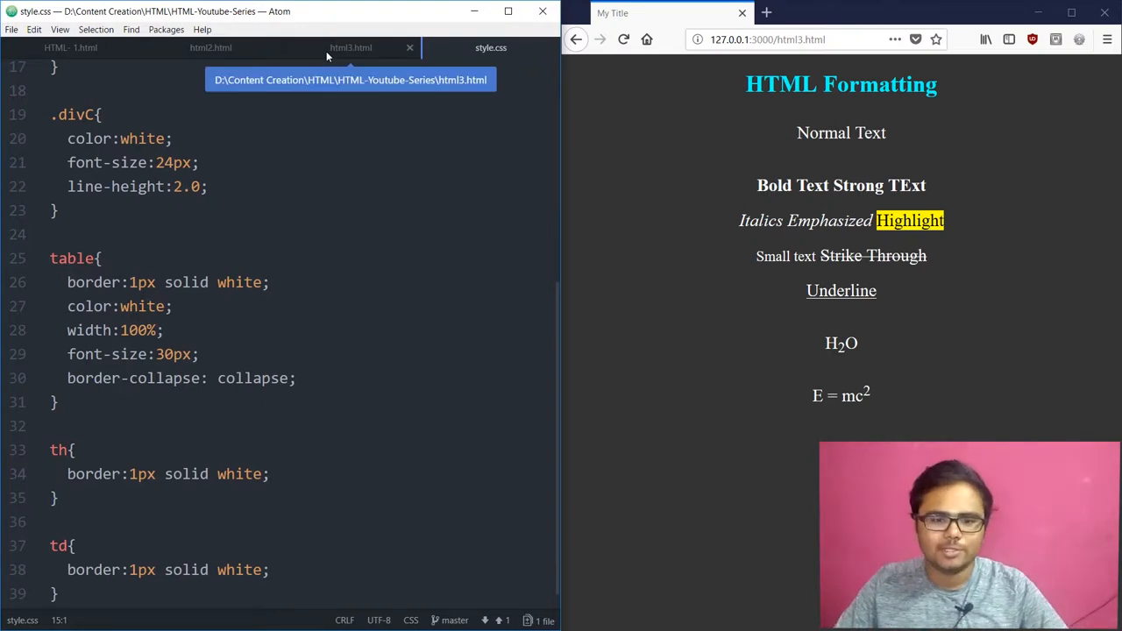
Step: Bring up html3.html's source and scroll to its body formatting tags
click(350, 47)
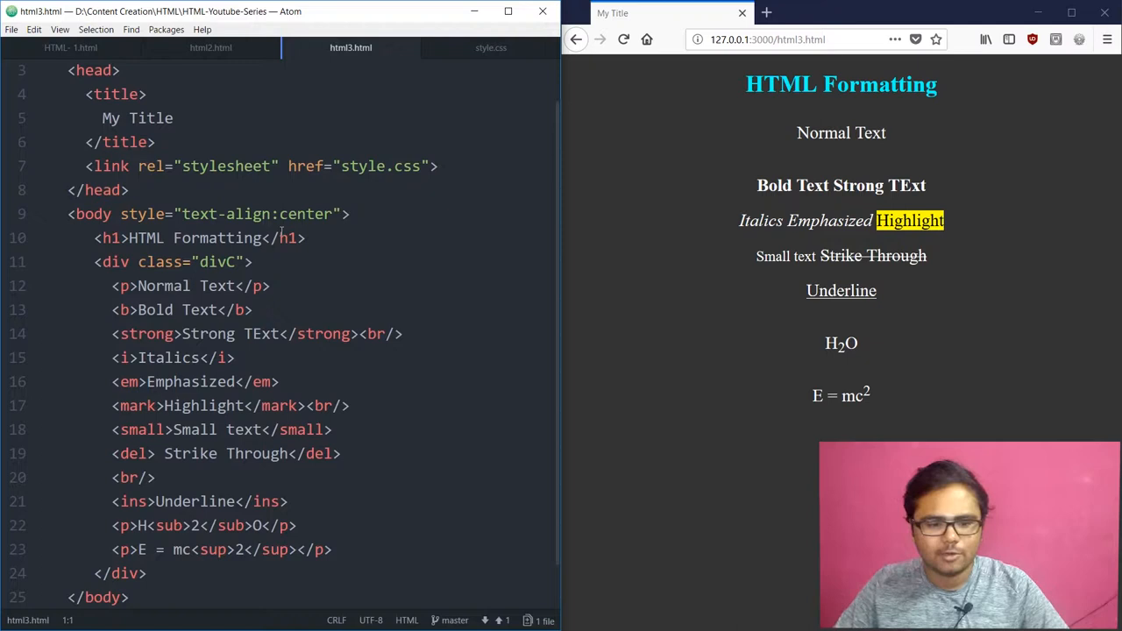
scroll(down, 3)
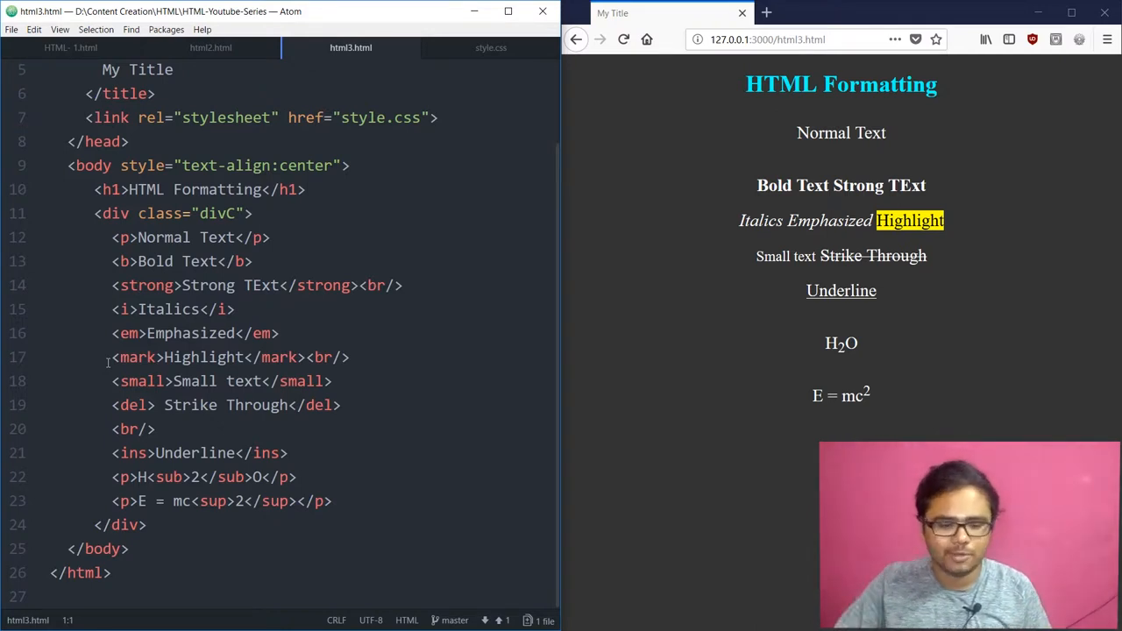
mouse_move(571, 67)
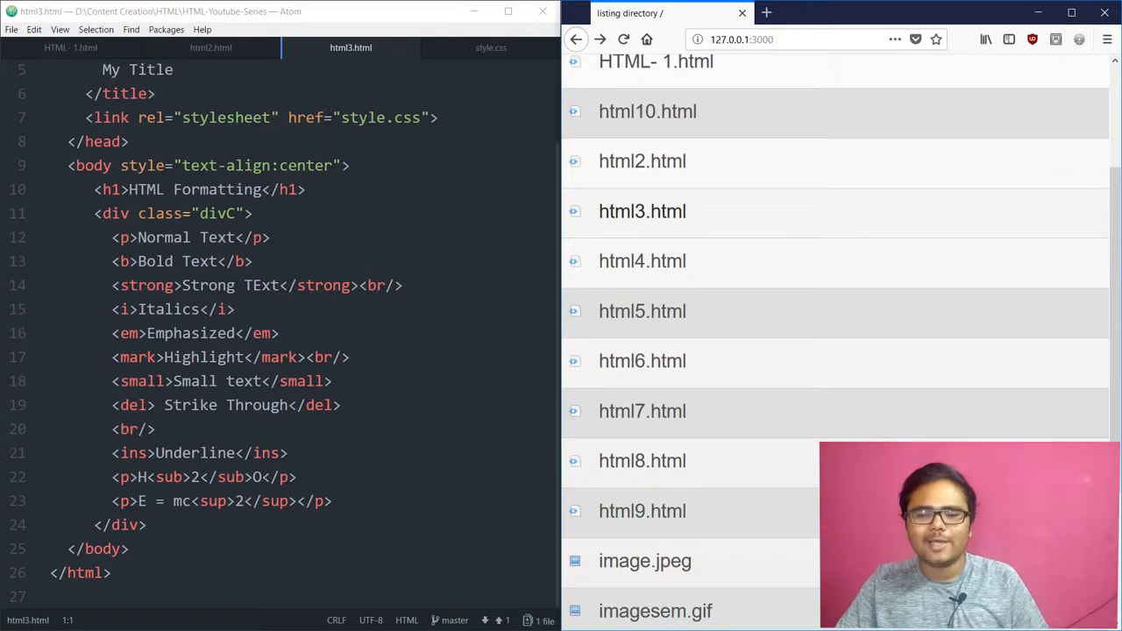
Step: Load html4.html in the browser and editor, read its quotation markup, then switch to style.css
click(641, 259)
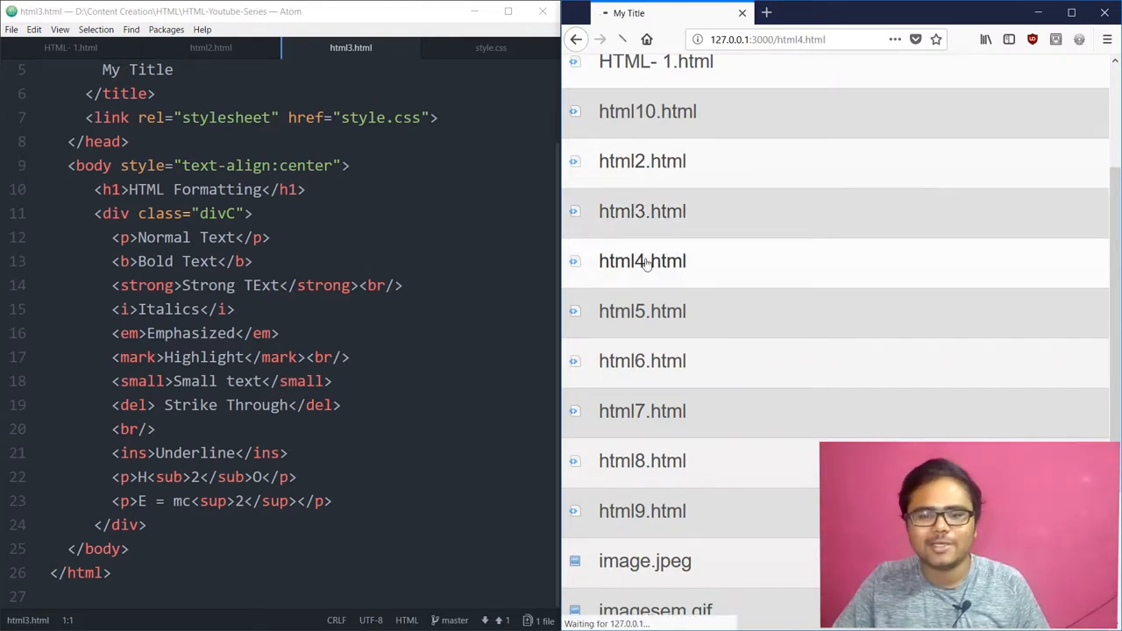
click(642, 260)
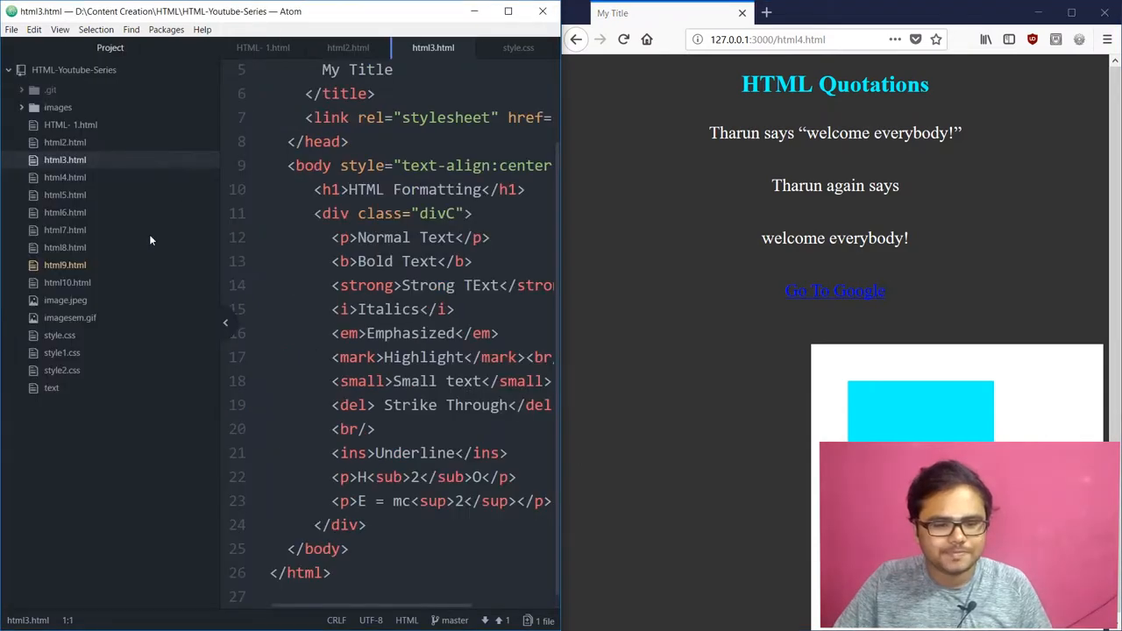
click(459, 47)
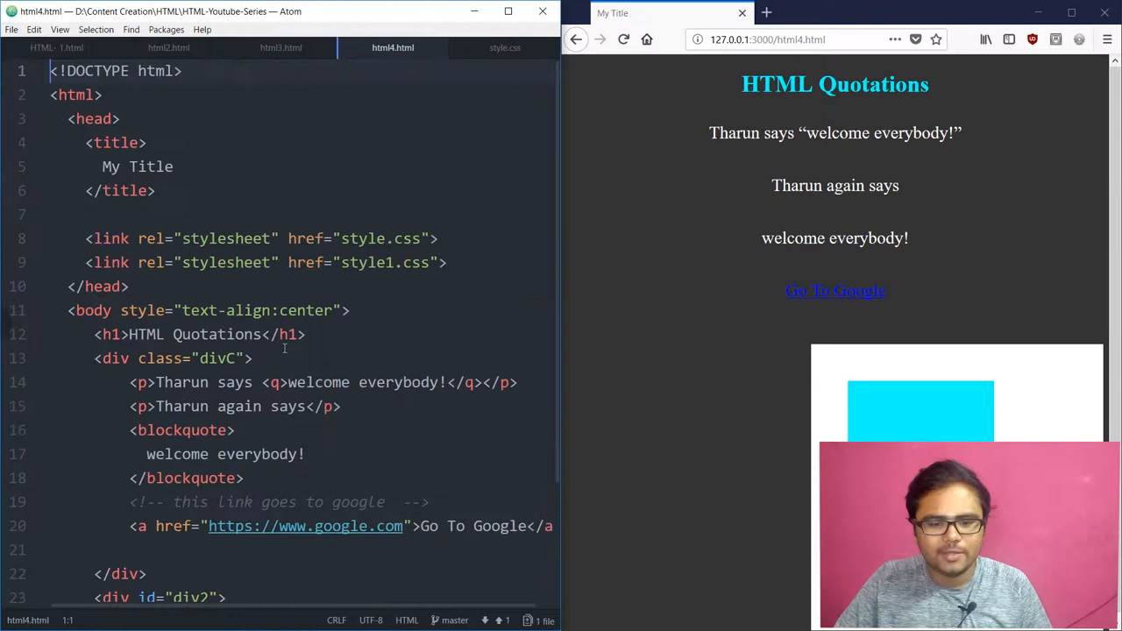
scroll(down, 3)
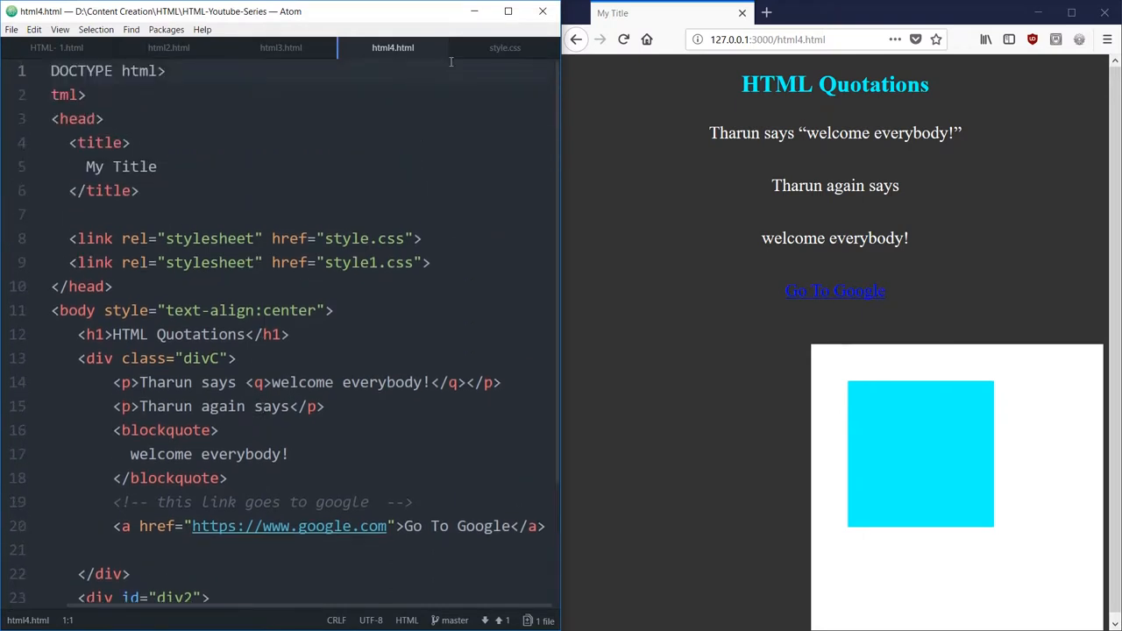
click(505, 47)
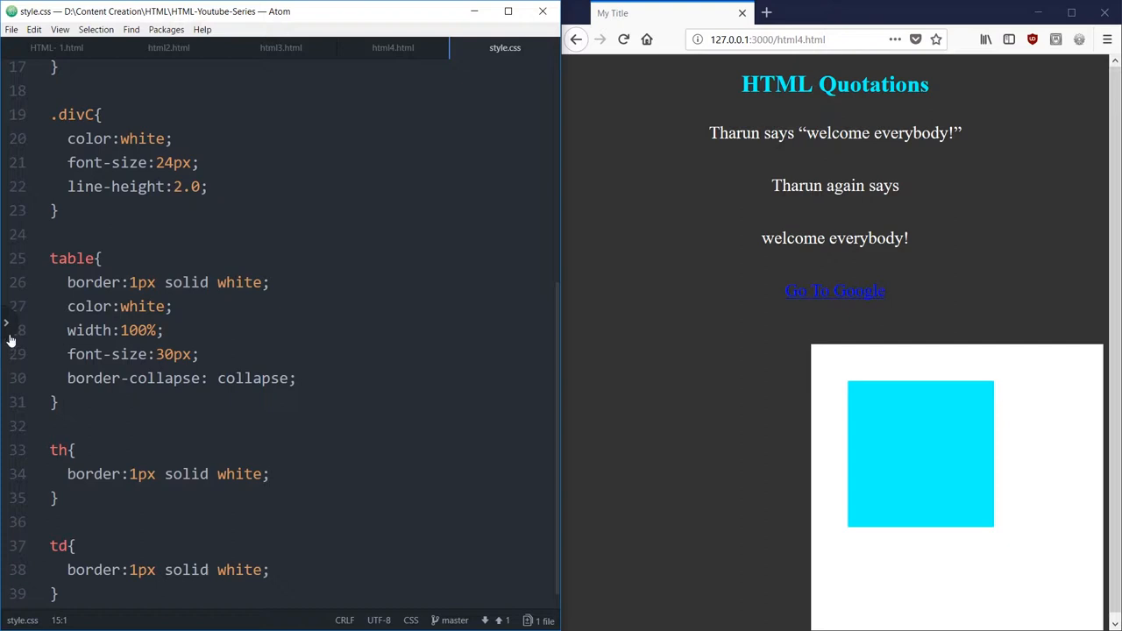
Step: Bring up style1.css and read through it from the link hover rules down to the table and #div blocks
click(7, 323)
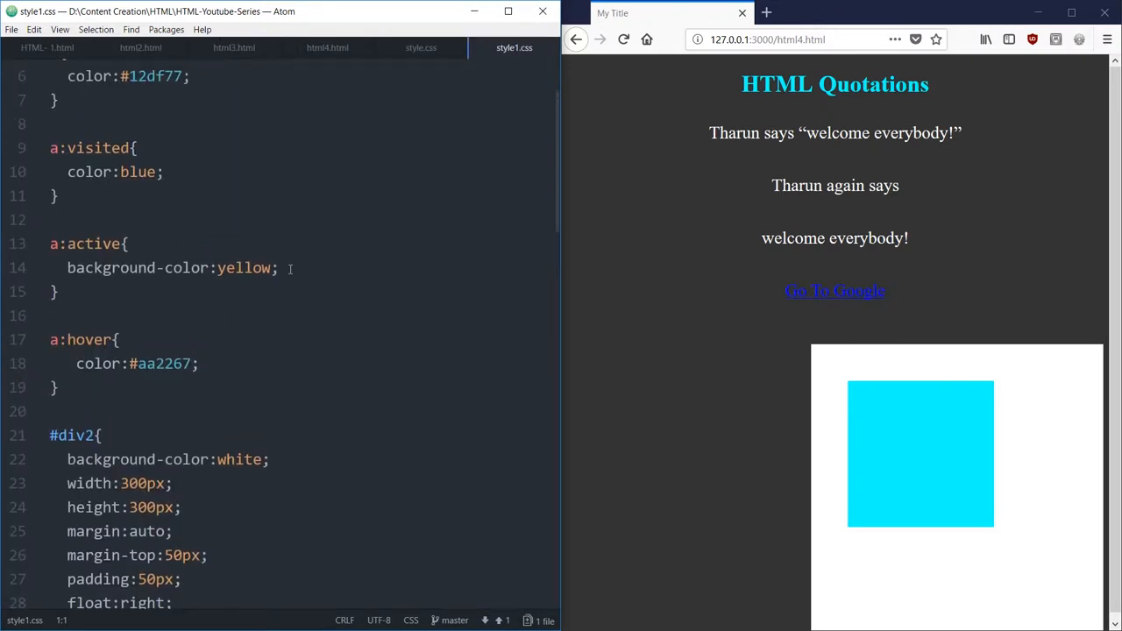
mouse_move(834, 291)
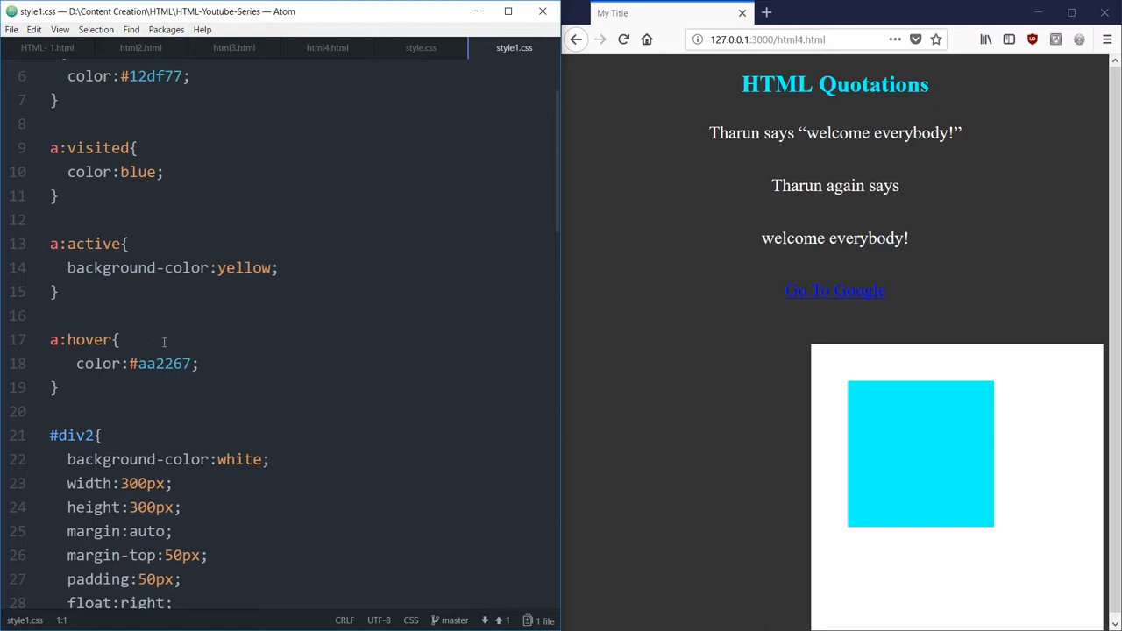
scroll(up, 3)
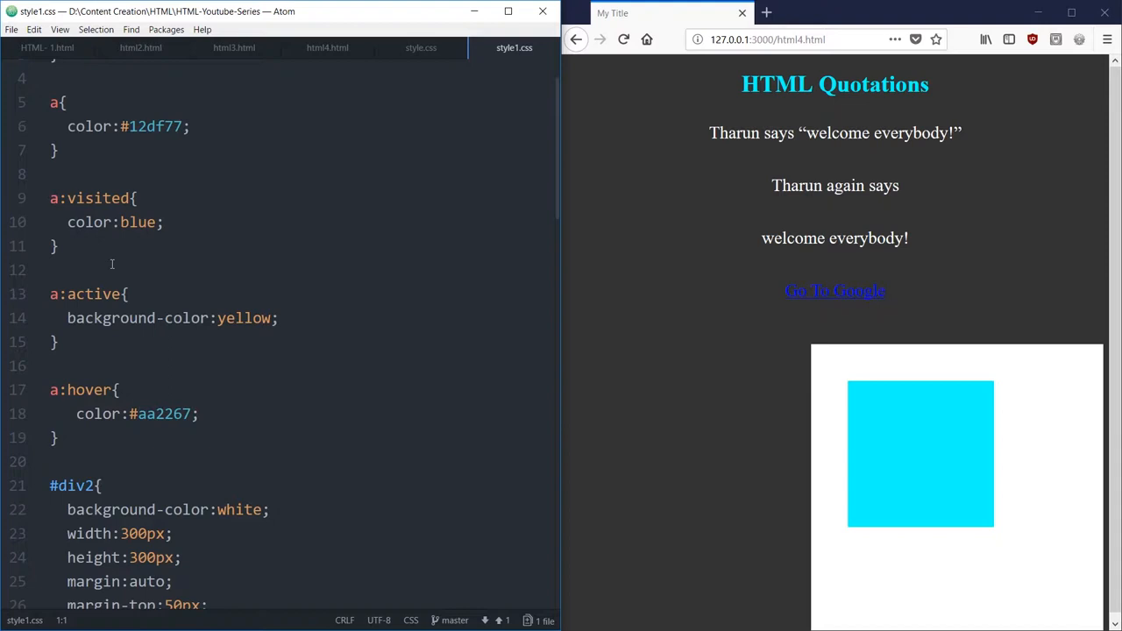
scroll(down, 3)
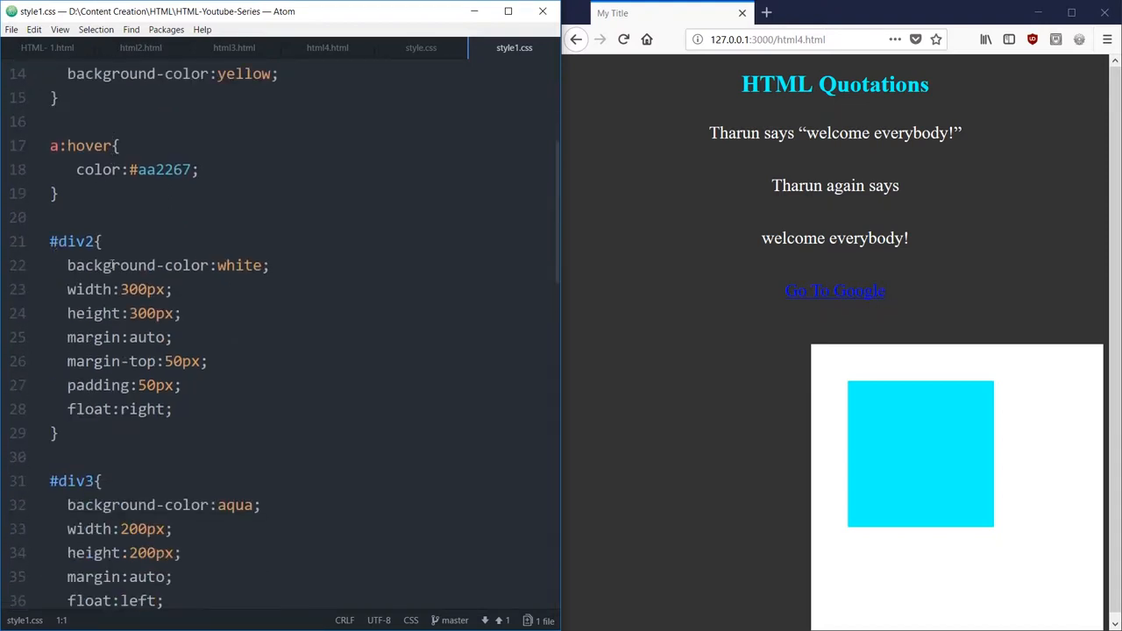
scroll(down, 3)
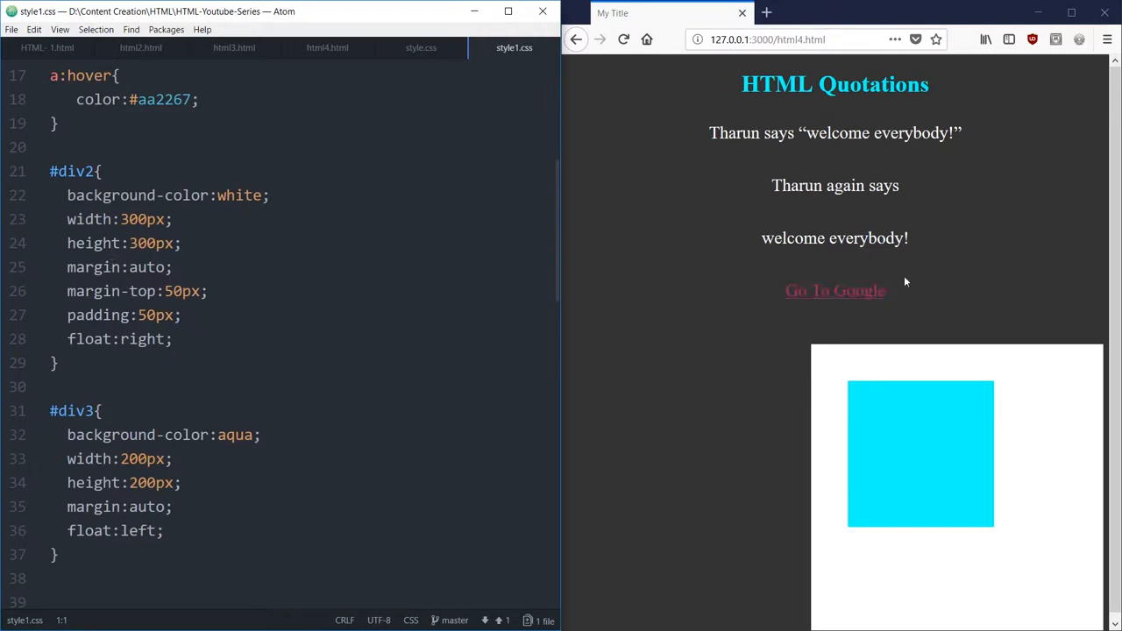
scroll(down, 3)
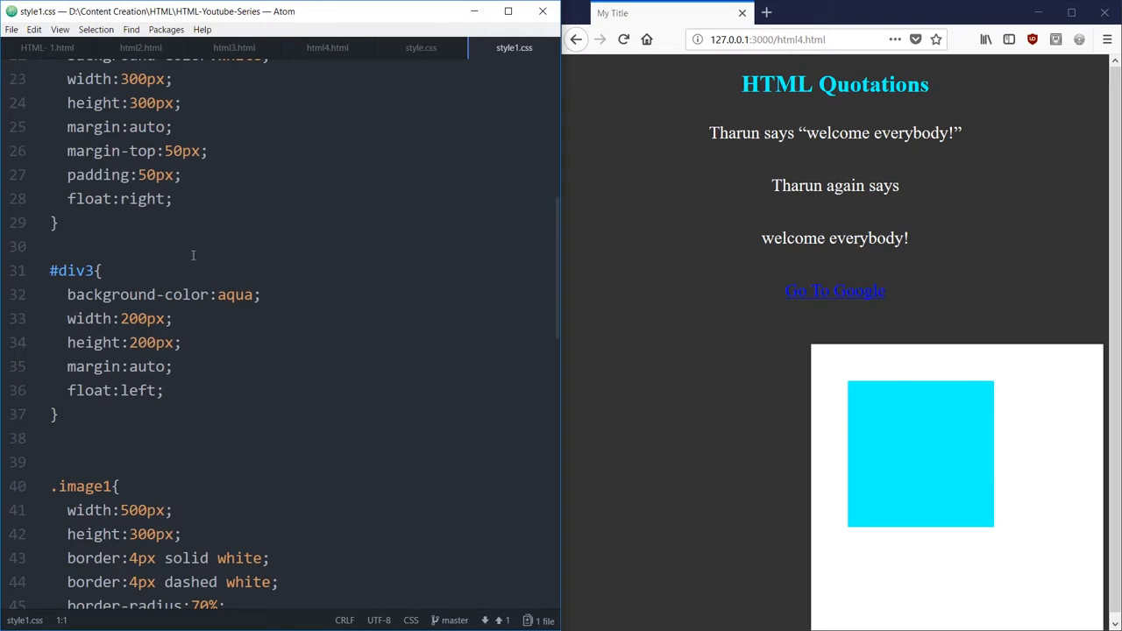
scroll(down, 3)
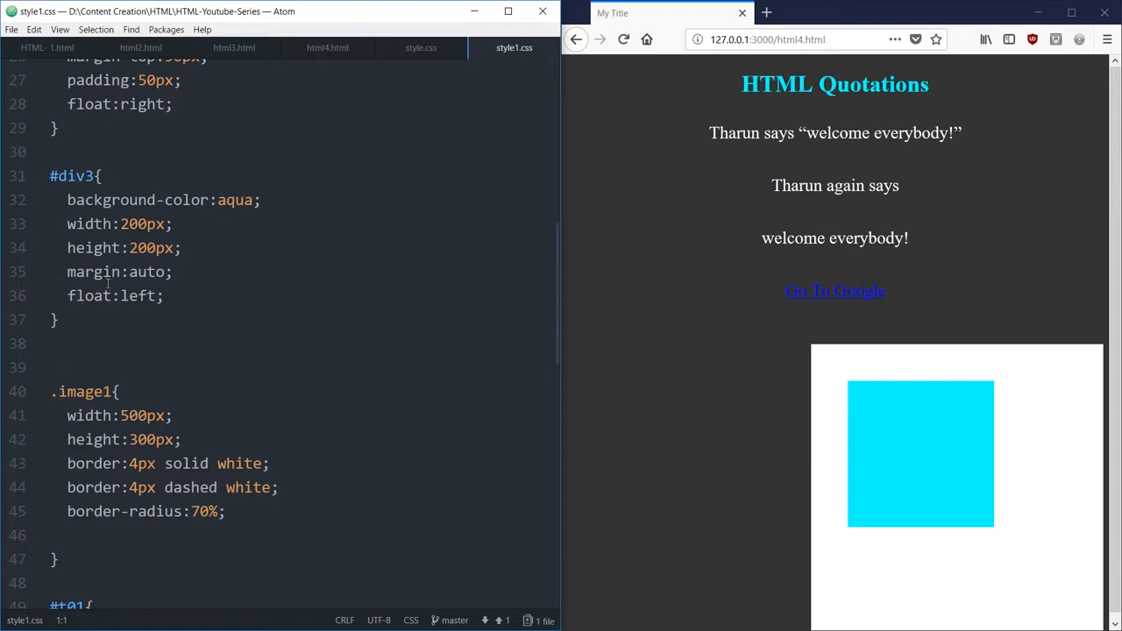
scroll(down, 3)
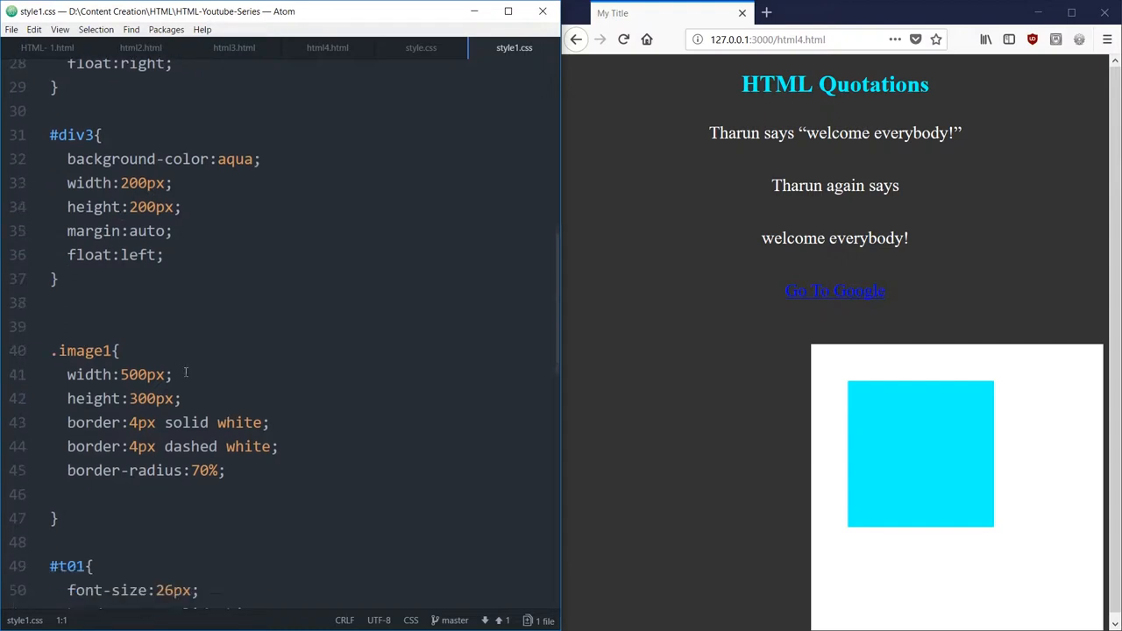
scroll(down, 3)
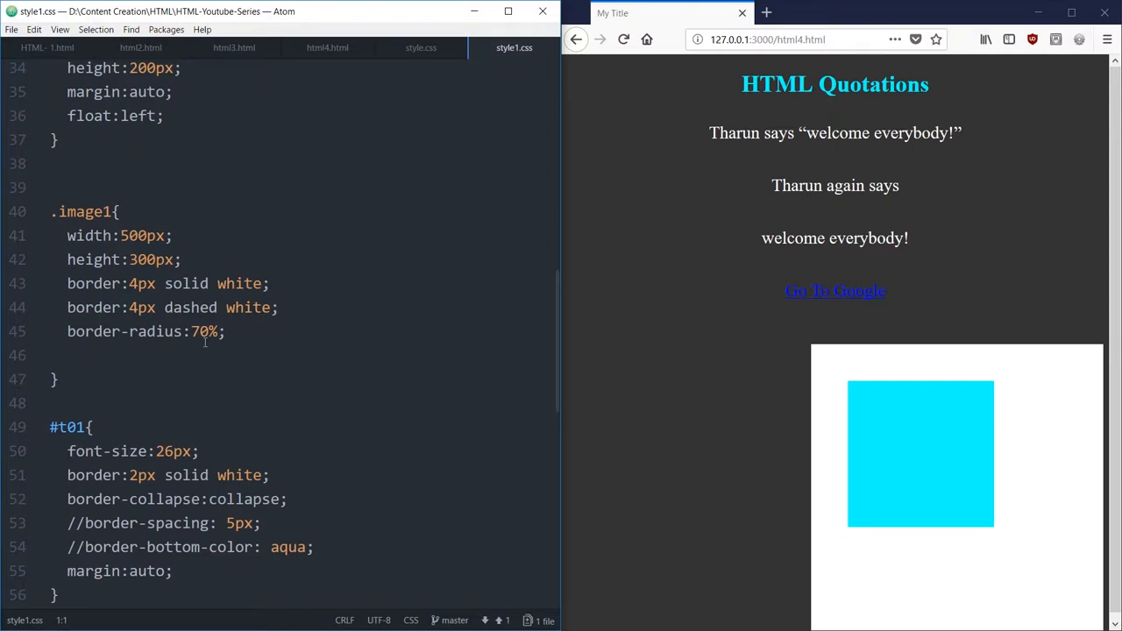
scroll(down, 3)
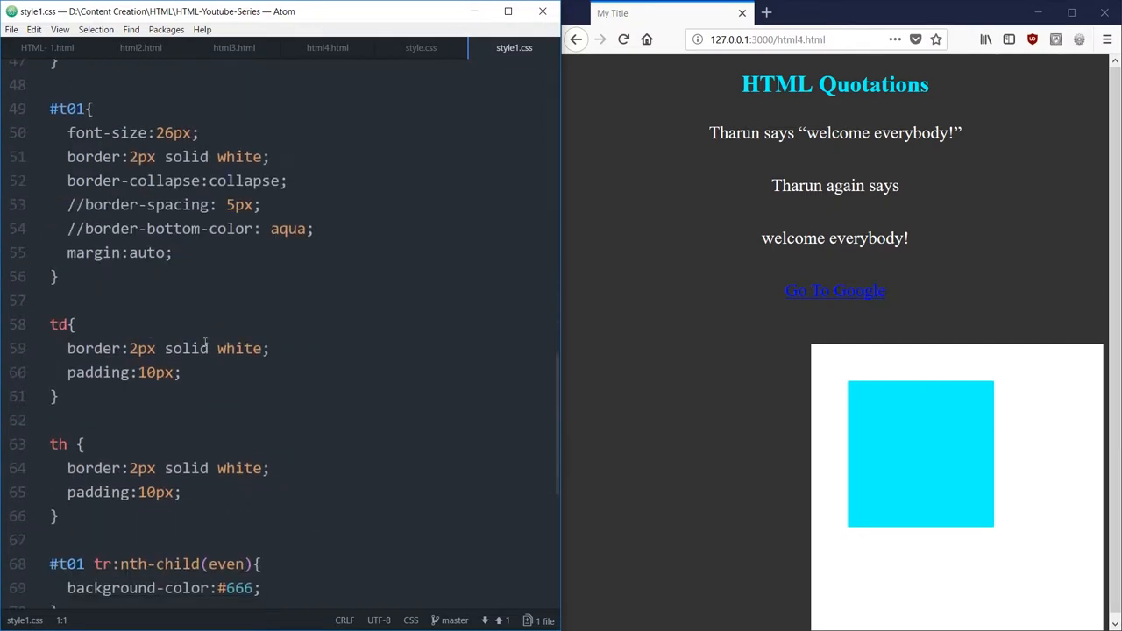
scroll(down, 3)
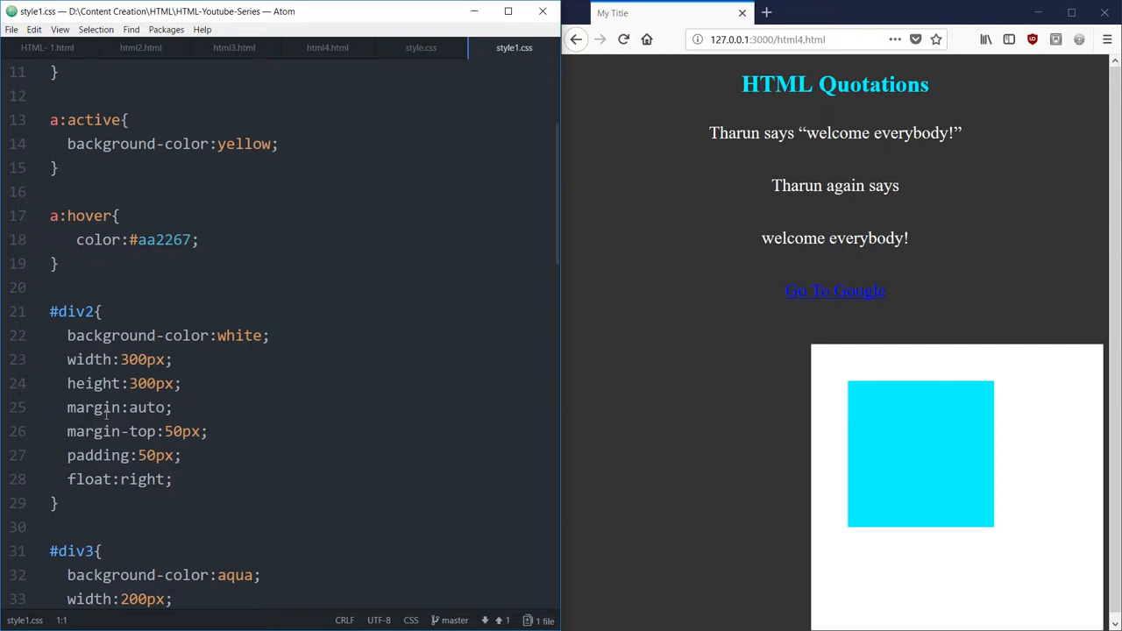
scroll(down, 3)
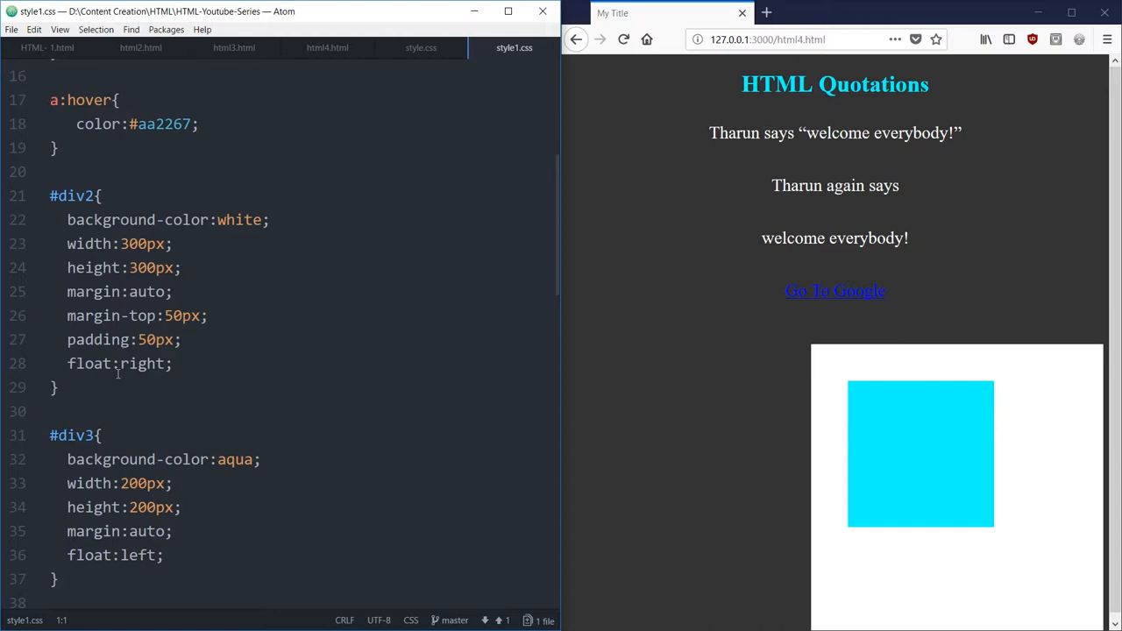
mouse_move(193, 150)
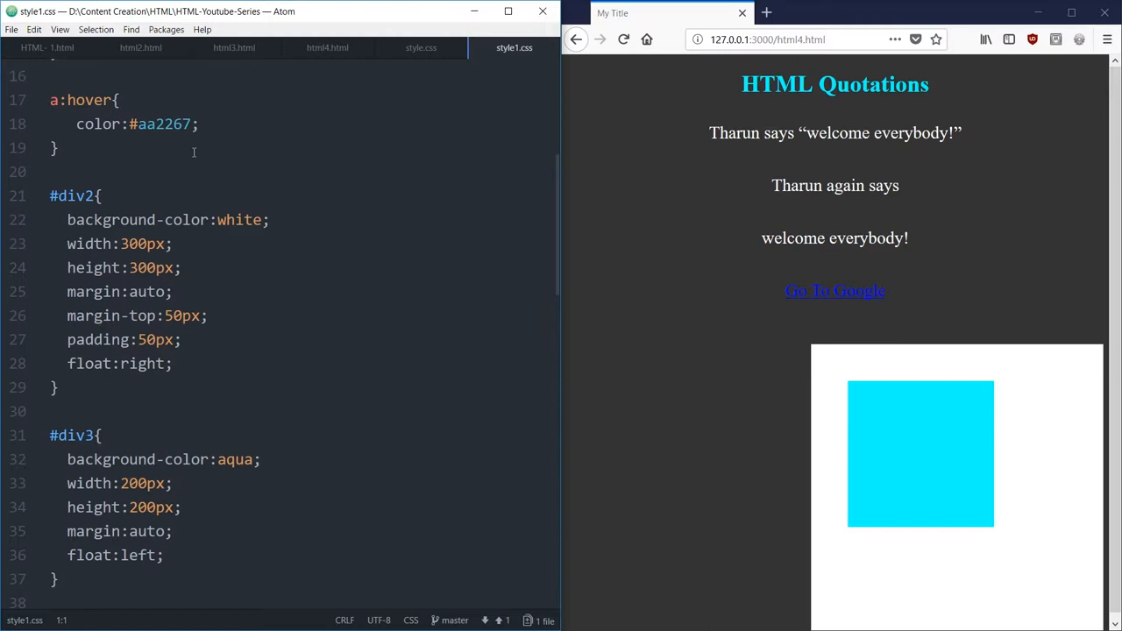
mouse_move(687, 147)
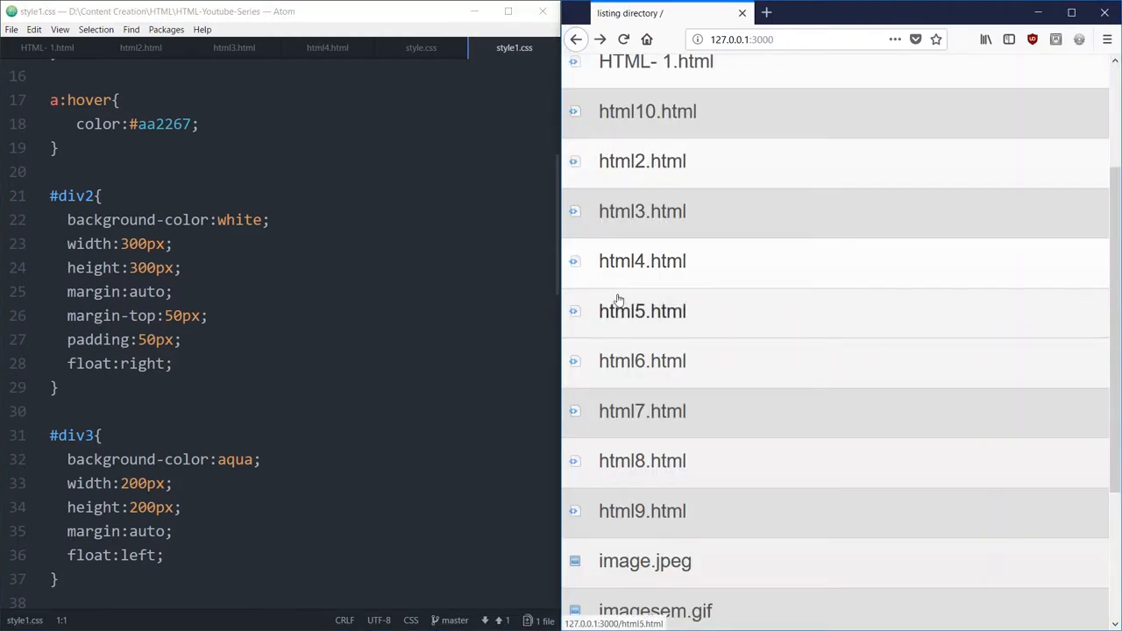
click(641, 310)
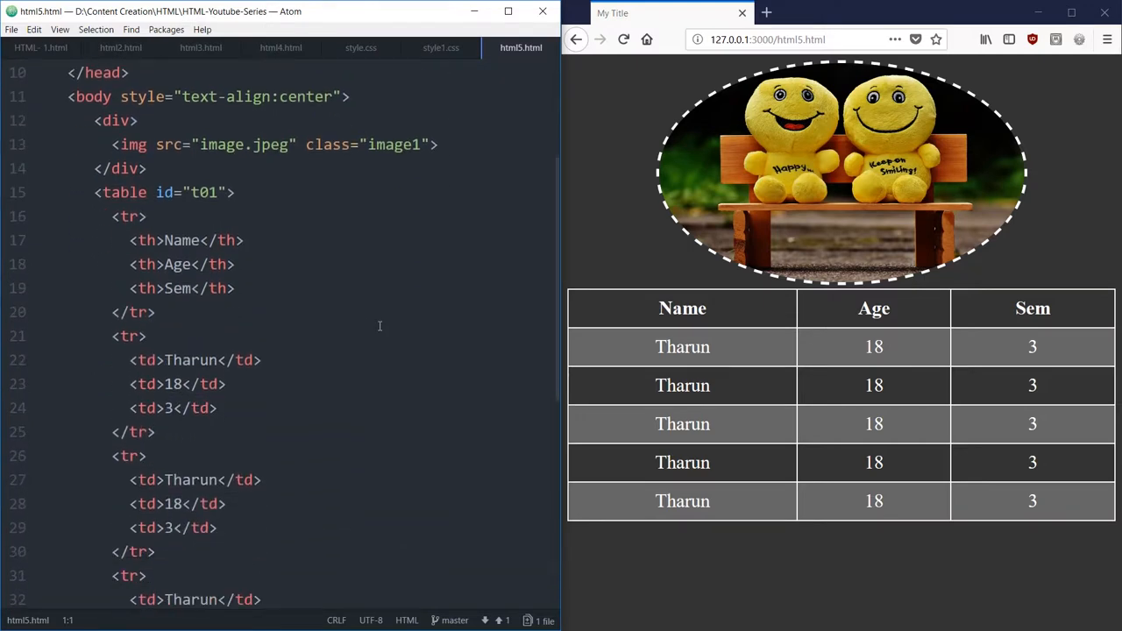
scroll(down, 3)
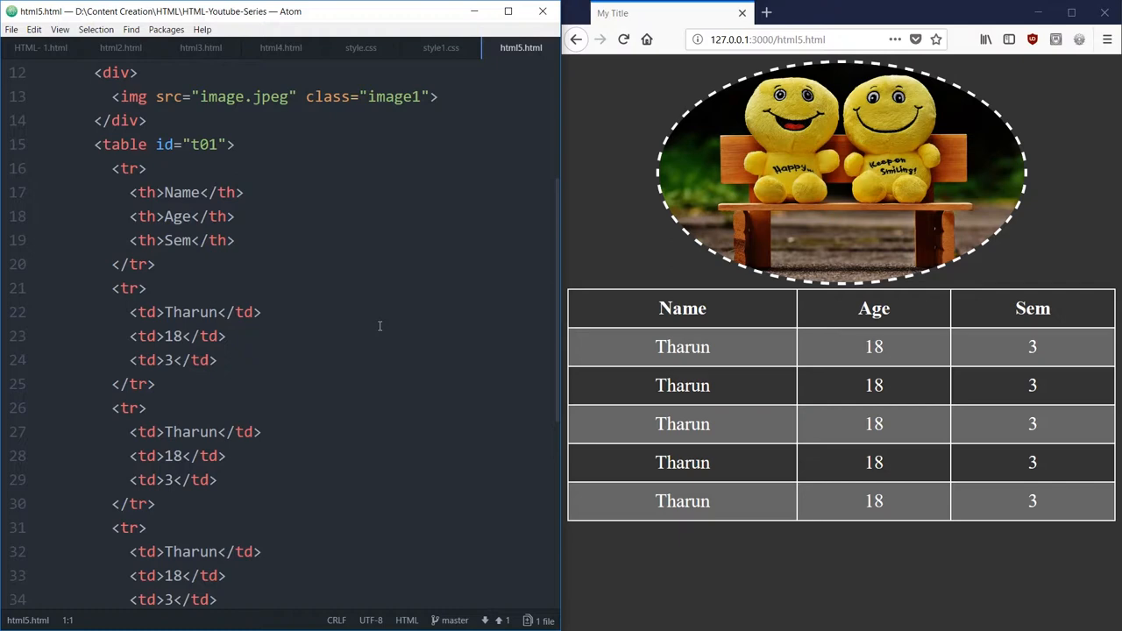
scroll(down, 3)
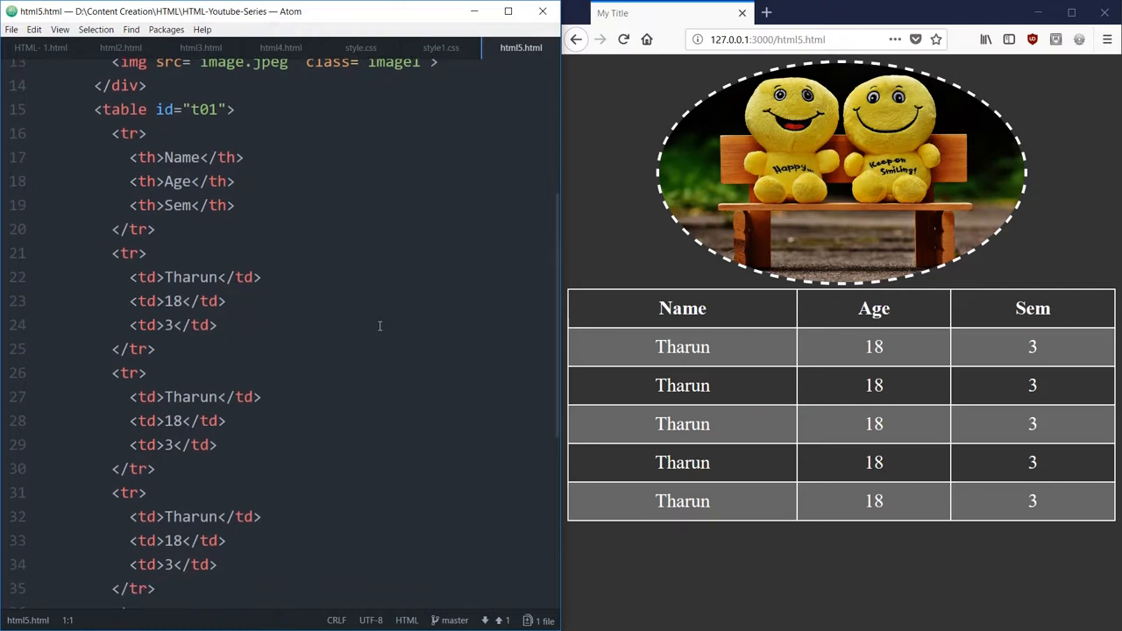
click(149, 133)
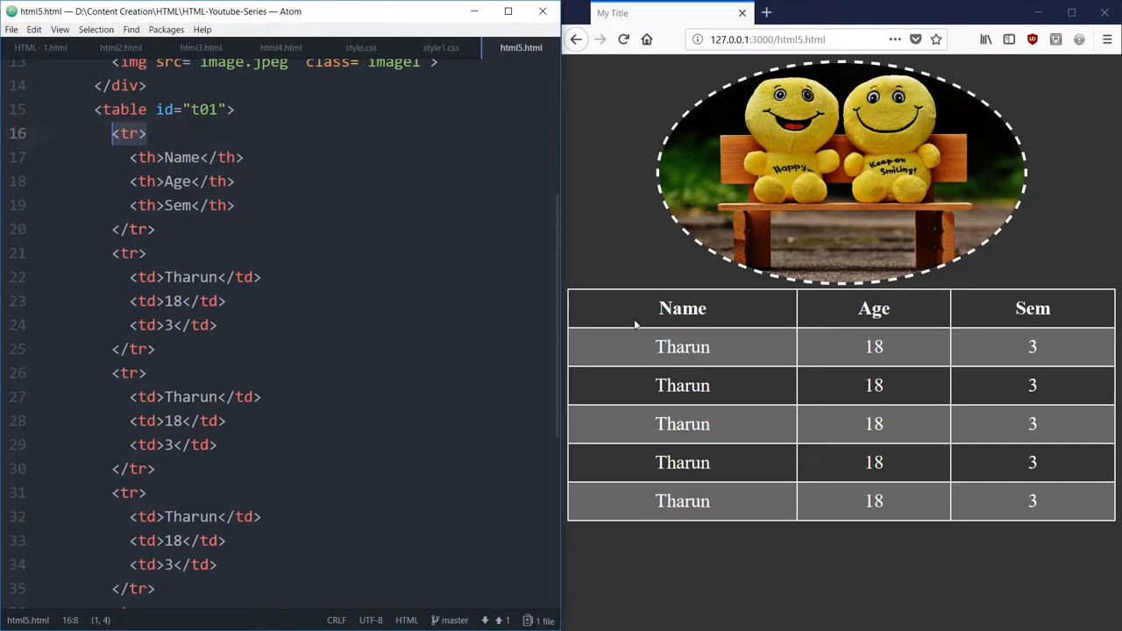
mouse_move(722, 327)
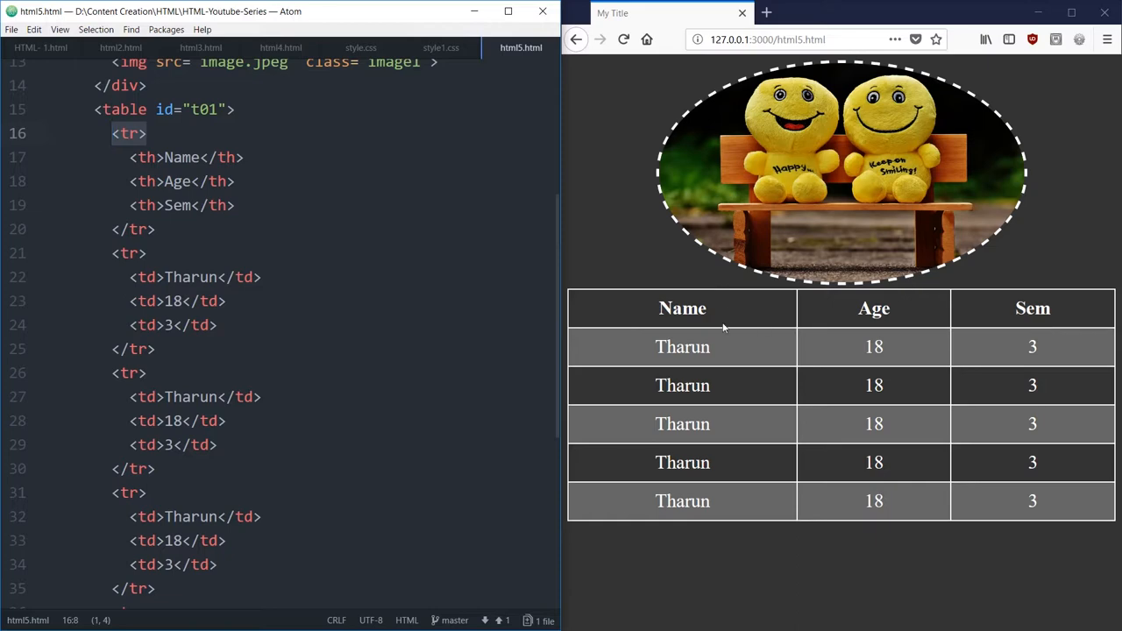
mouse_move(845, 284)
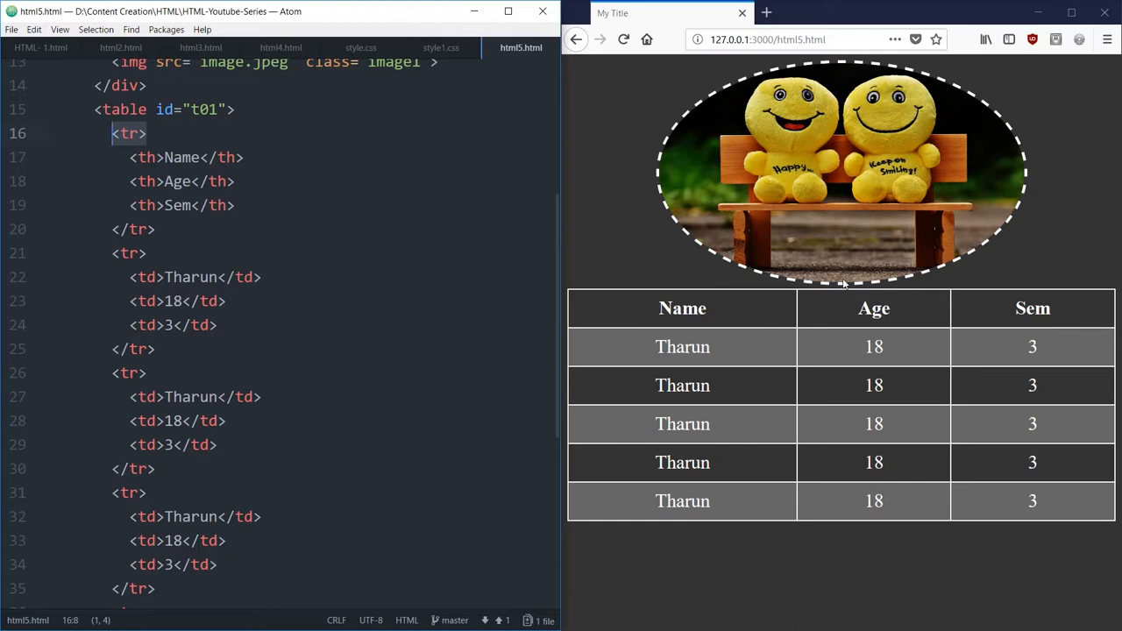
mouse_move(1002, 345)
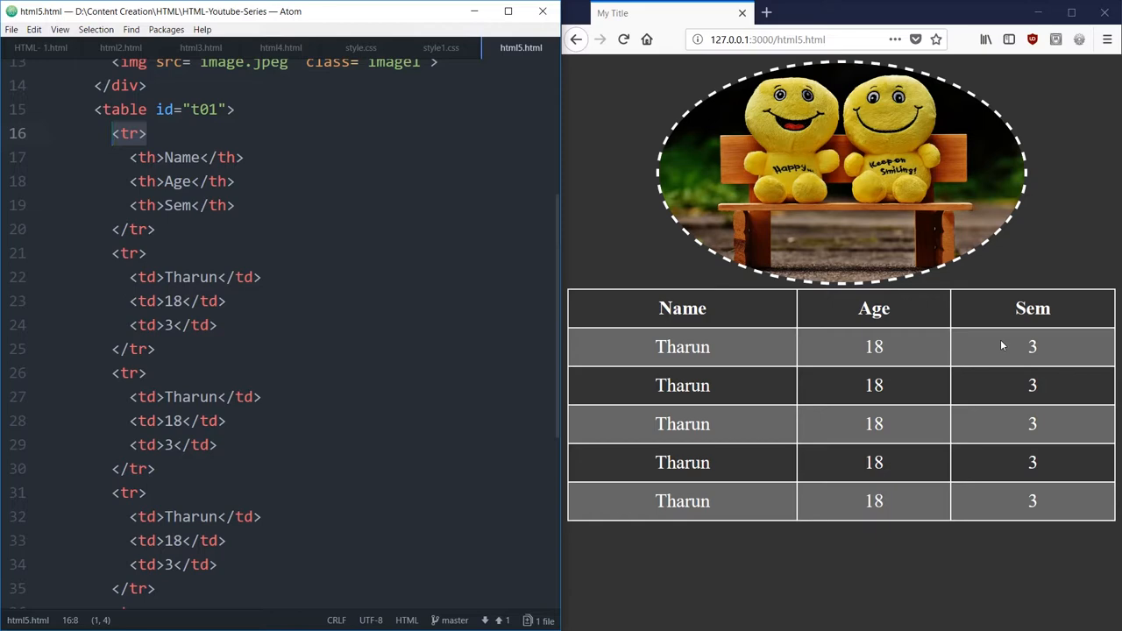
mouse_move(551, 354)
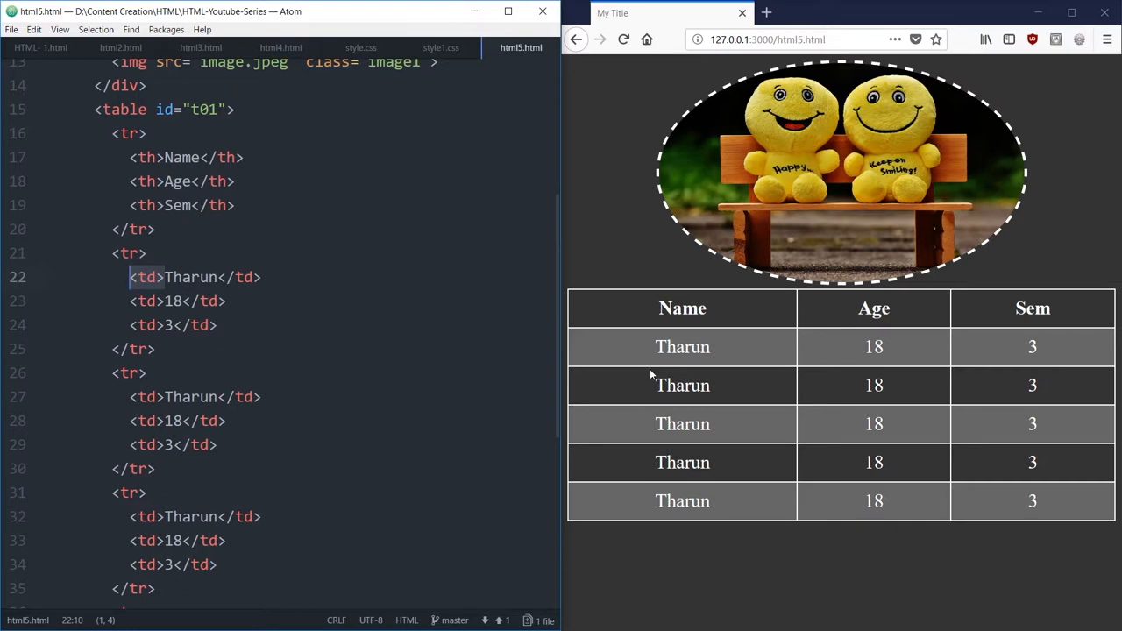
mouse_move(684, 540)
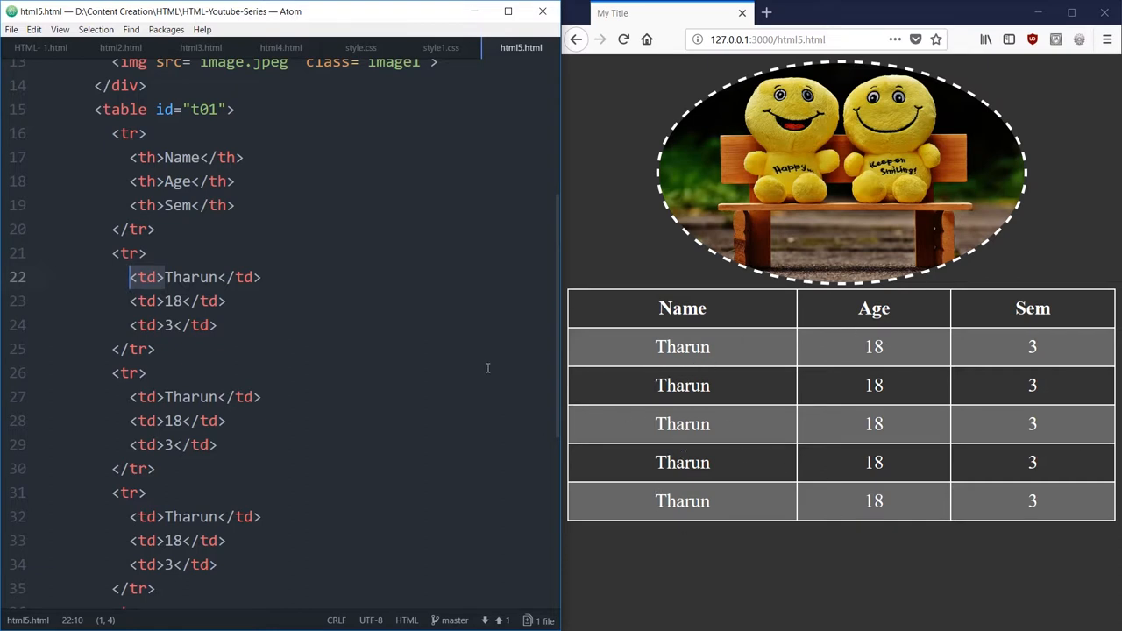
scroll(down, 3)
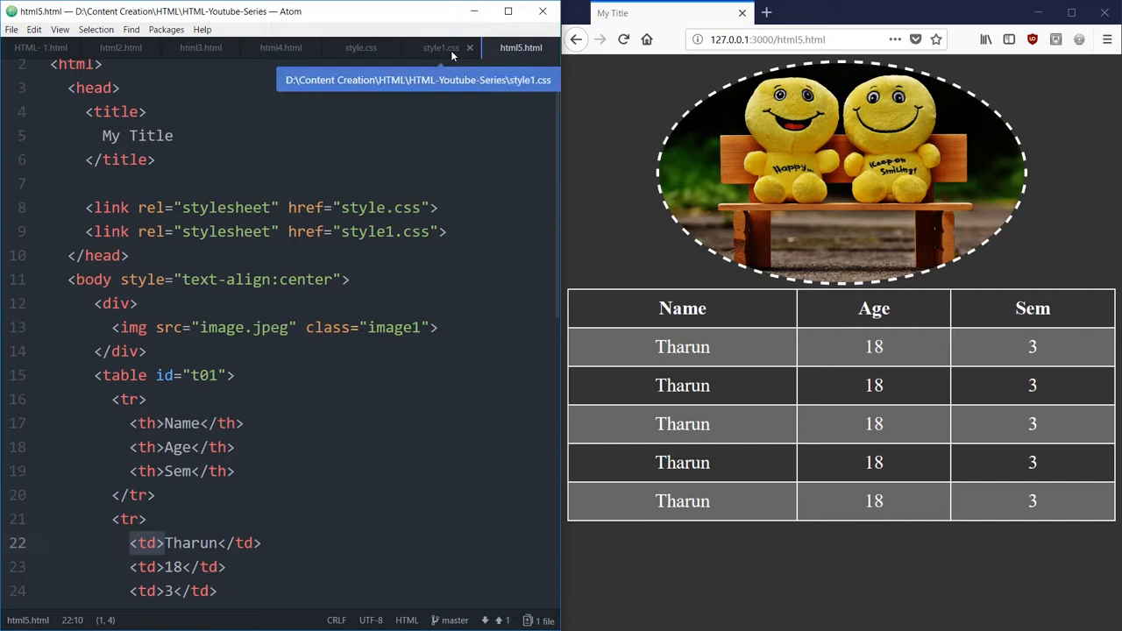
Step: Switch to style1.css and review the table rule's border-collapse line down to the #t01, td and th rules
click(442, 48)
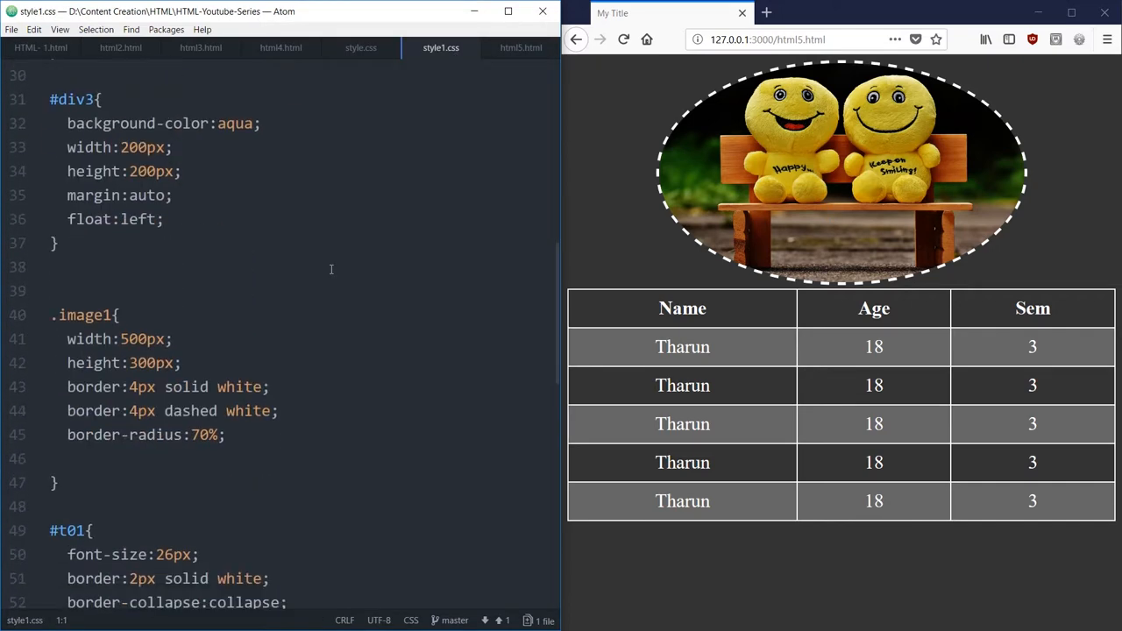
scroll(down, 3)
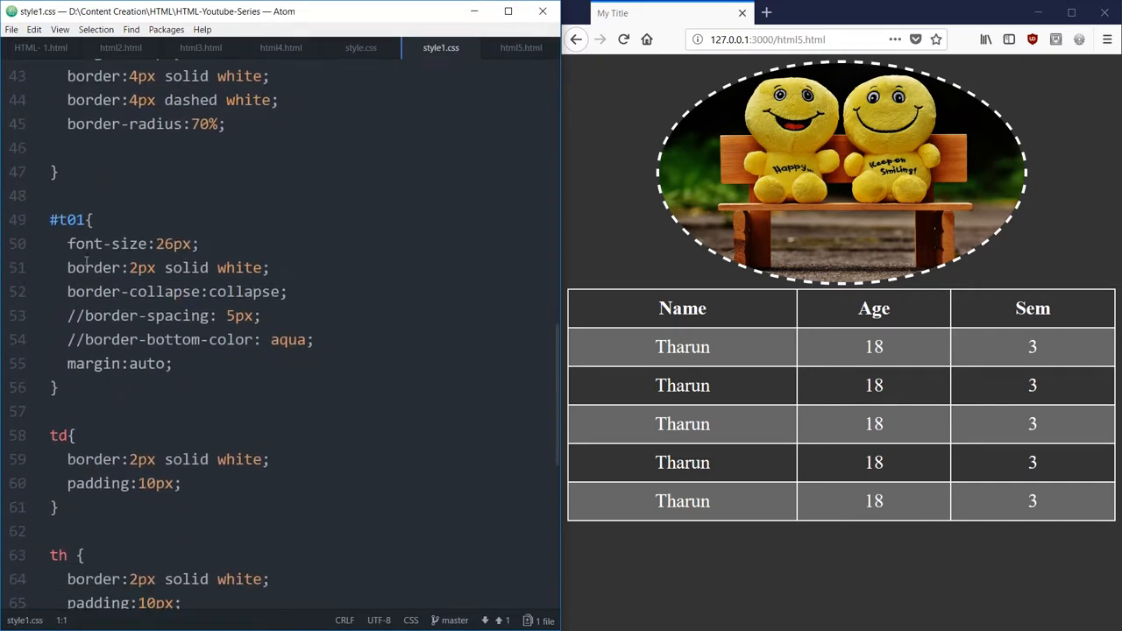
triple_click(131, 243)
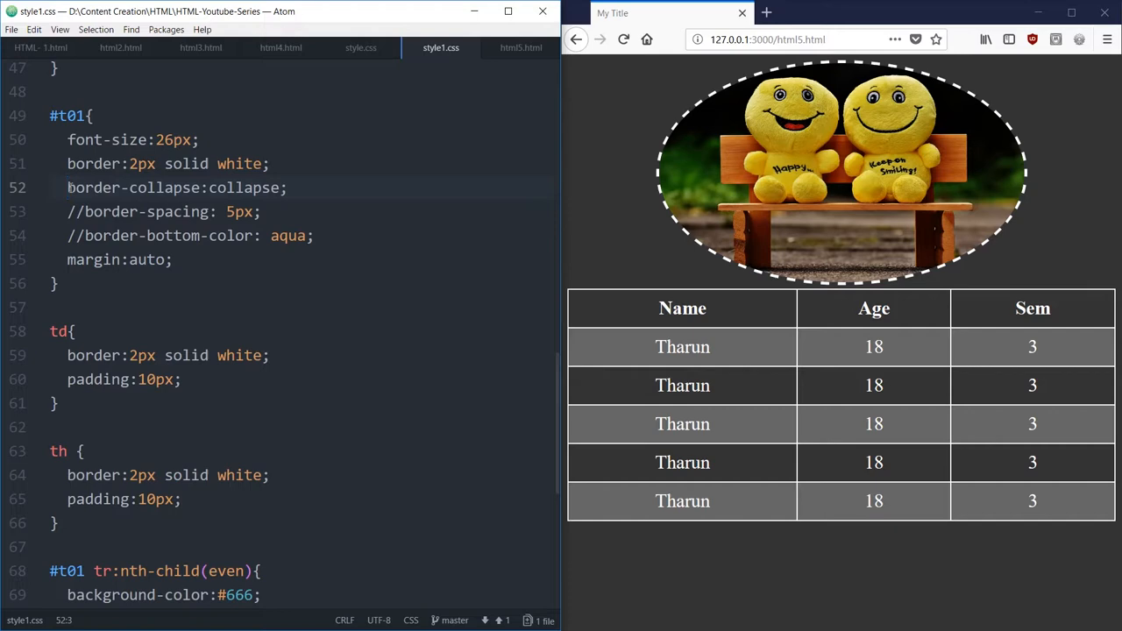
scroll(down, 3)
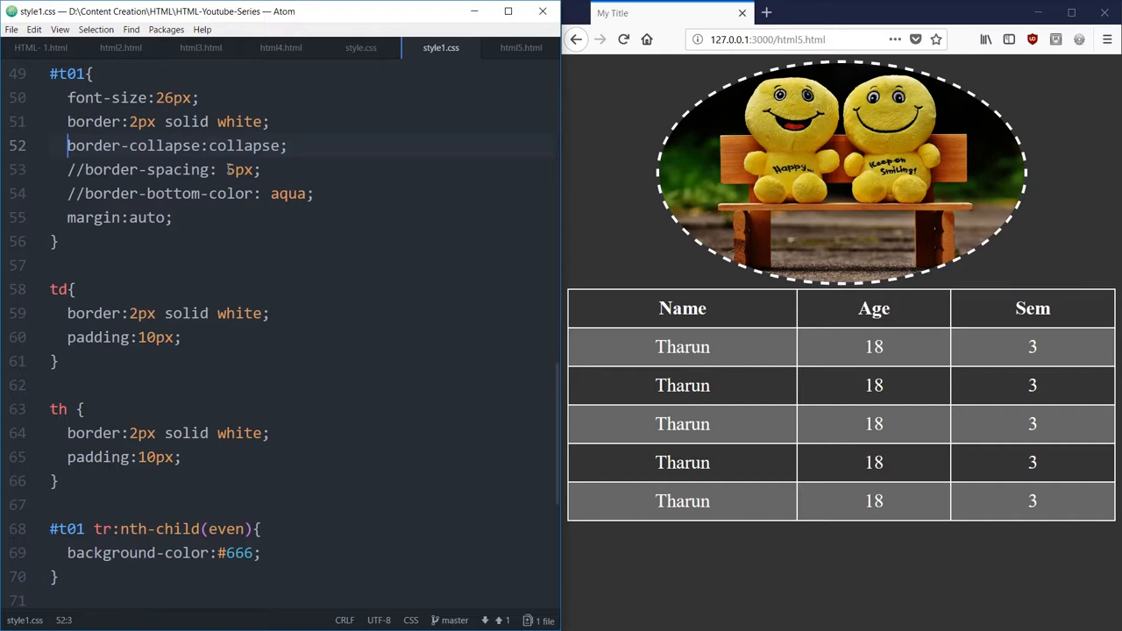
scroll(down, 3)
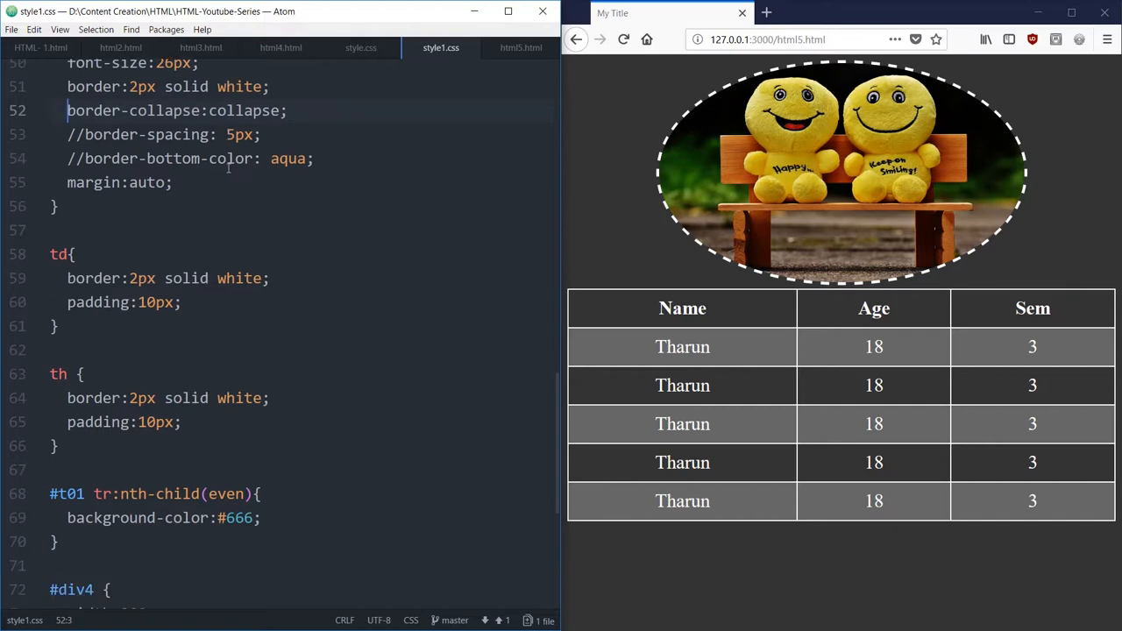
scroll(down, 3)
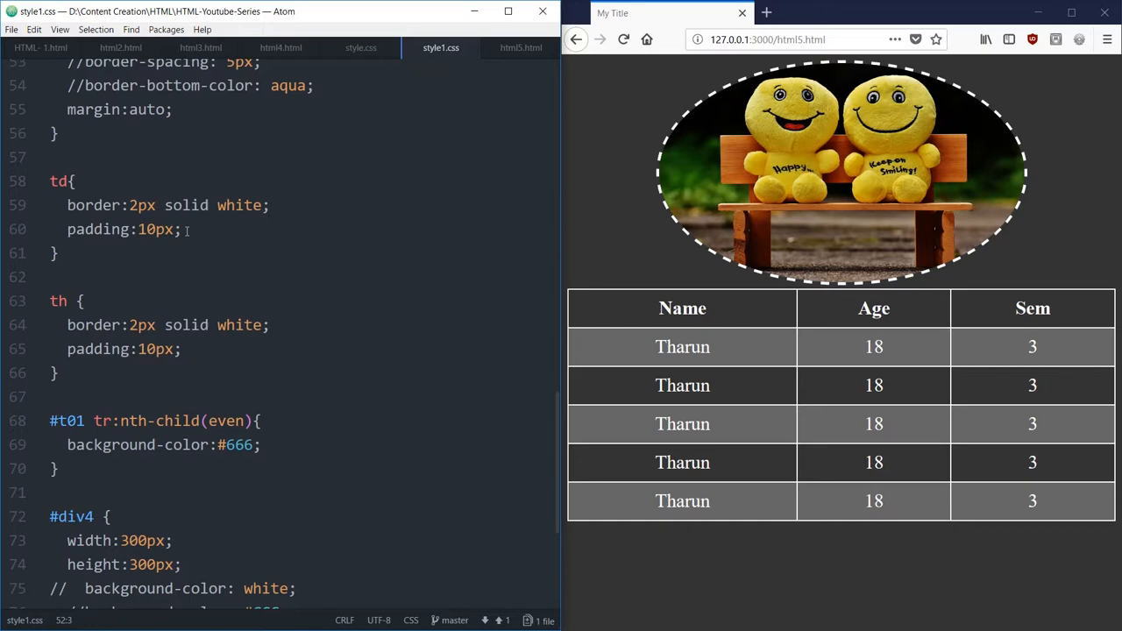
scroll(down, 3)
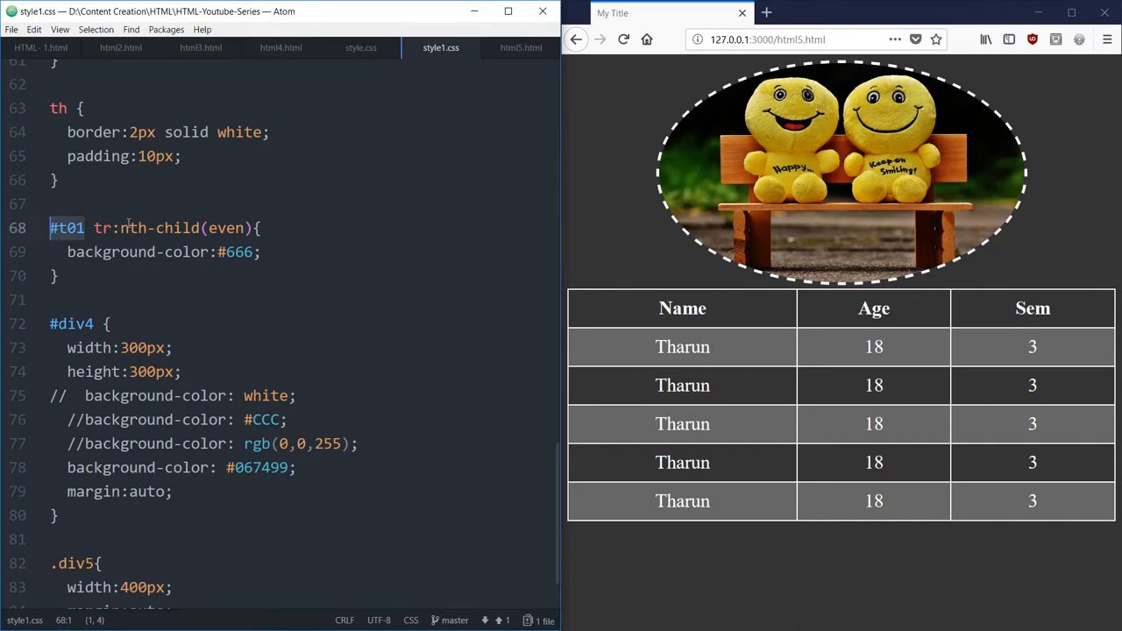
Step: Select the even-row tr selector and its background-color:#666 declaration, then bring up html7.html
click(105, 228)
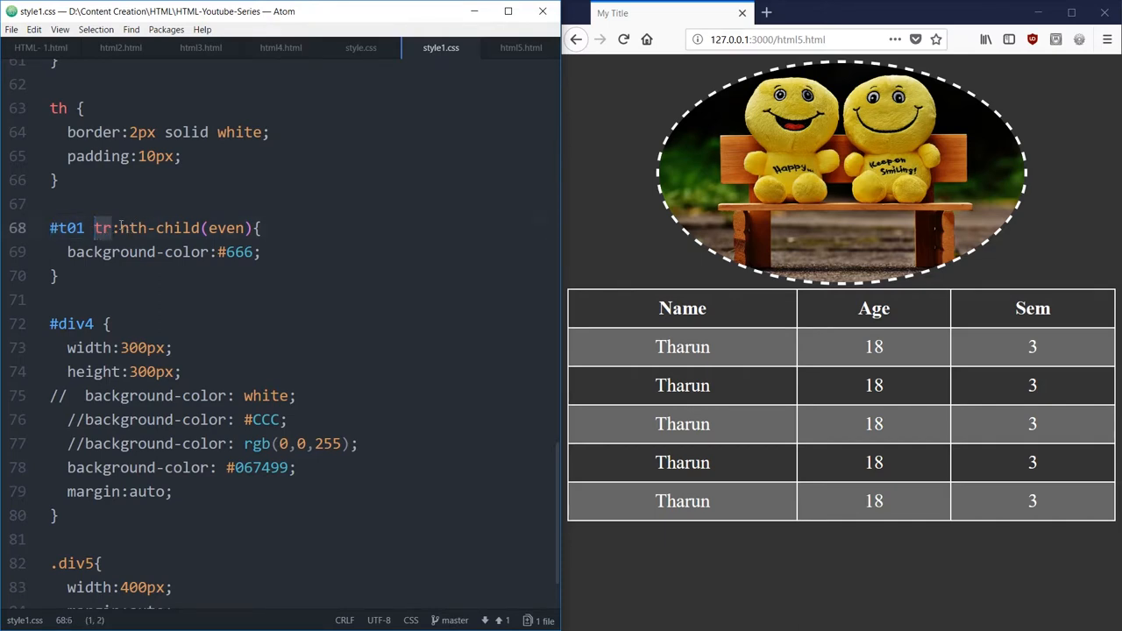
drag(95, 228, 254, 227)
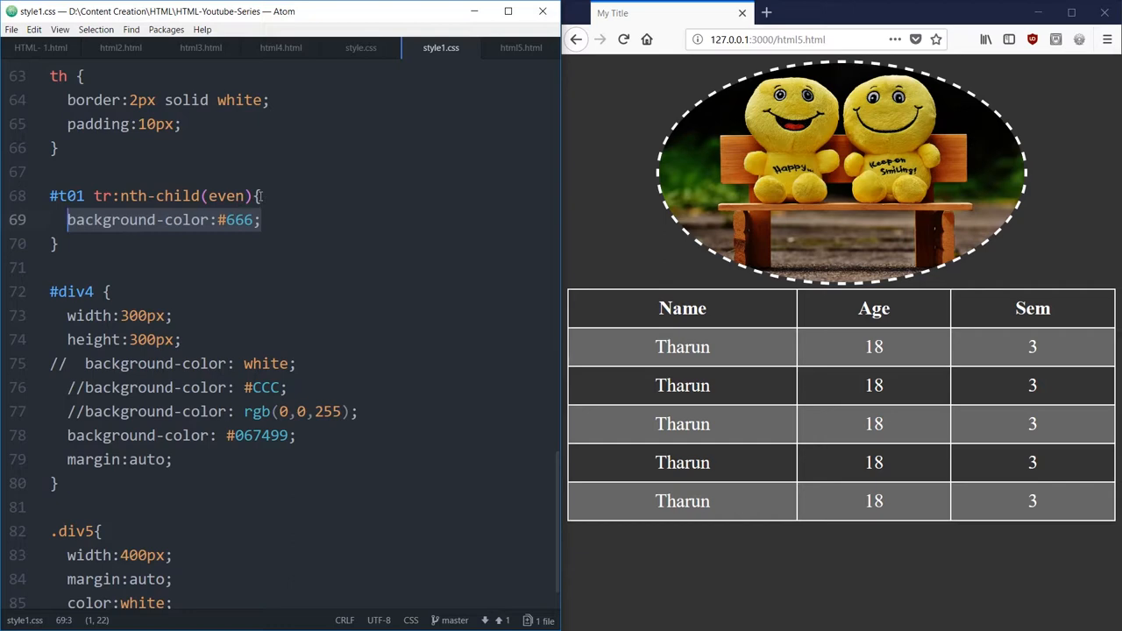
scroll(down, 3)
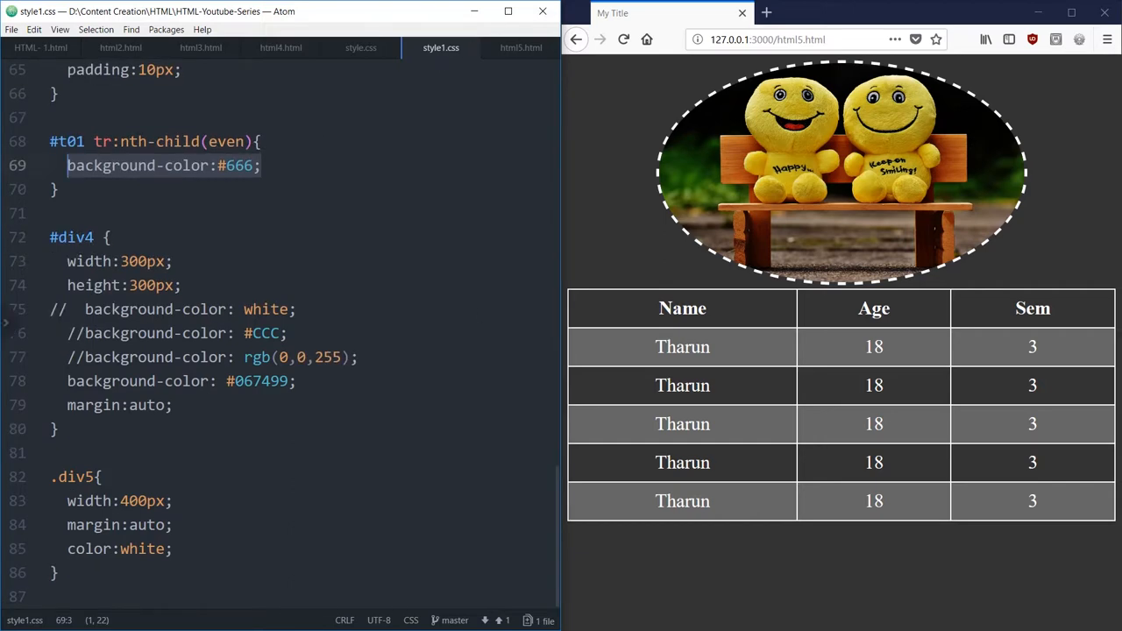
click(577, 38)
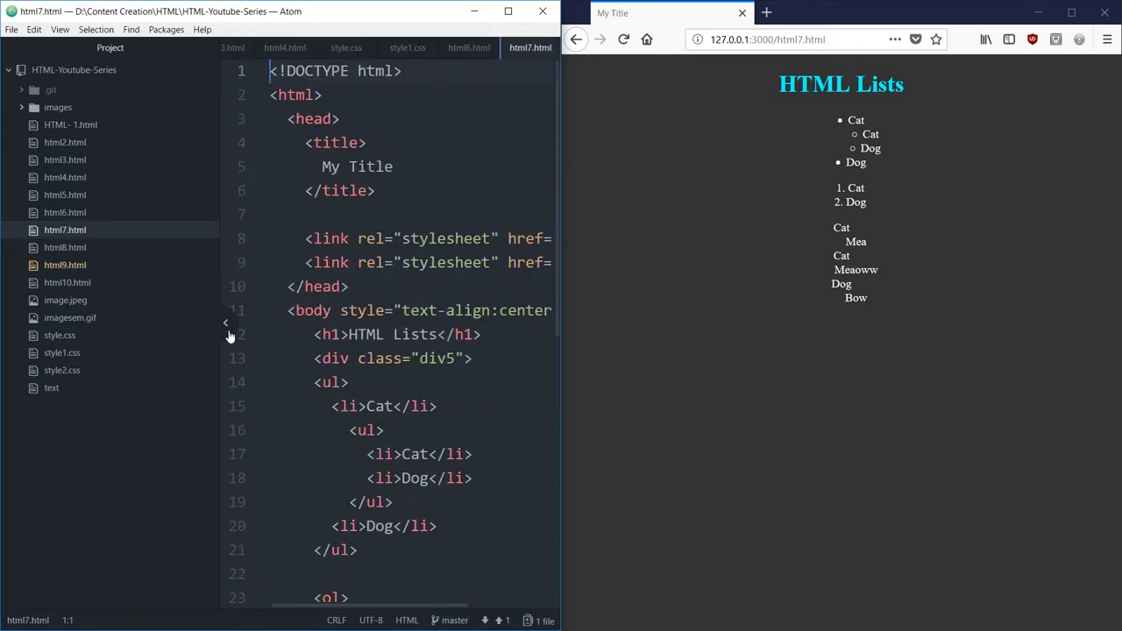
Step: Hide the project file tree and read html7.html down to the nested Cat list item line
click(224, 322)
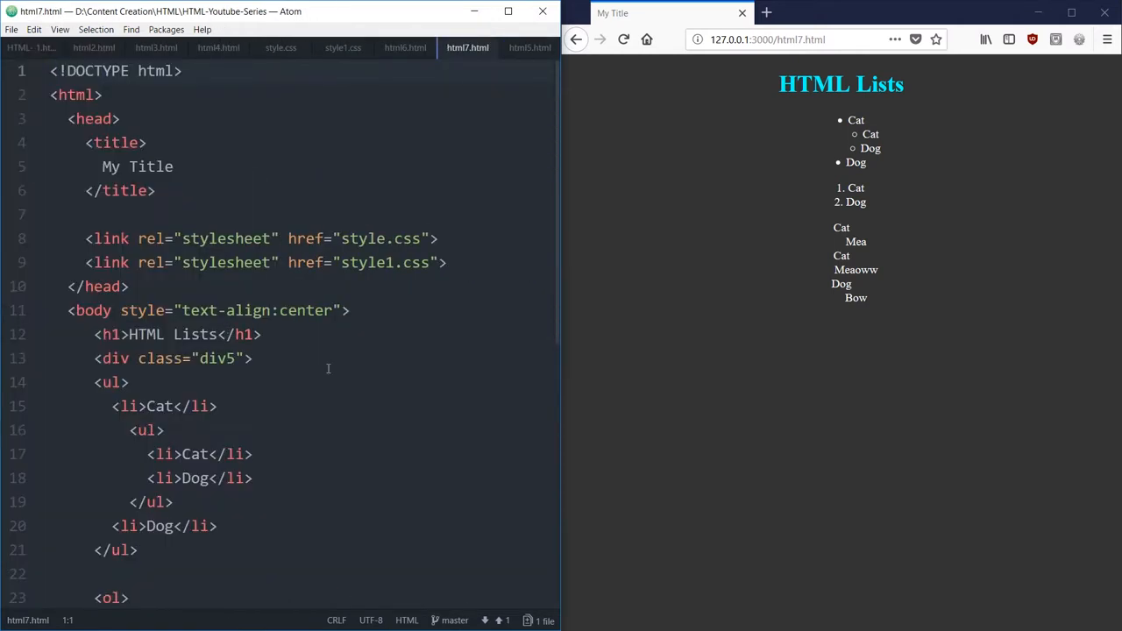
scroll(down, 3)
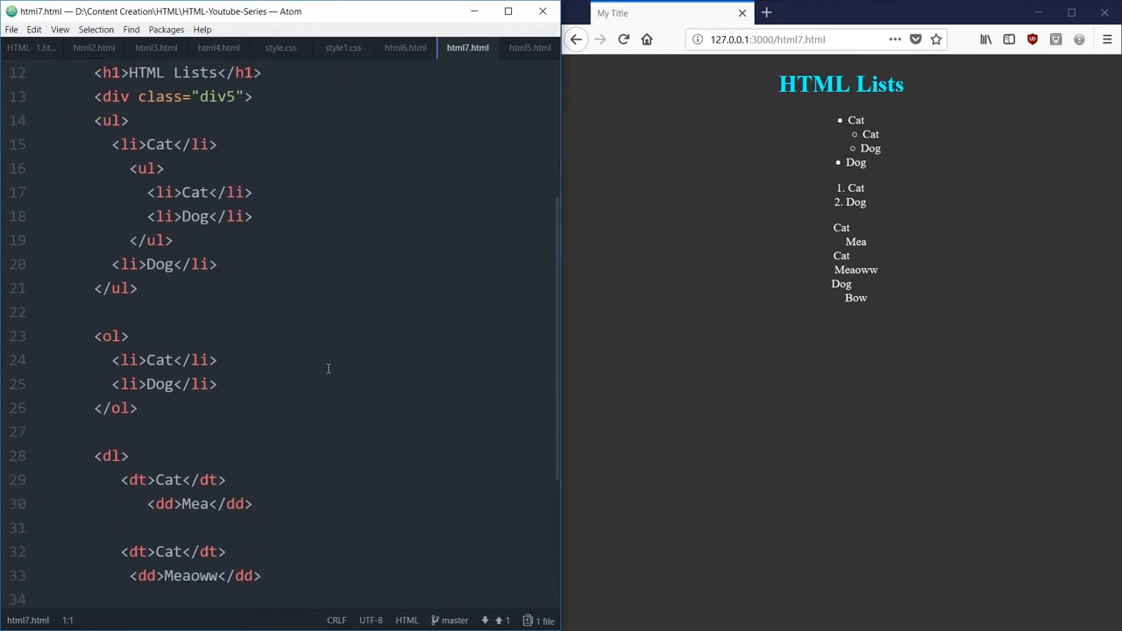
scroll(down, 3)
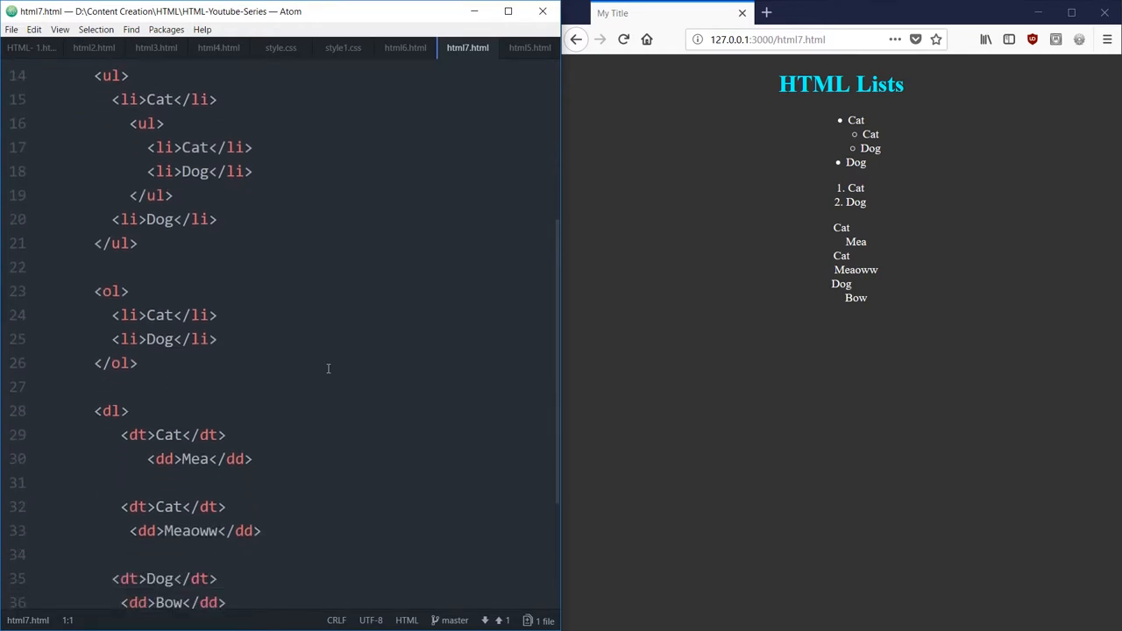
scroll(down, 3)
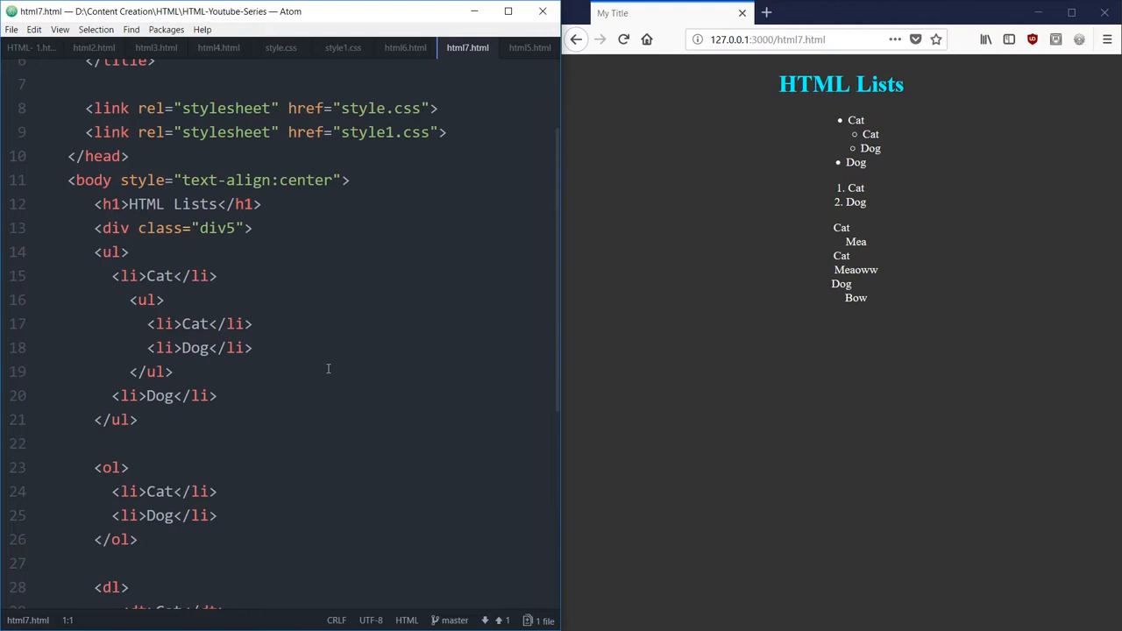
scroll(down, 3)
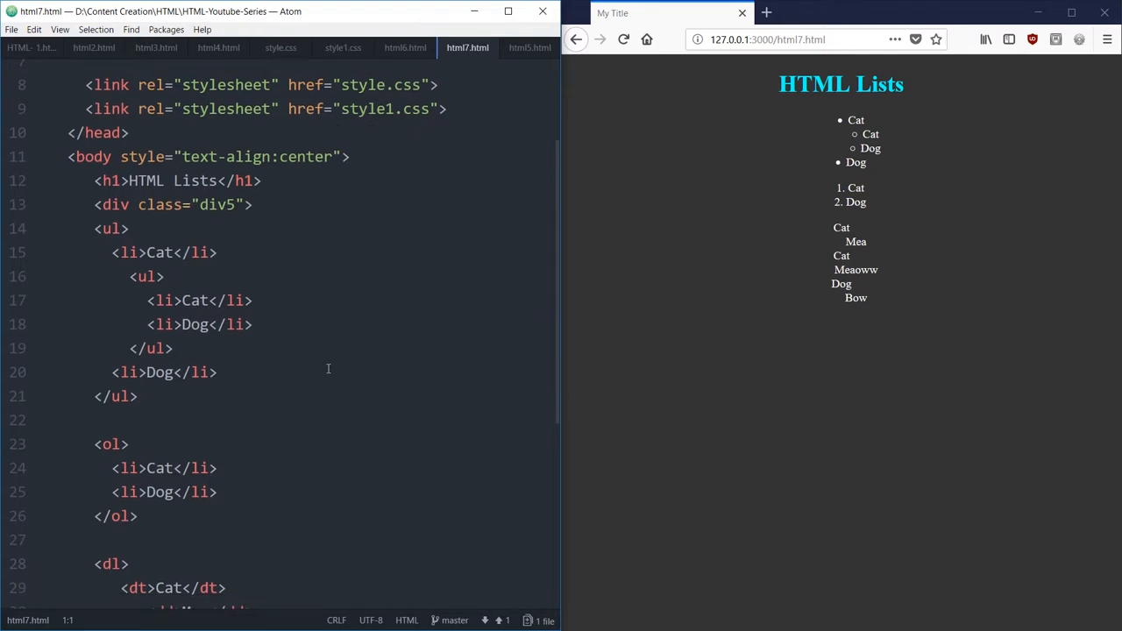
mouse_move(256, 301)
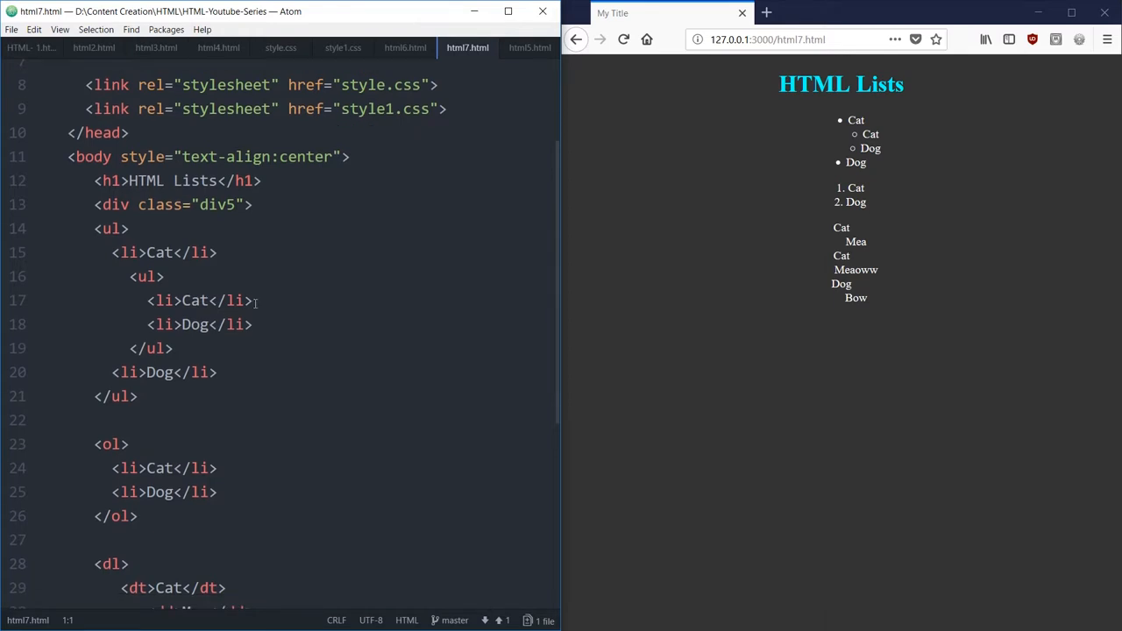
triple_click(182, 300)
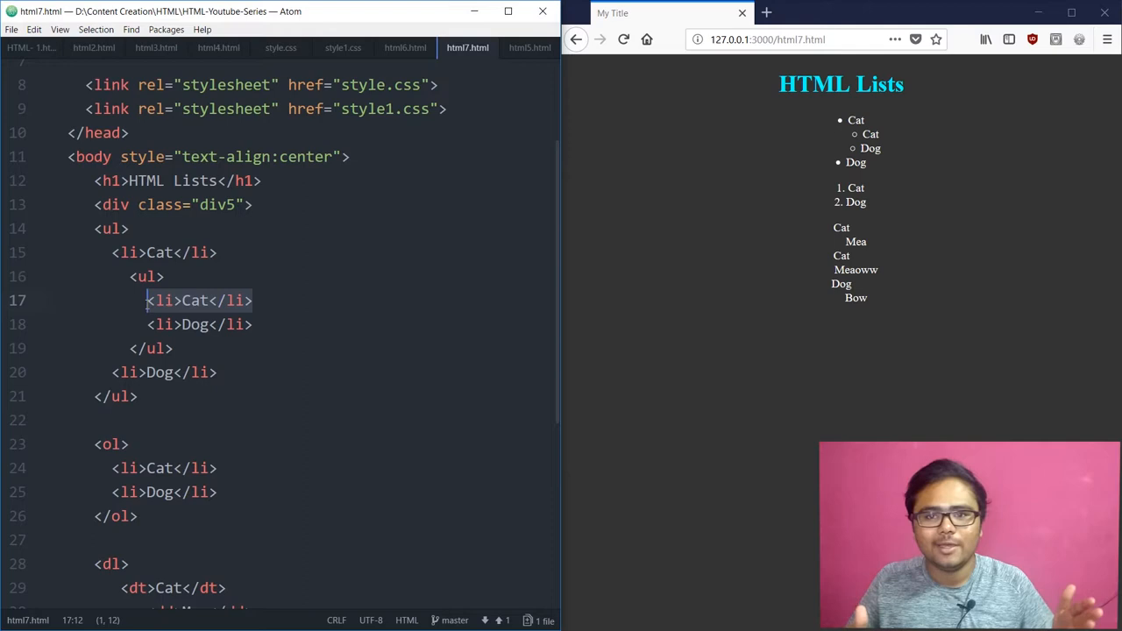
Step: Continue through the ordered list markup and select the dl tag of the description list
scroll(down, 3)
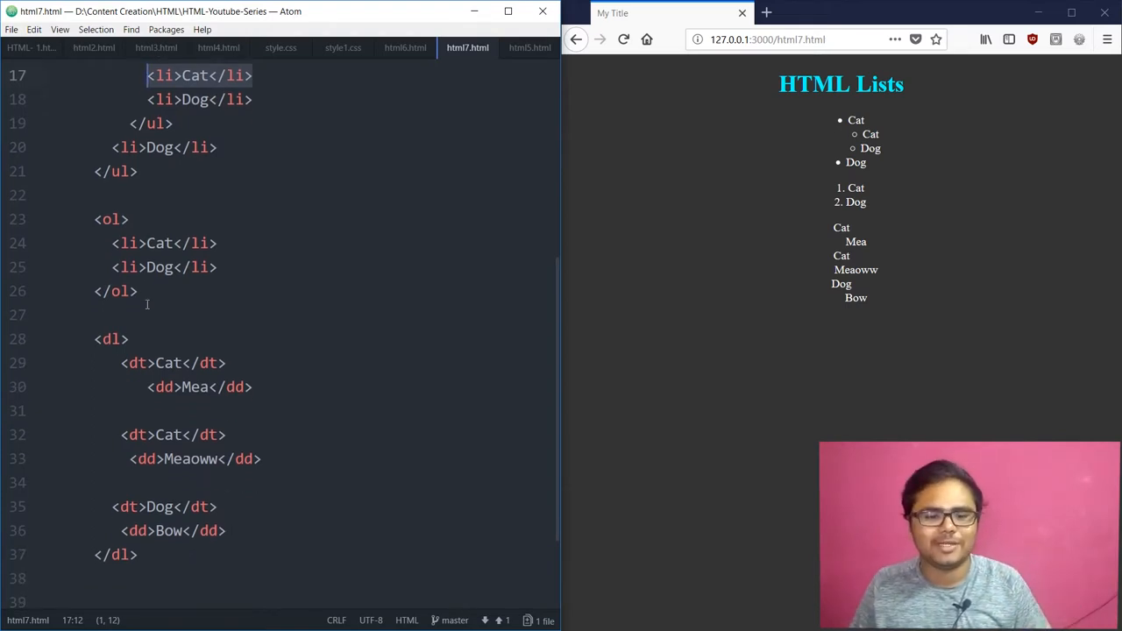
scroll(down, 3)
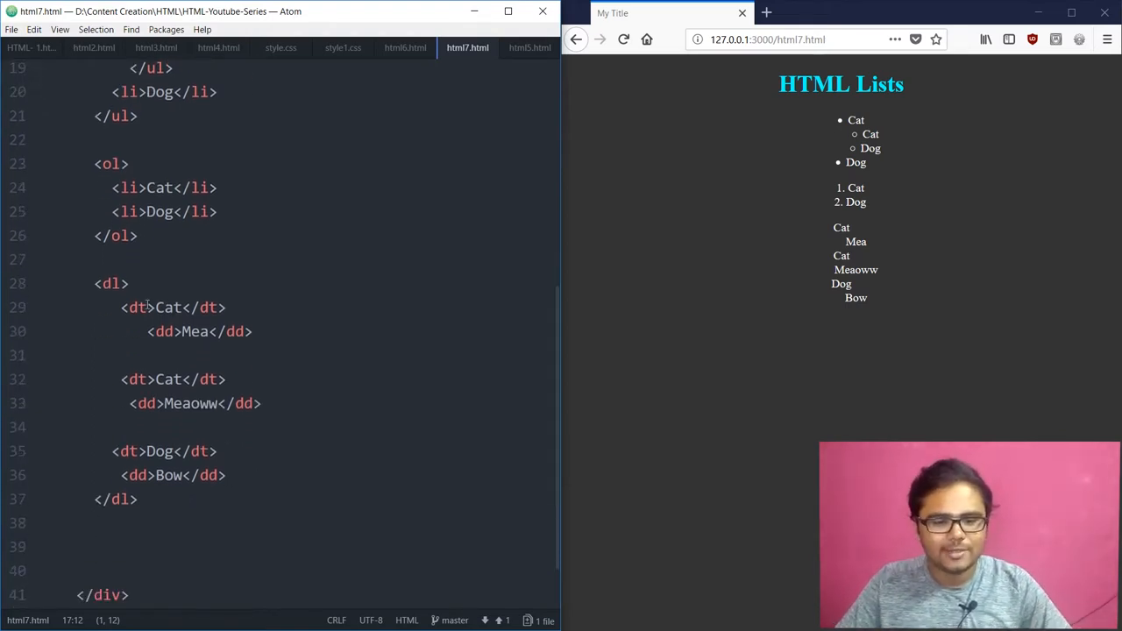
scroll(down, 3)
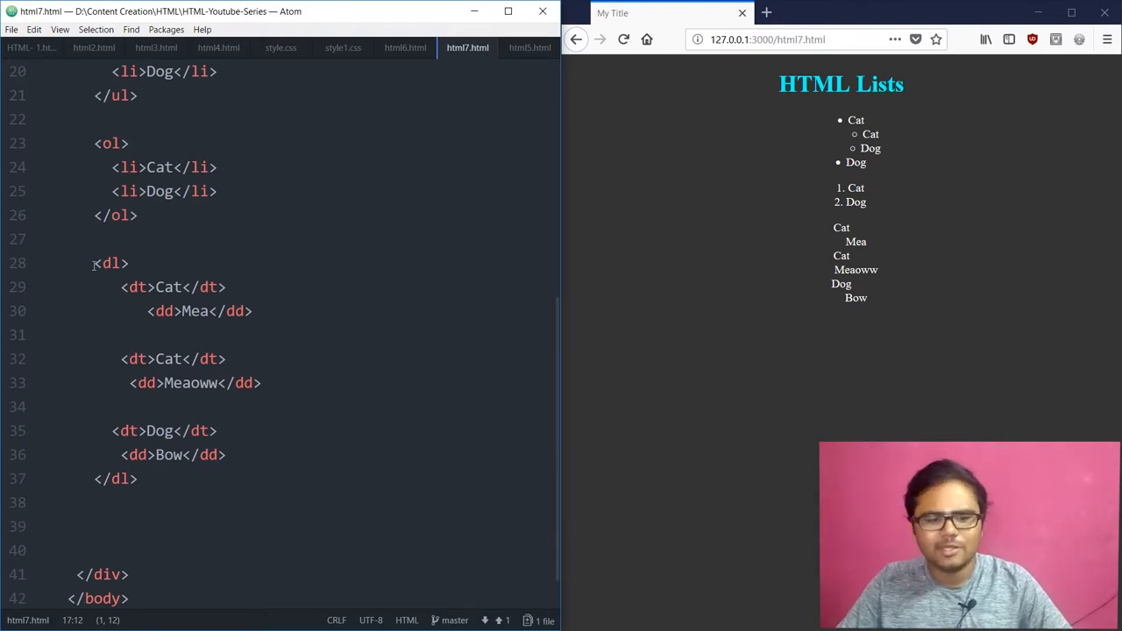
double_click(109, 263)
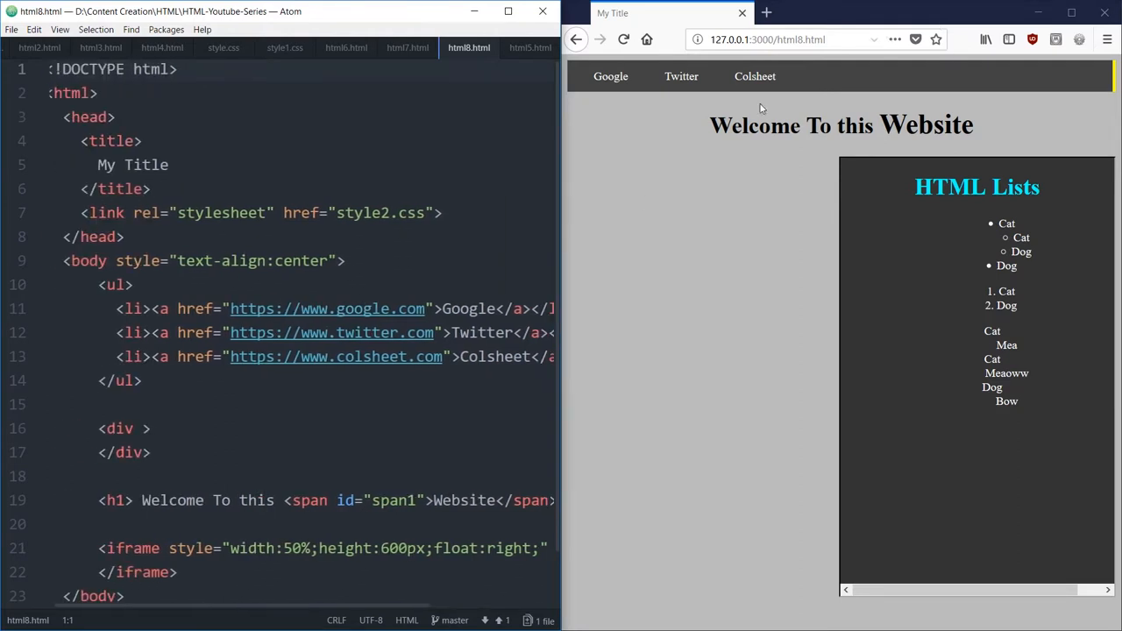
mouse_move(776, 123)
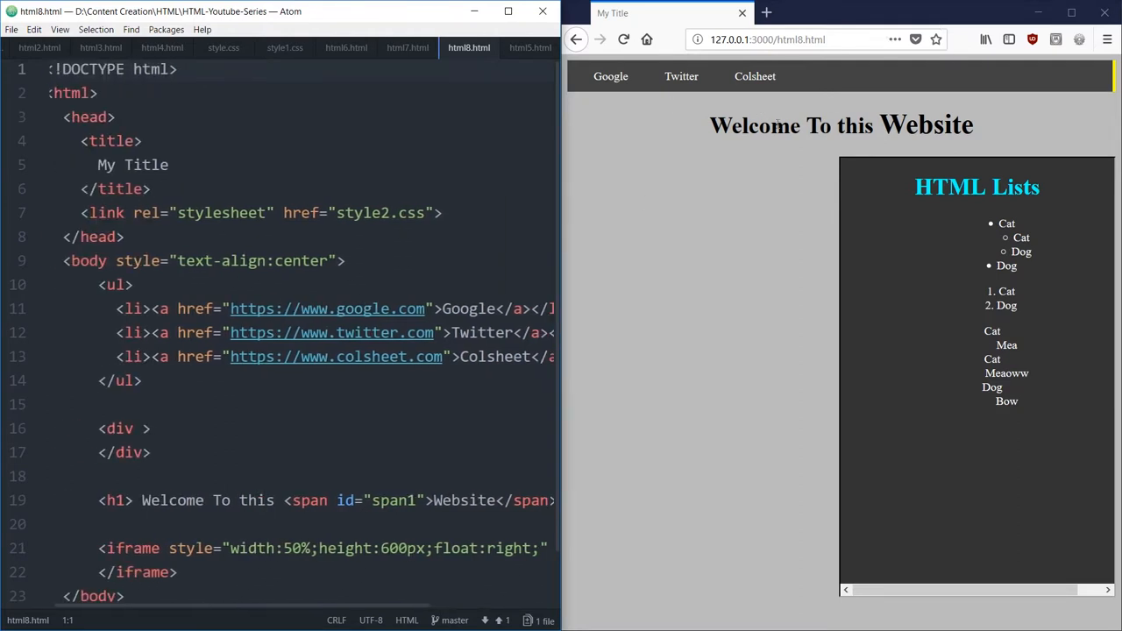
mouse_move(680, 77)
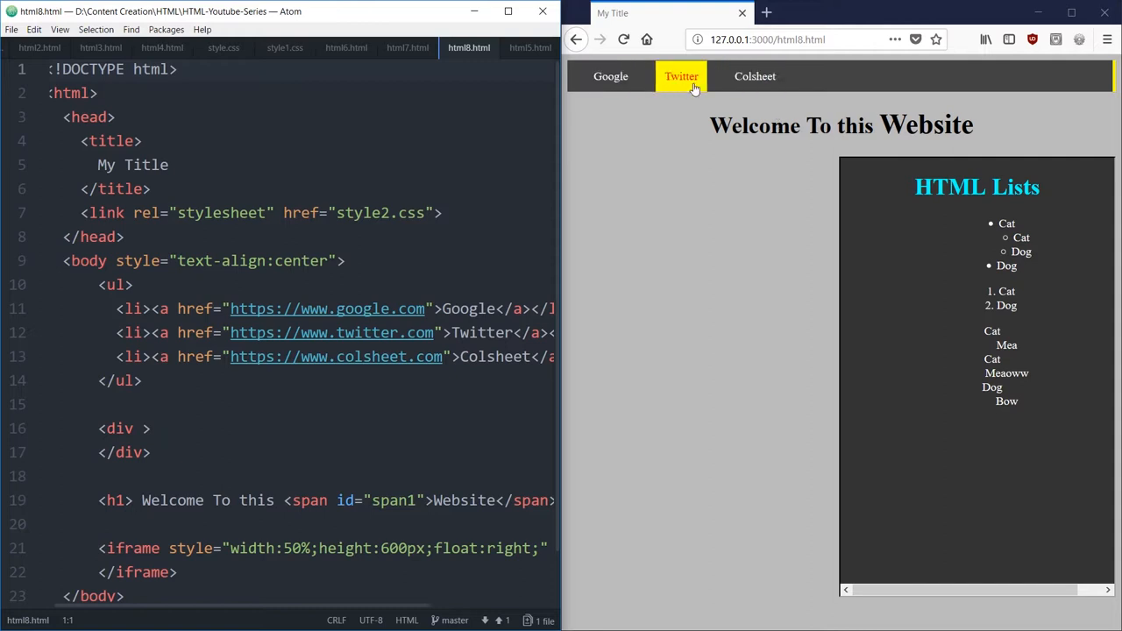
mouse_move(344, 298)
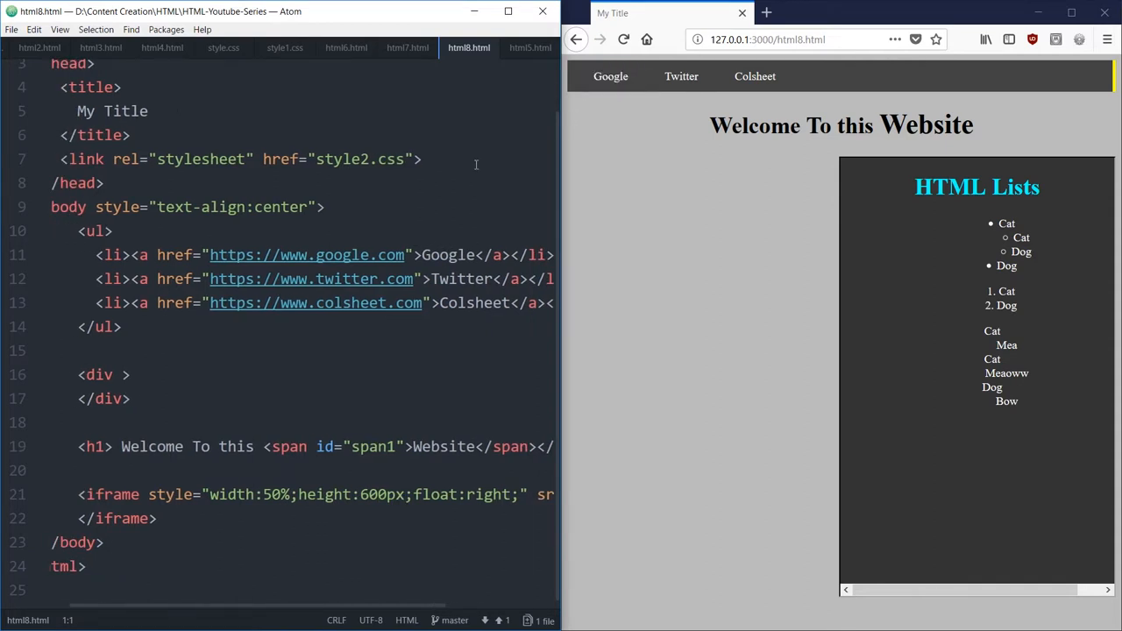
Step: Reveal the HTML-Youtube-Series project folder in the Tree View beside html8.html
click(754, 77)
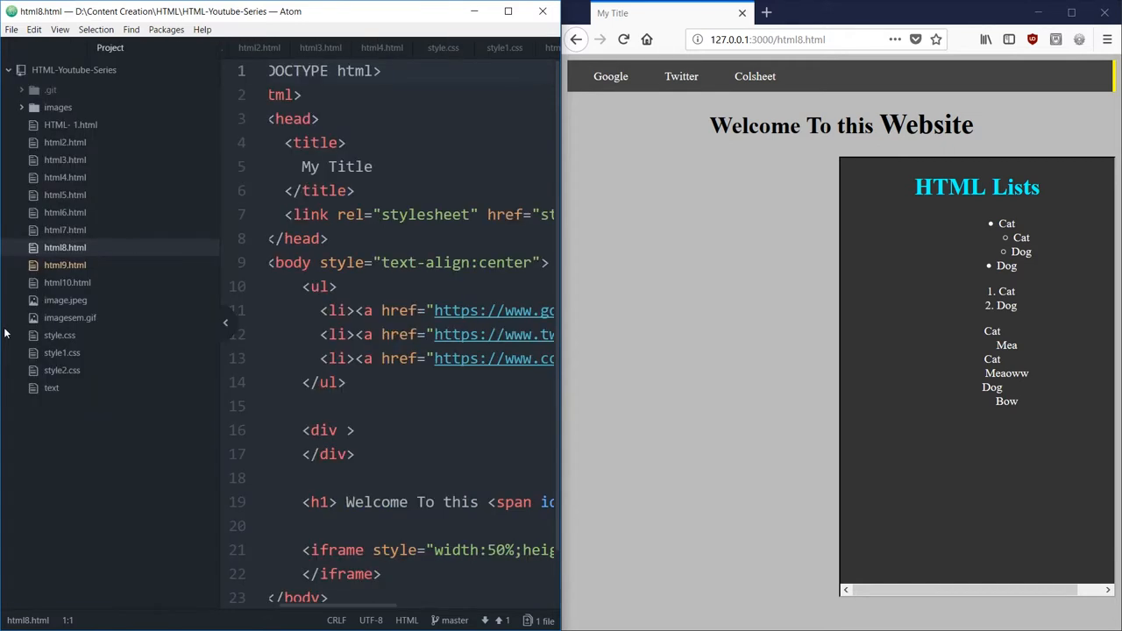
mouse_move(114, 359)
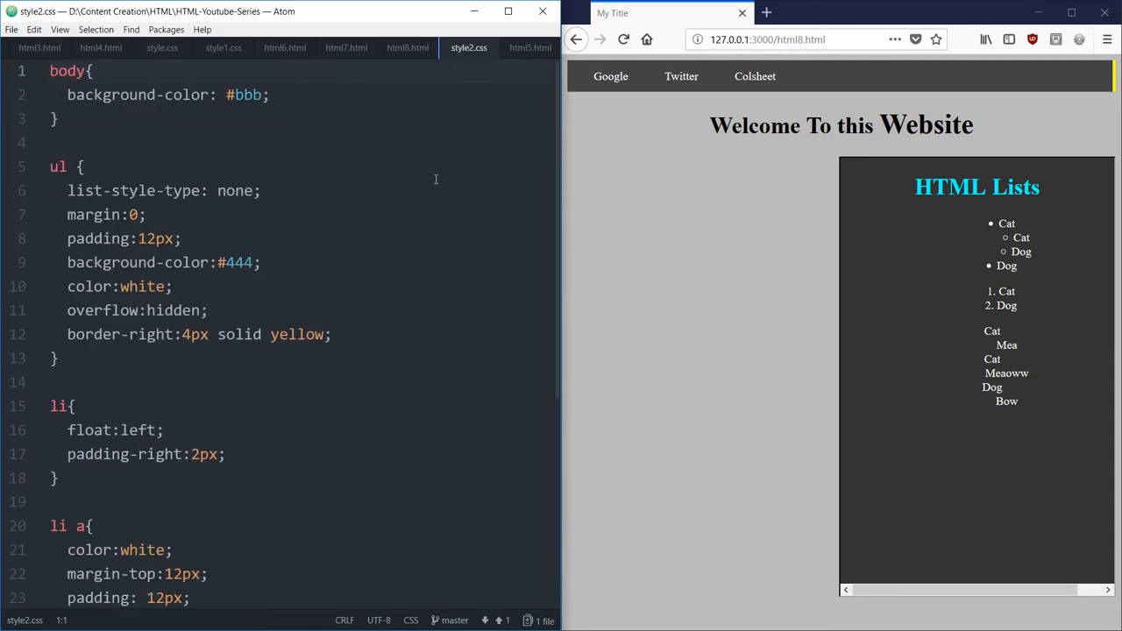
Step: Switch to style2.css and read its body, ul, li, li a, li a:hover and #span1 rules
scroll(down, 3)
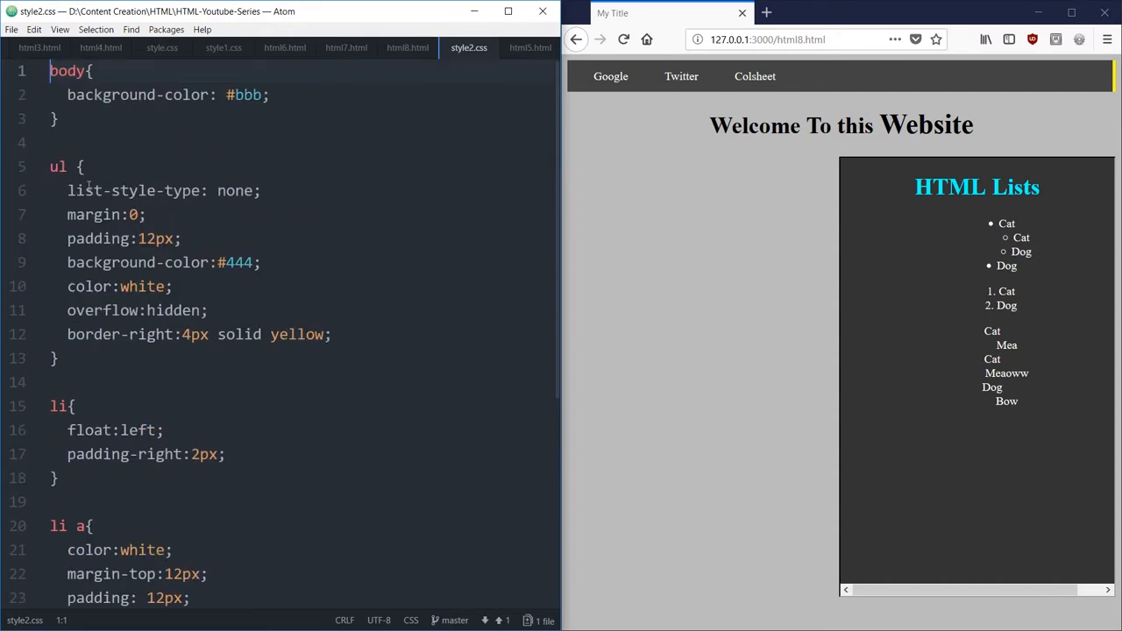
mouse_move(324, 302)
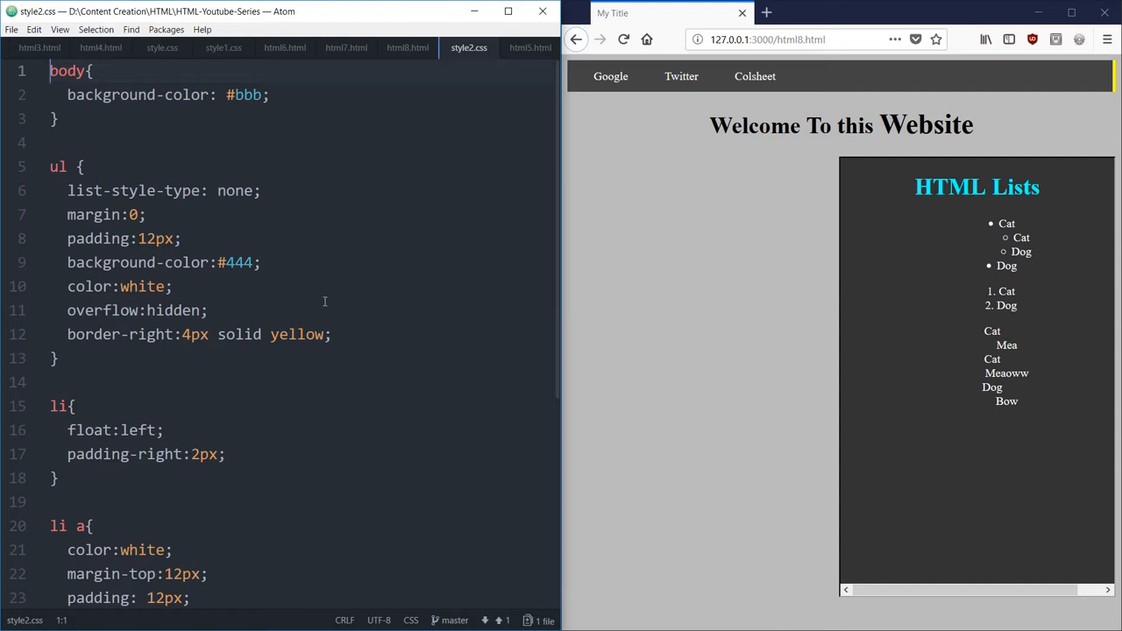
click(49, 70)
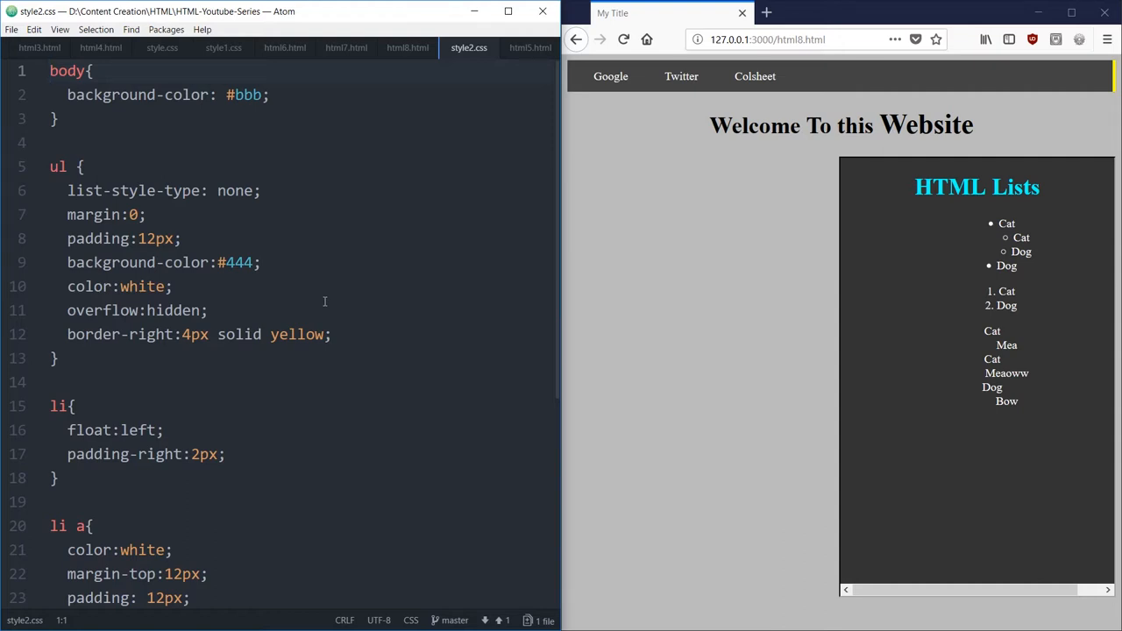
click(49, 70)
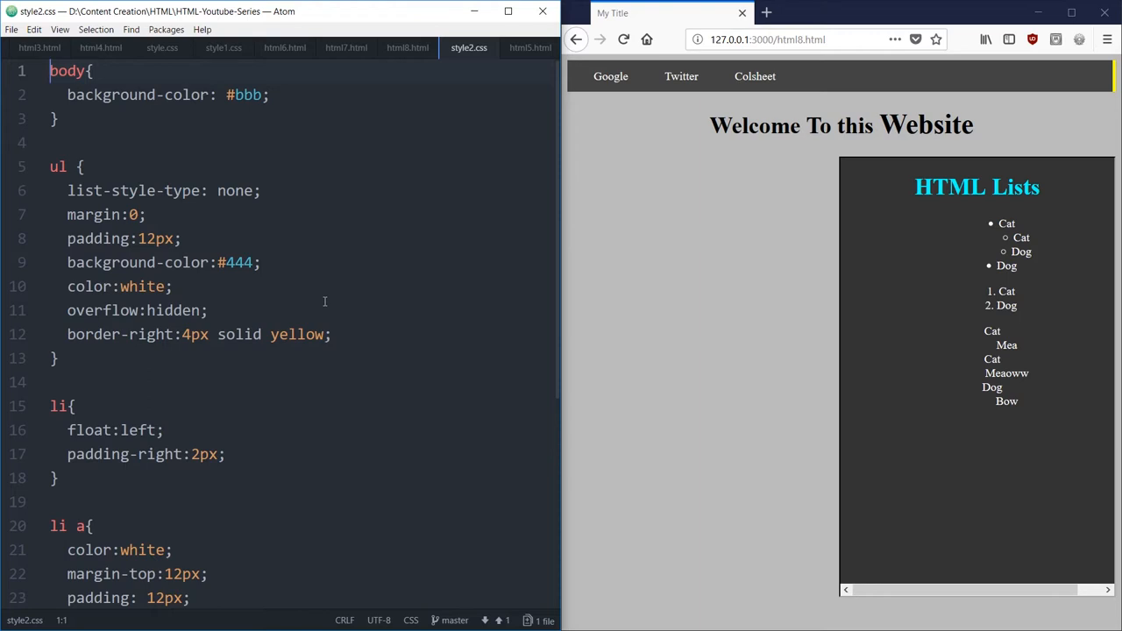
scroll(down, 3)
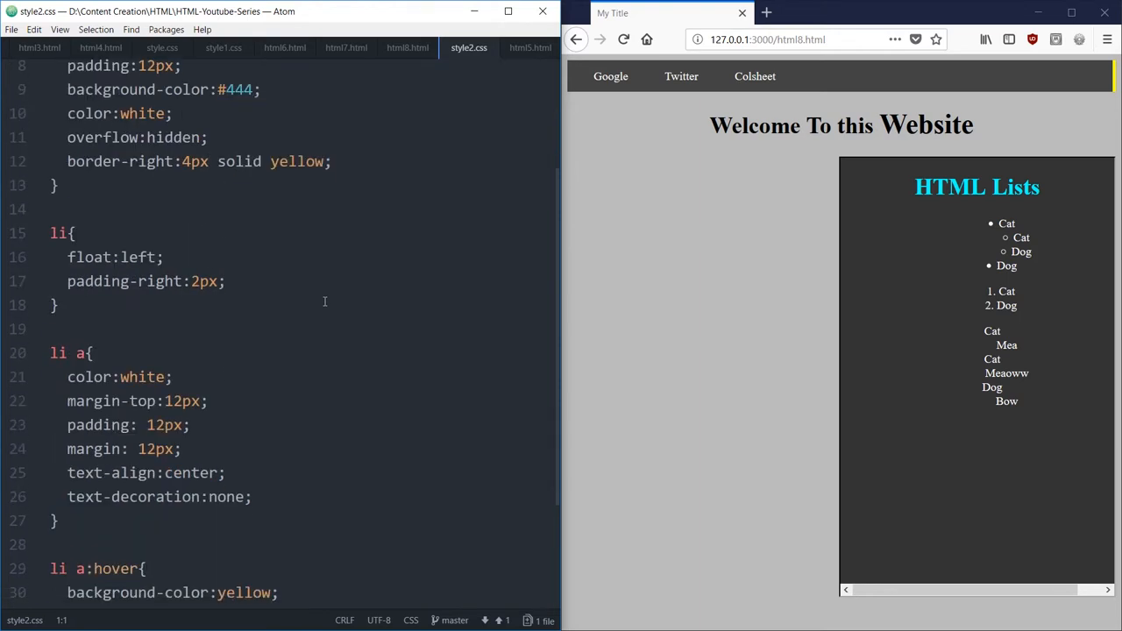
scroll(down, 3)
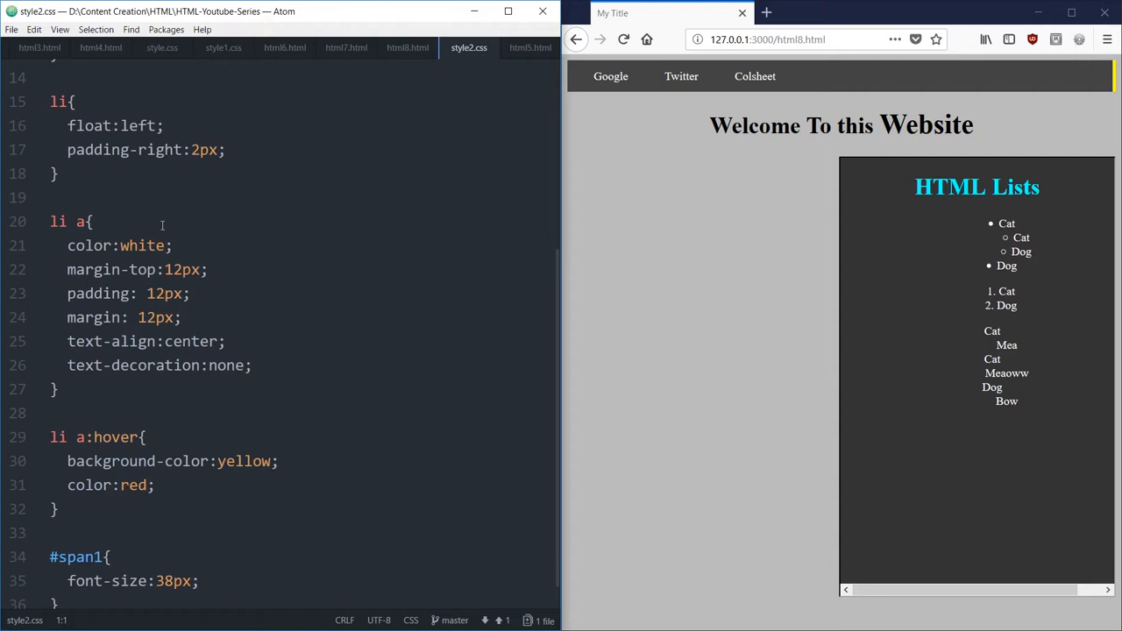
scroll(down, 3)
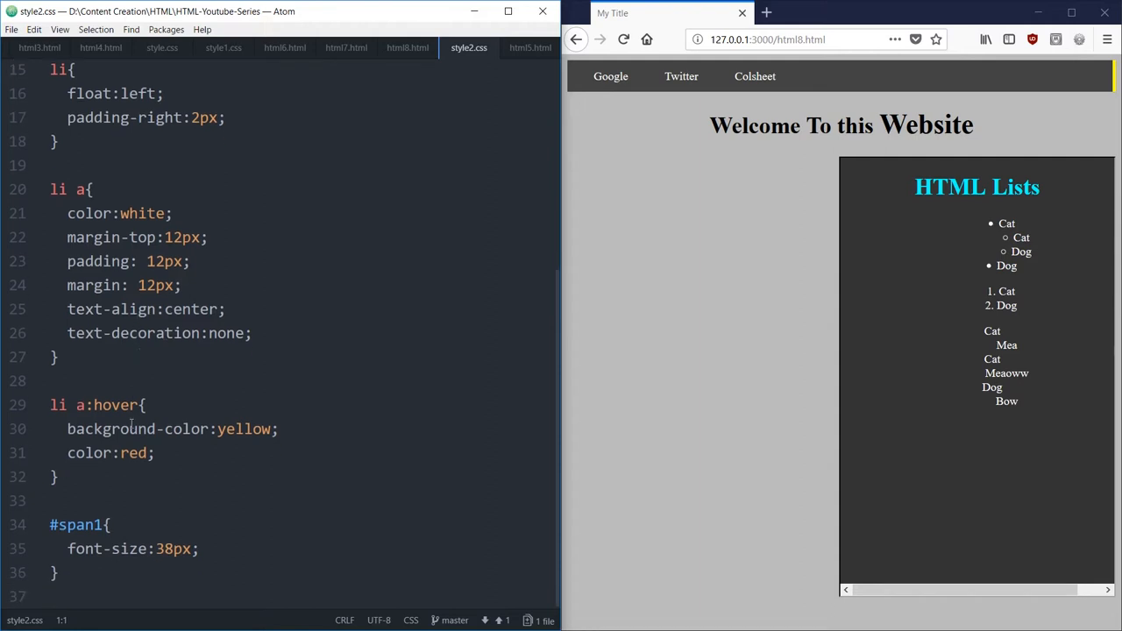
mouse_move(680, 77)
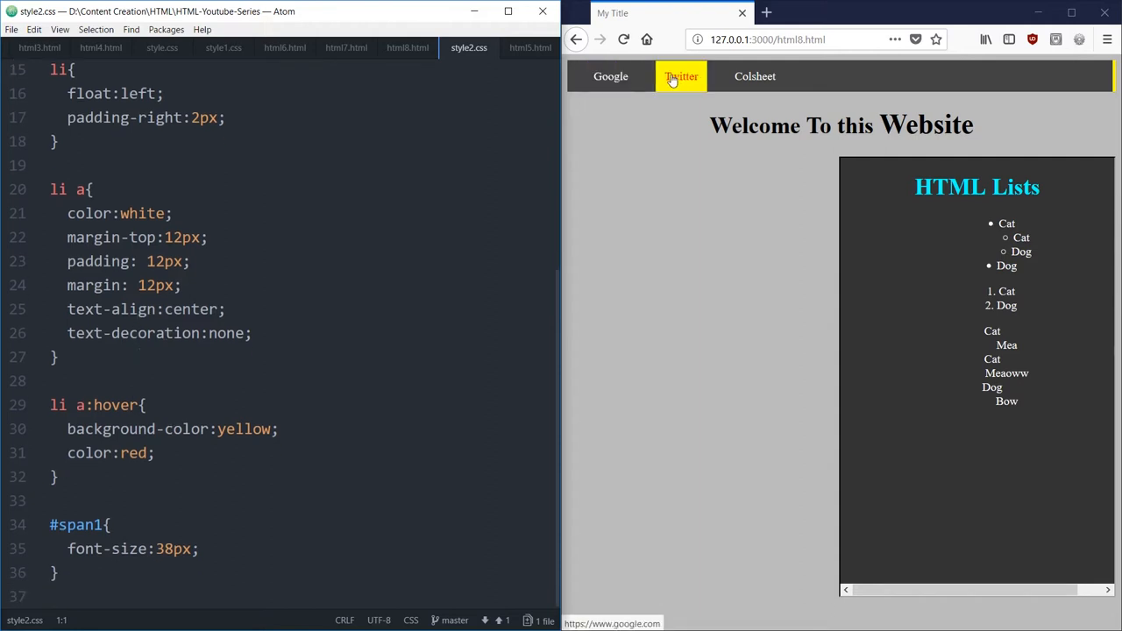
mouse_move(158, 508)
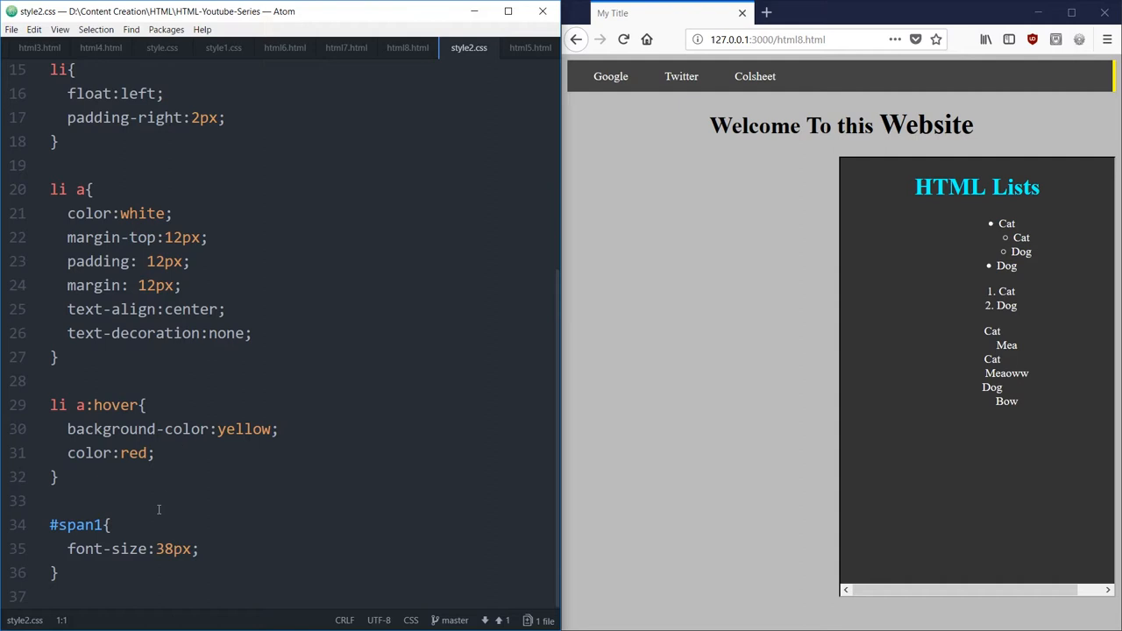
mouse_move(439, 86)
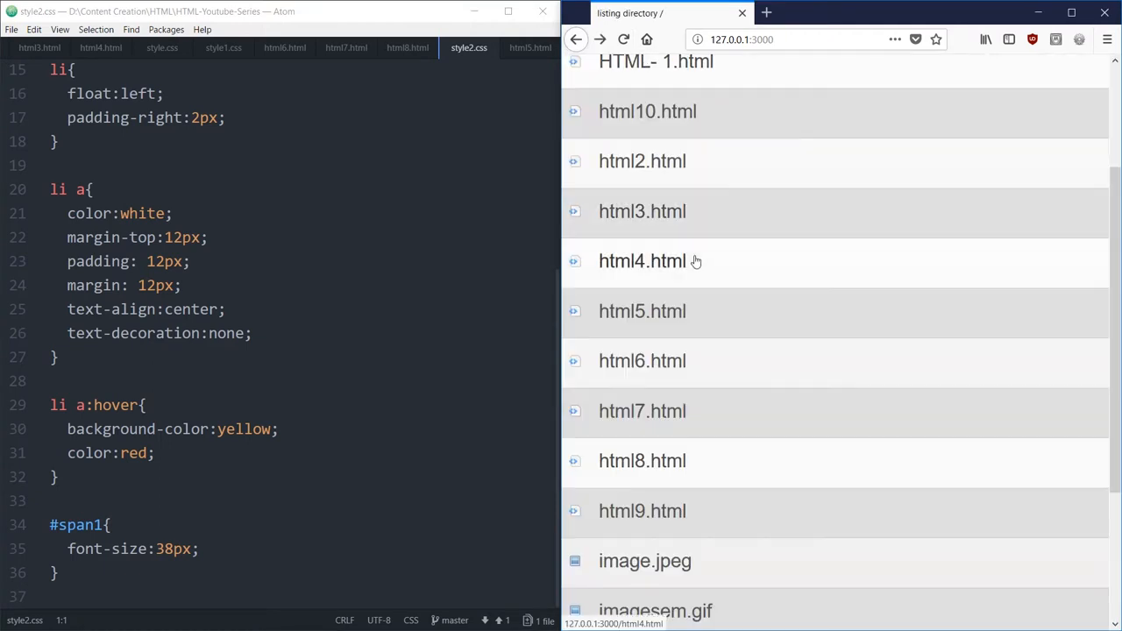
Step: Show html9.html in the preview and editor and read its form markup, selecting the username input
click(641, 512)
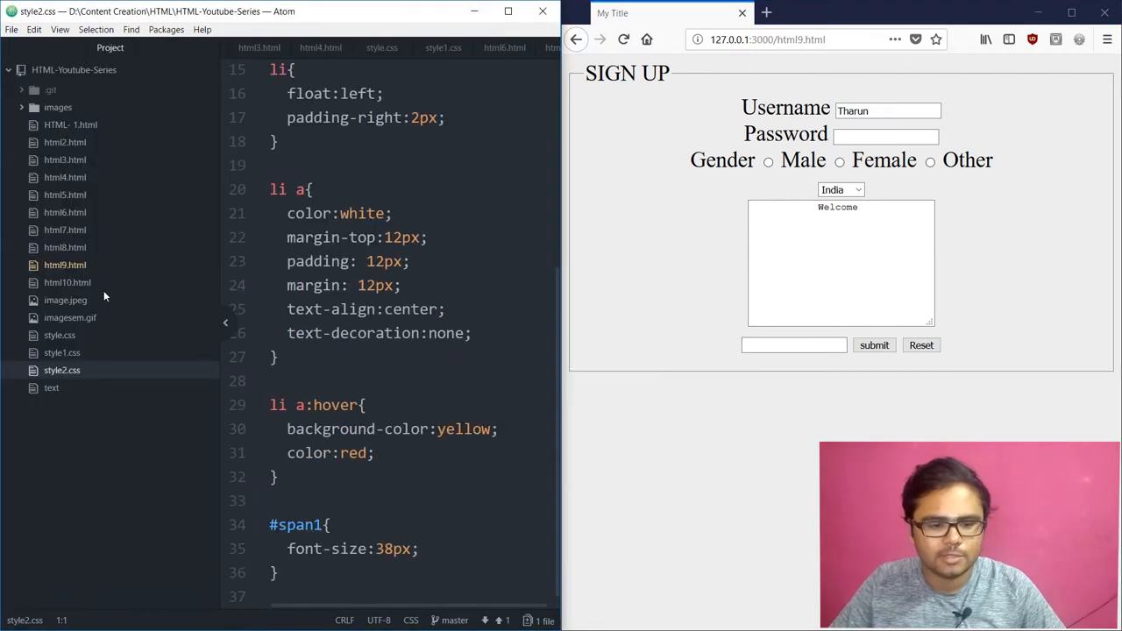
click(65, 265)
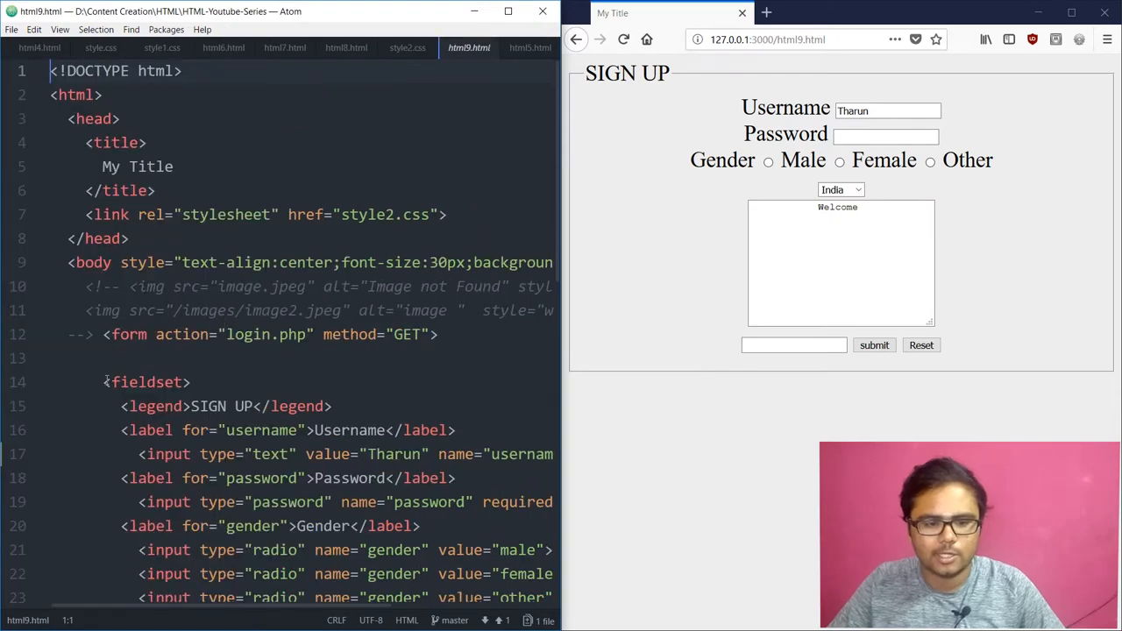
scroll(down, 3)
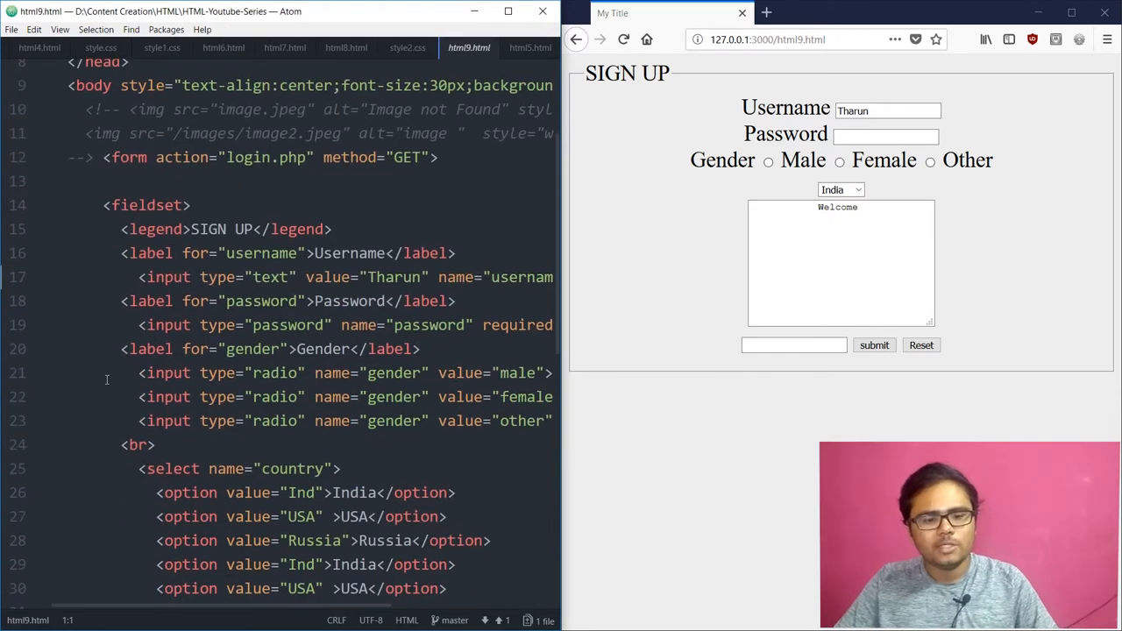
scroll(down, 3)
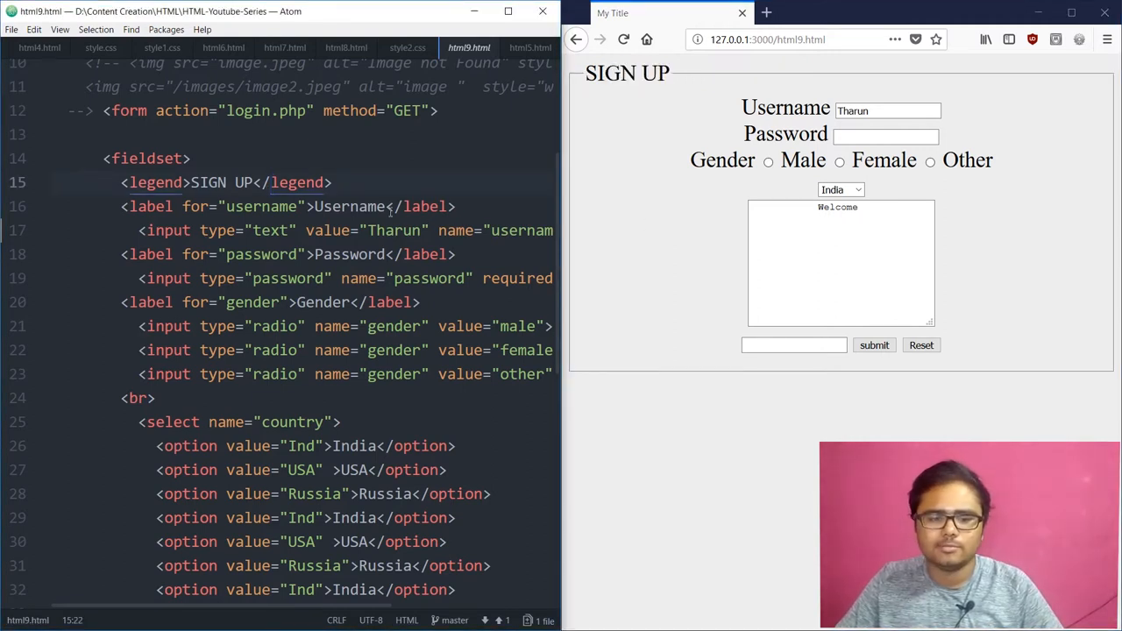
double_click(348, 207)
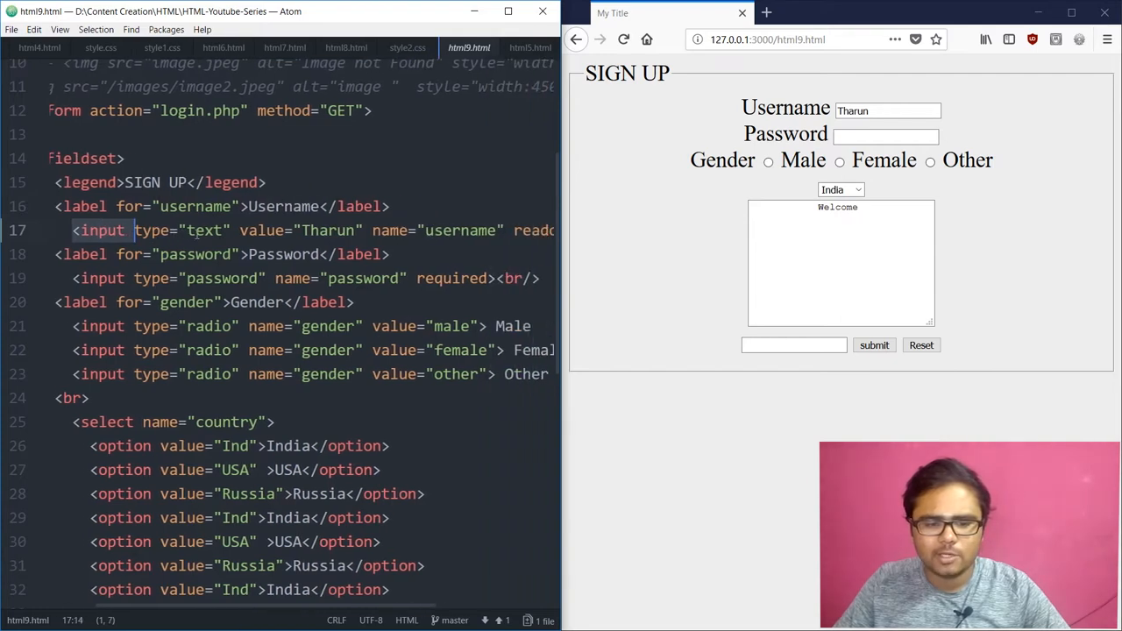
scroll(right, 3)
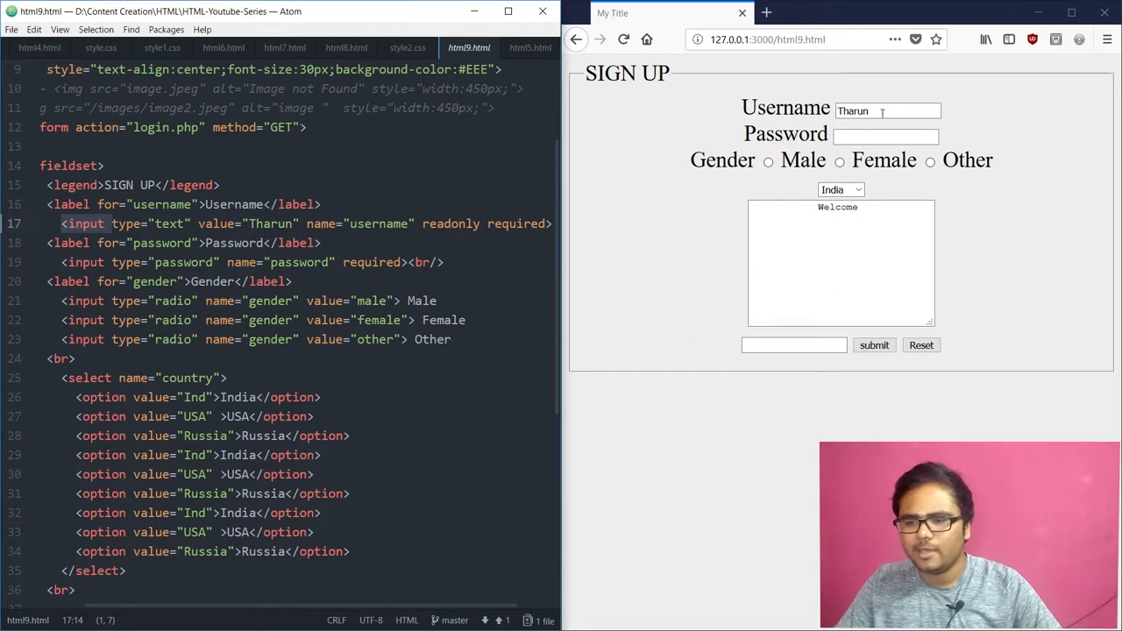
Step: Try the live form: select the Tharun username value and enter 'xxxxw' and 'In' into its fields
double_click(852, 110)
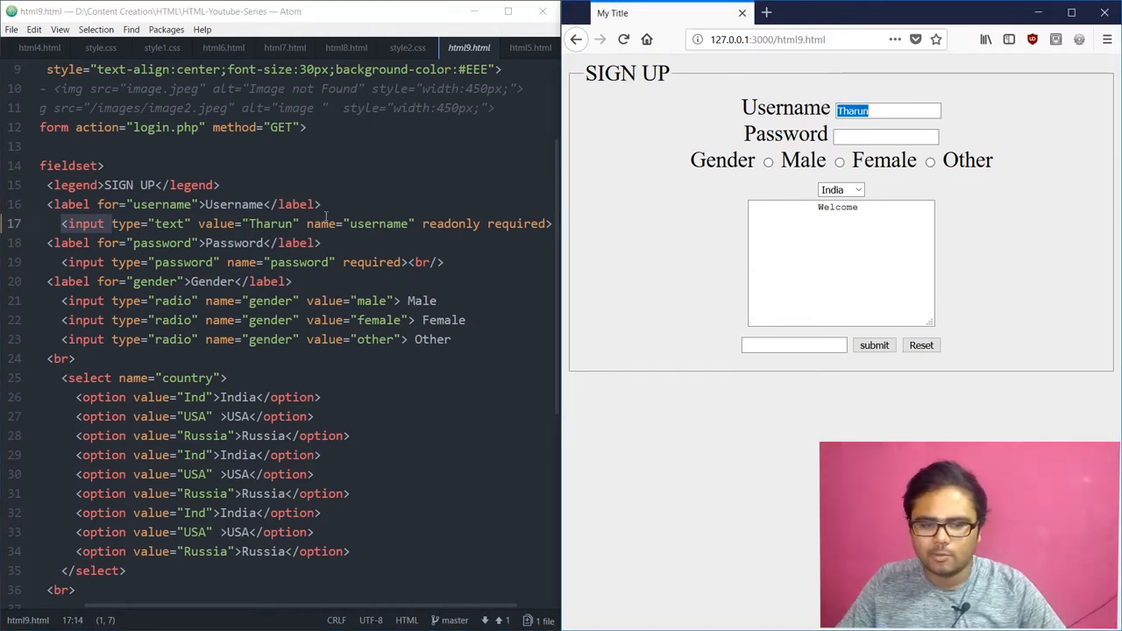
mouse_move(631, 16)
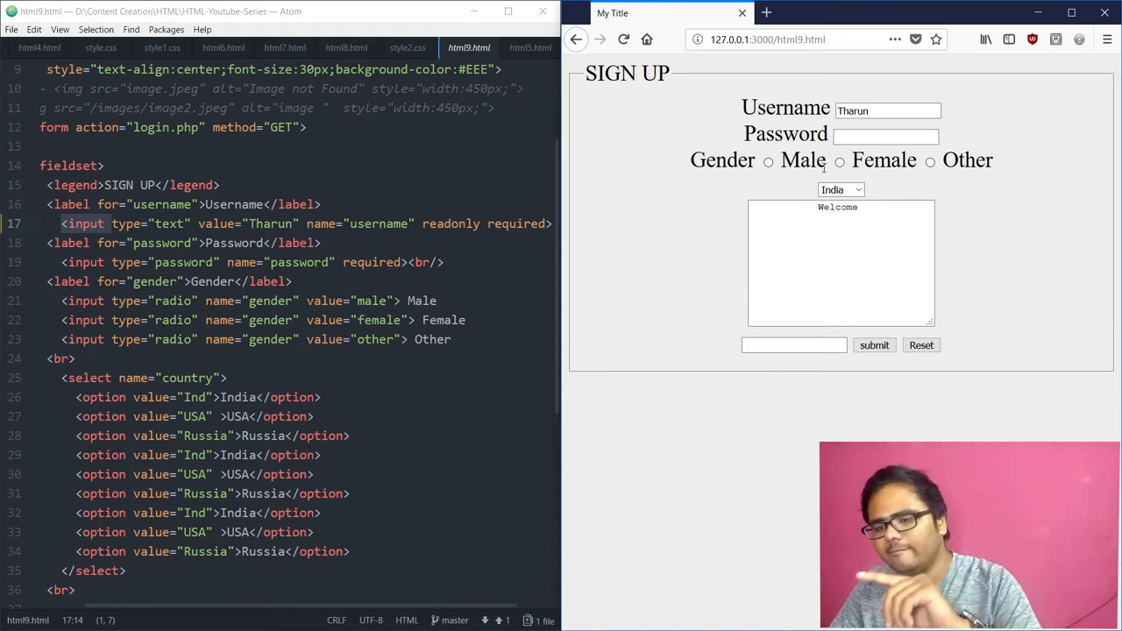
click(837, 189)
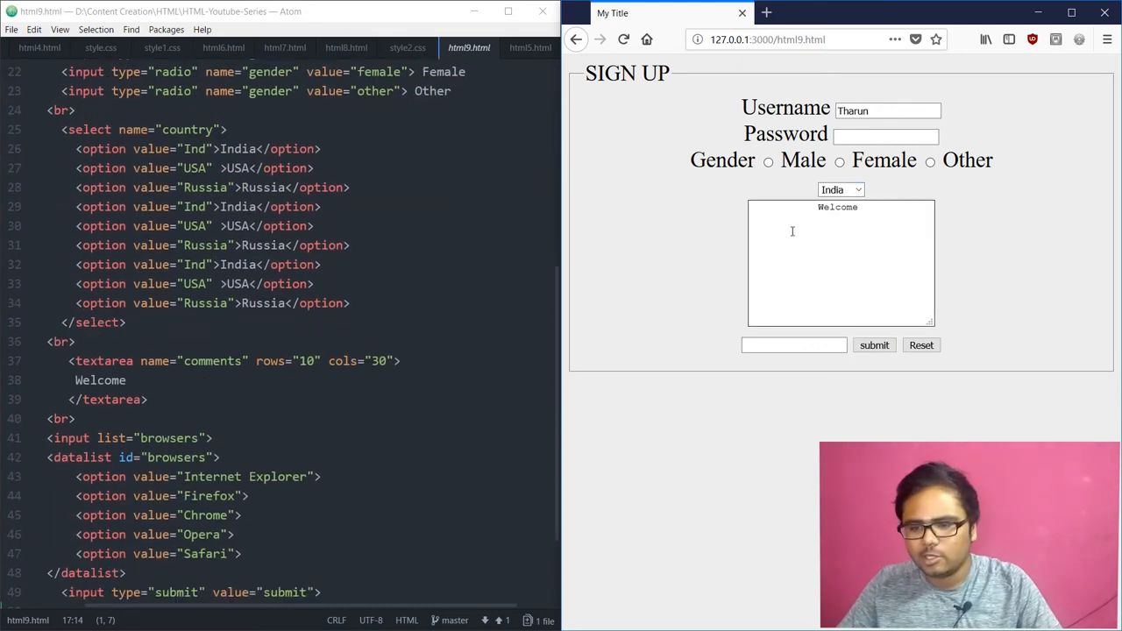
text(xxxx)
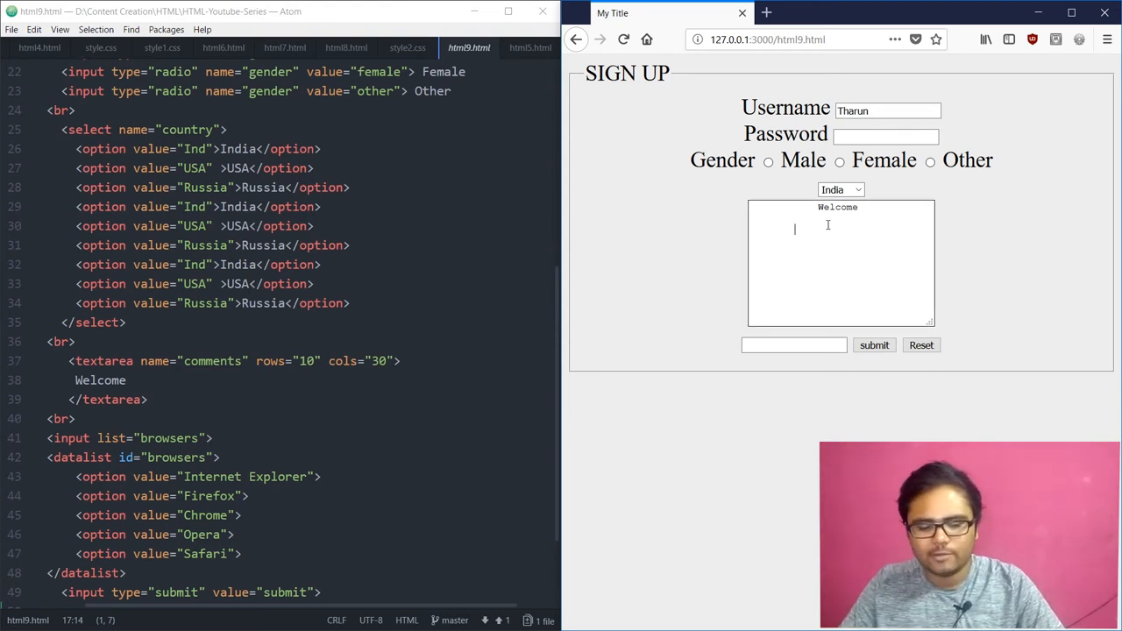
text(w)
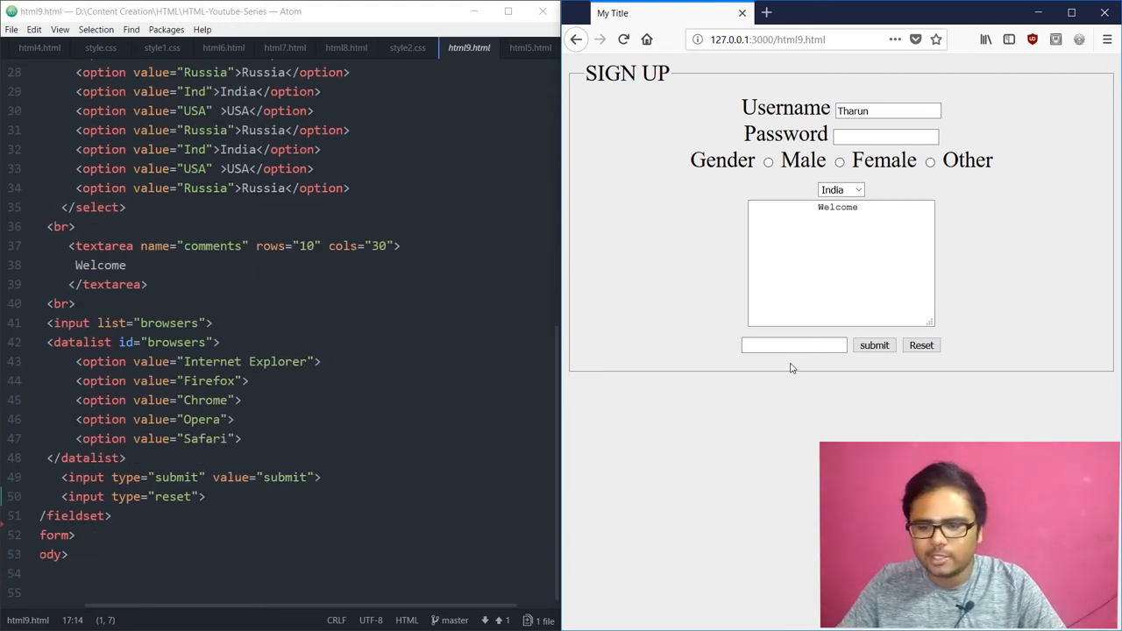
click(792, 344)
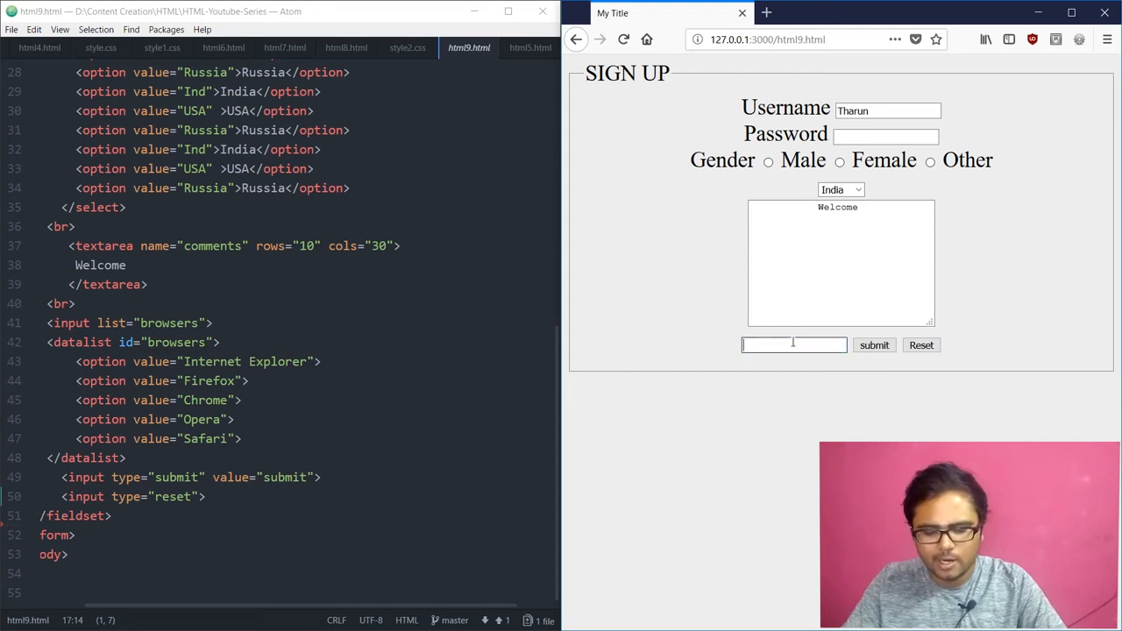
text(In)
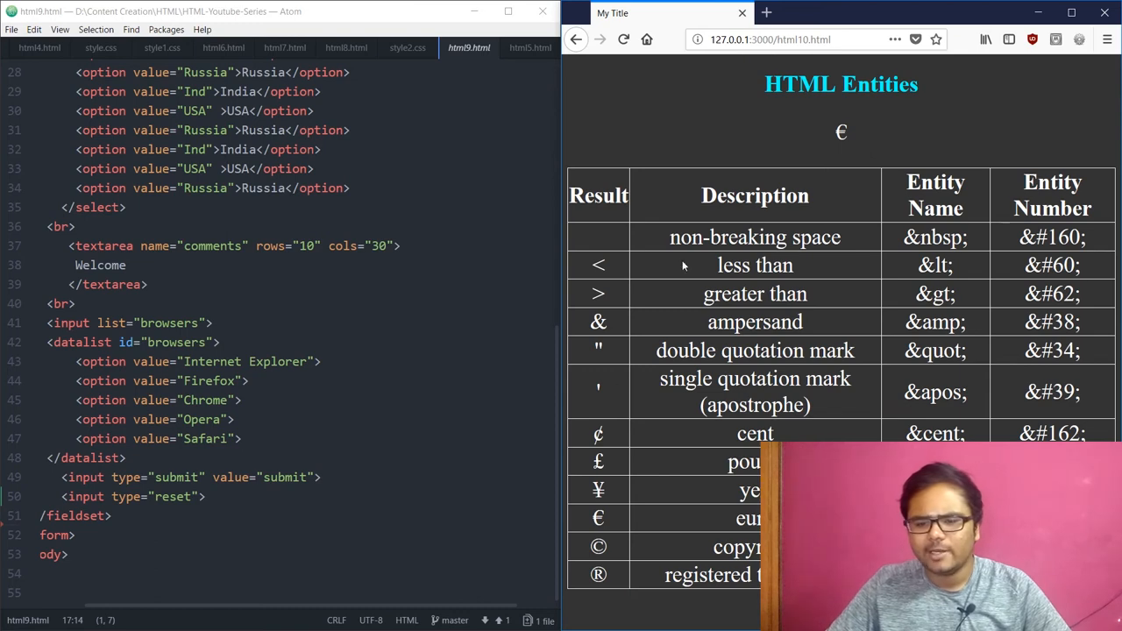
mouse_move(849, 265)
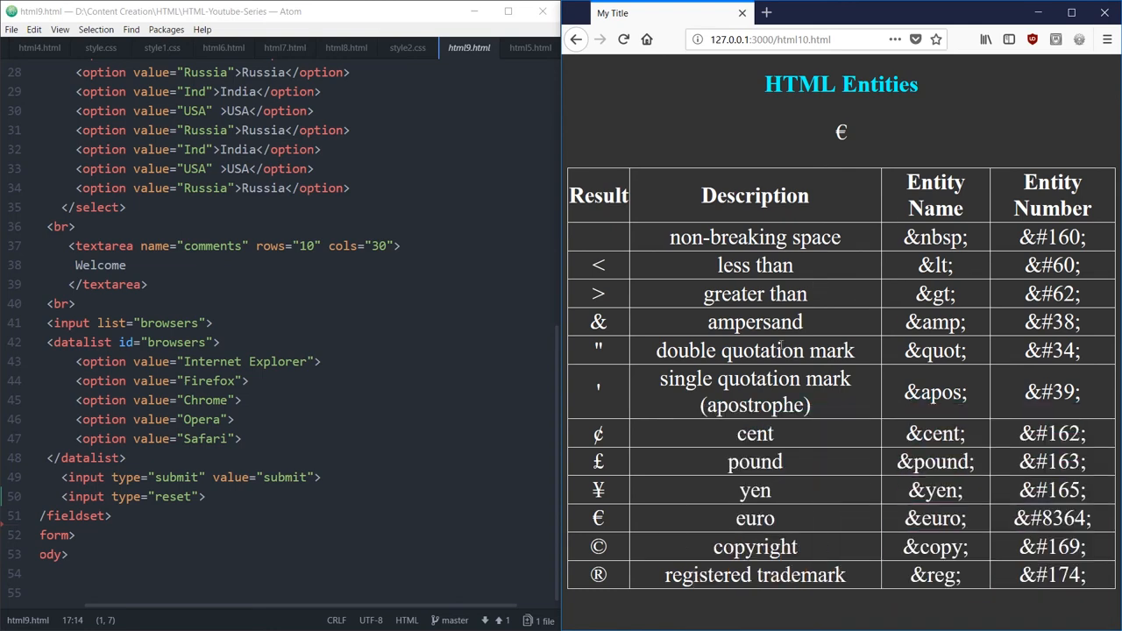
mouse_move(613, 315)
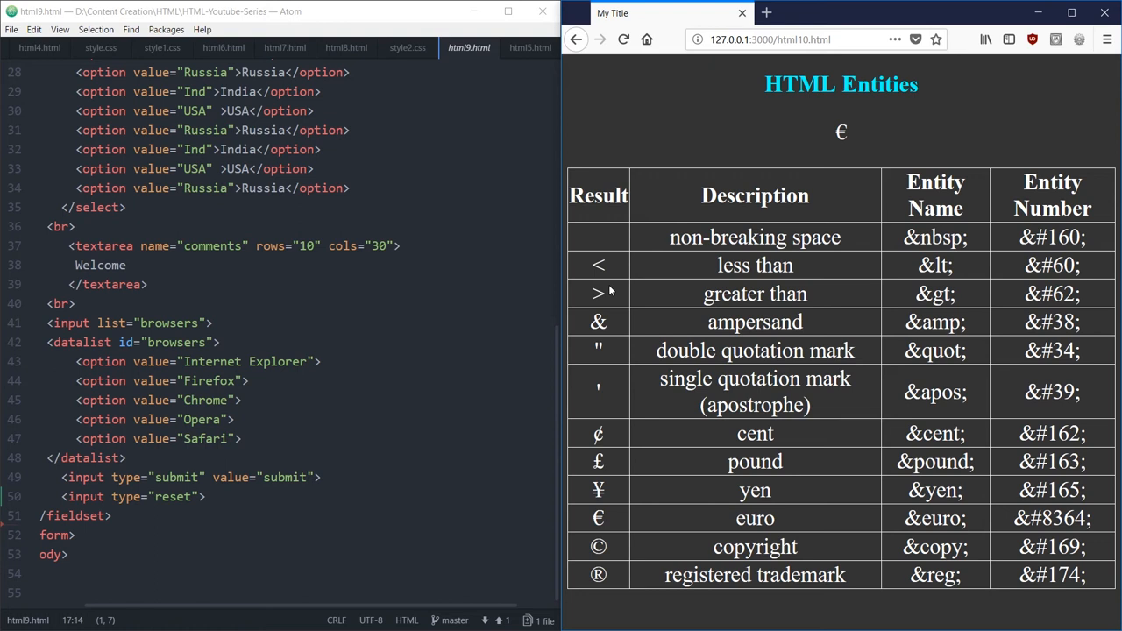
mouse_move(610, 267)
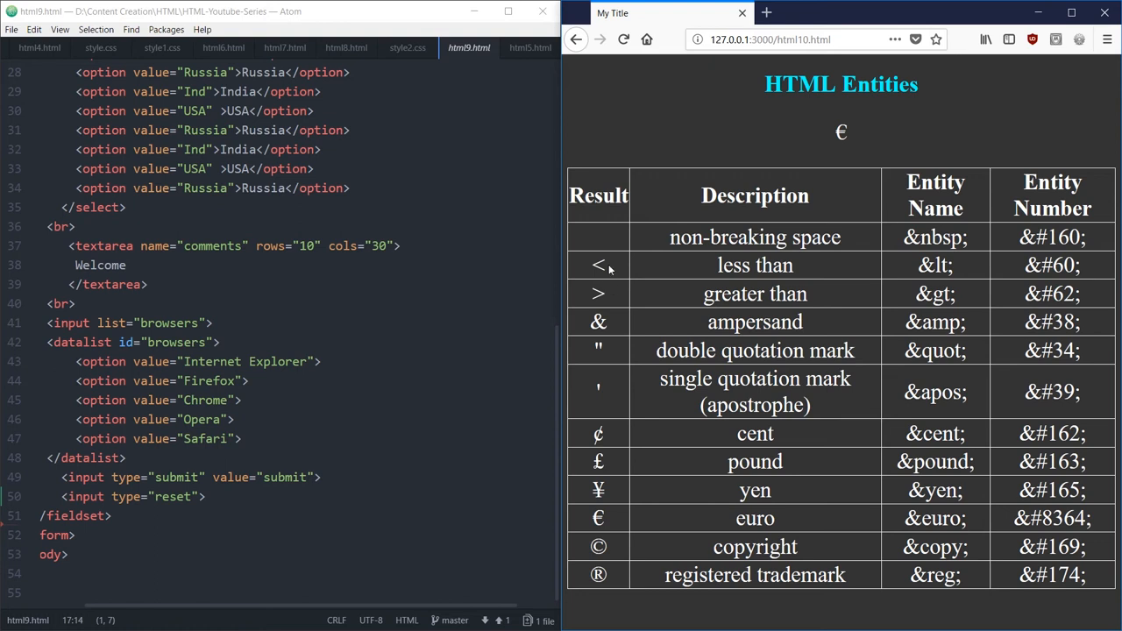